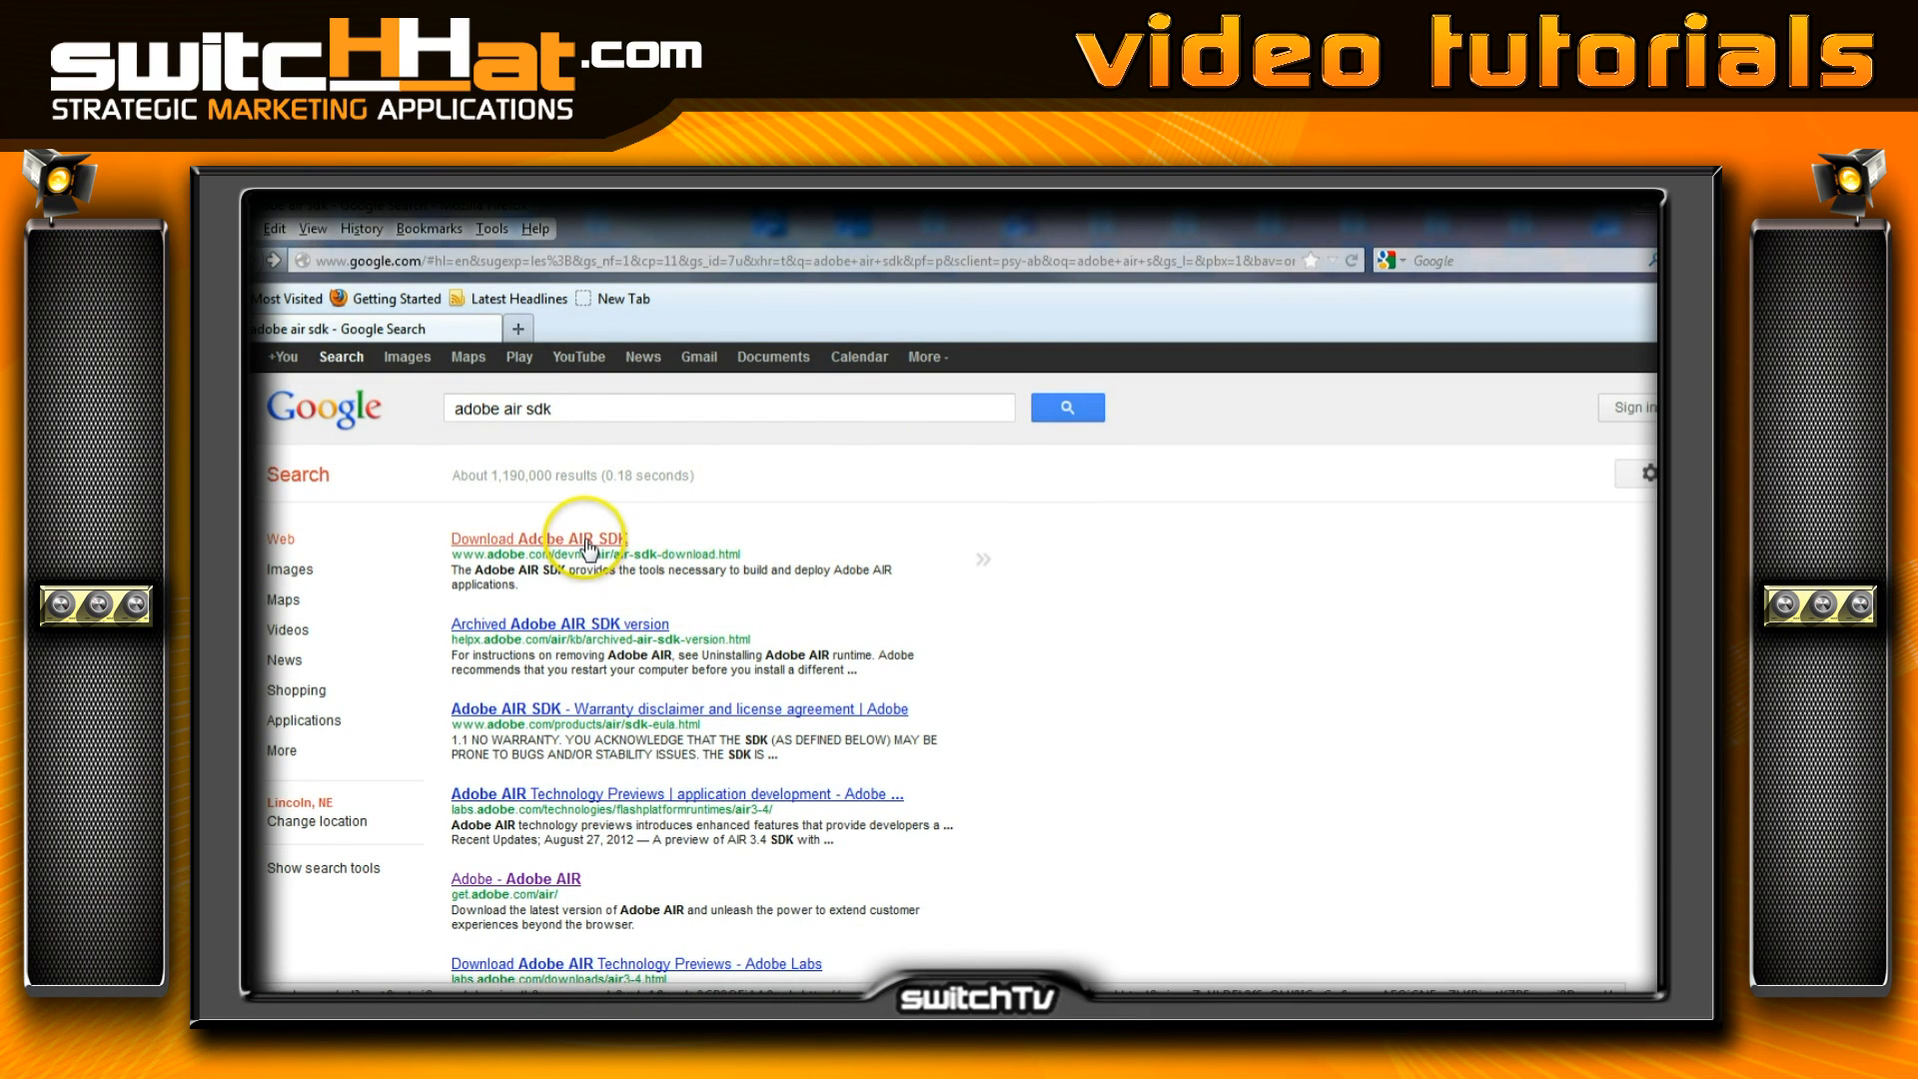
Open the 'Download Adobe AIR SDK' result from the Google search
click(567, 537)
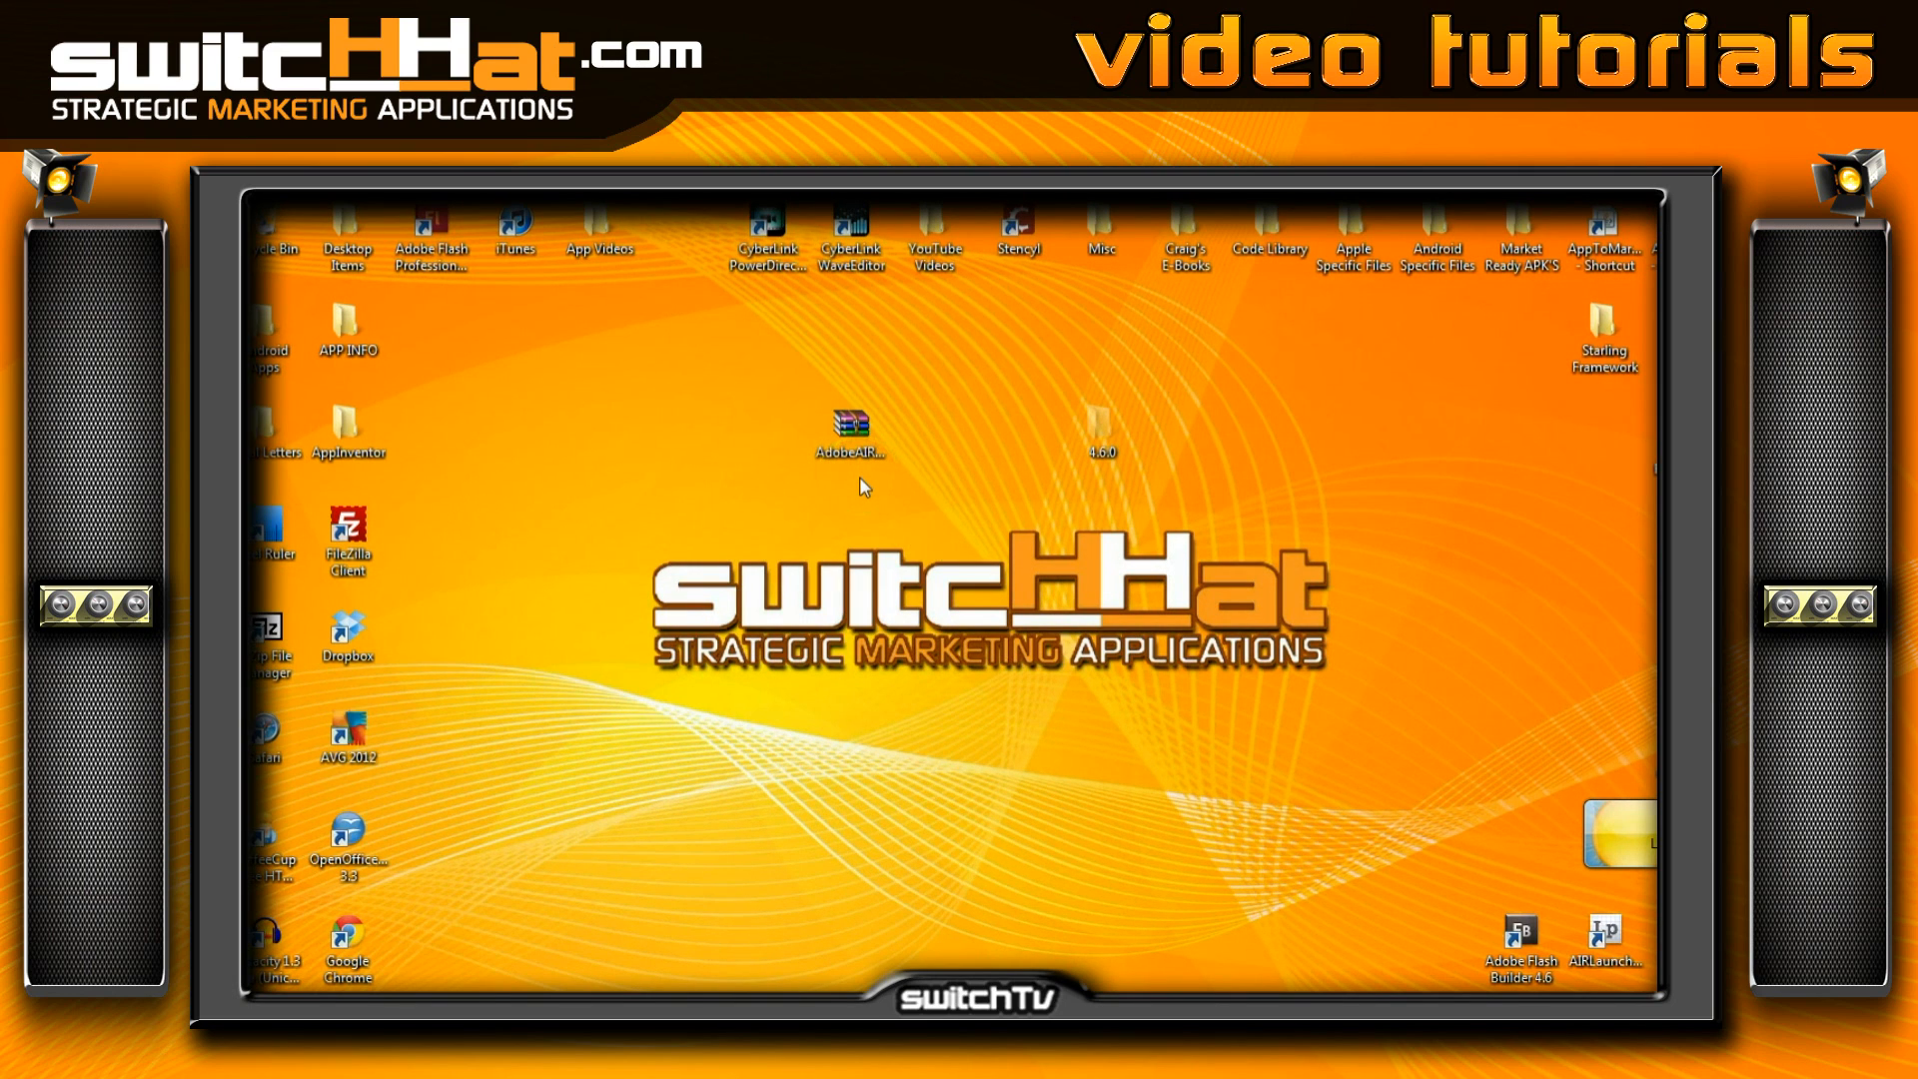
mouse_move(1091, 504)
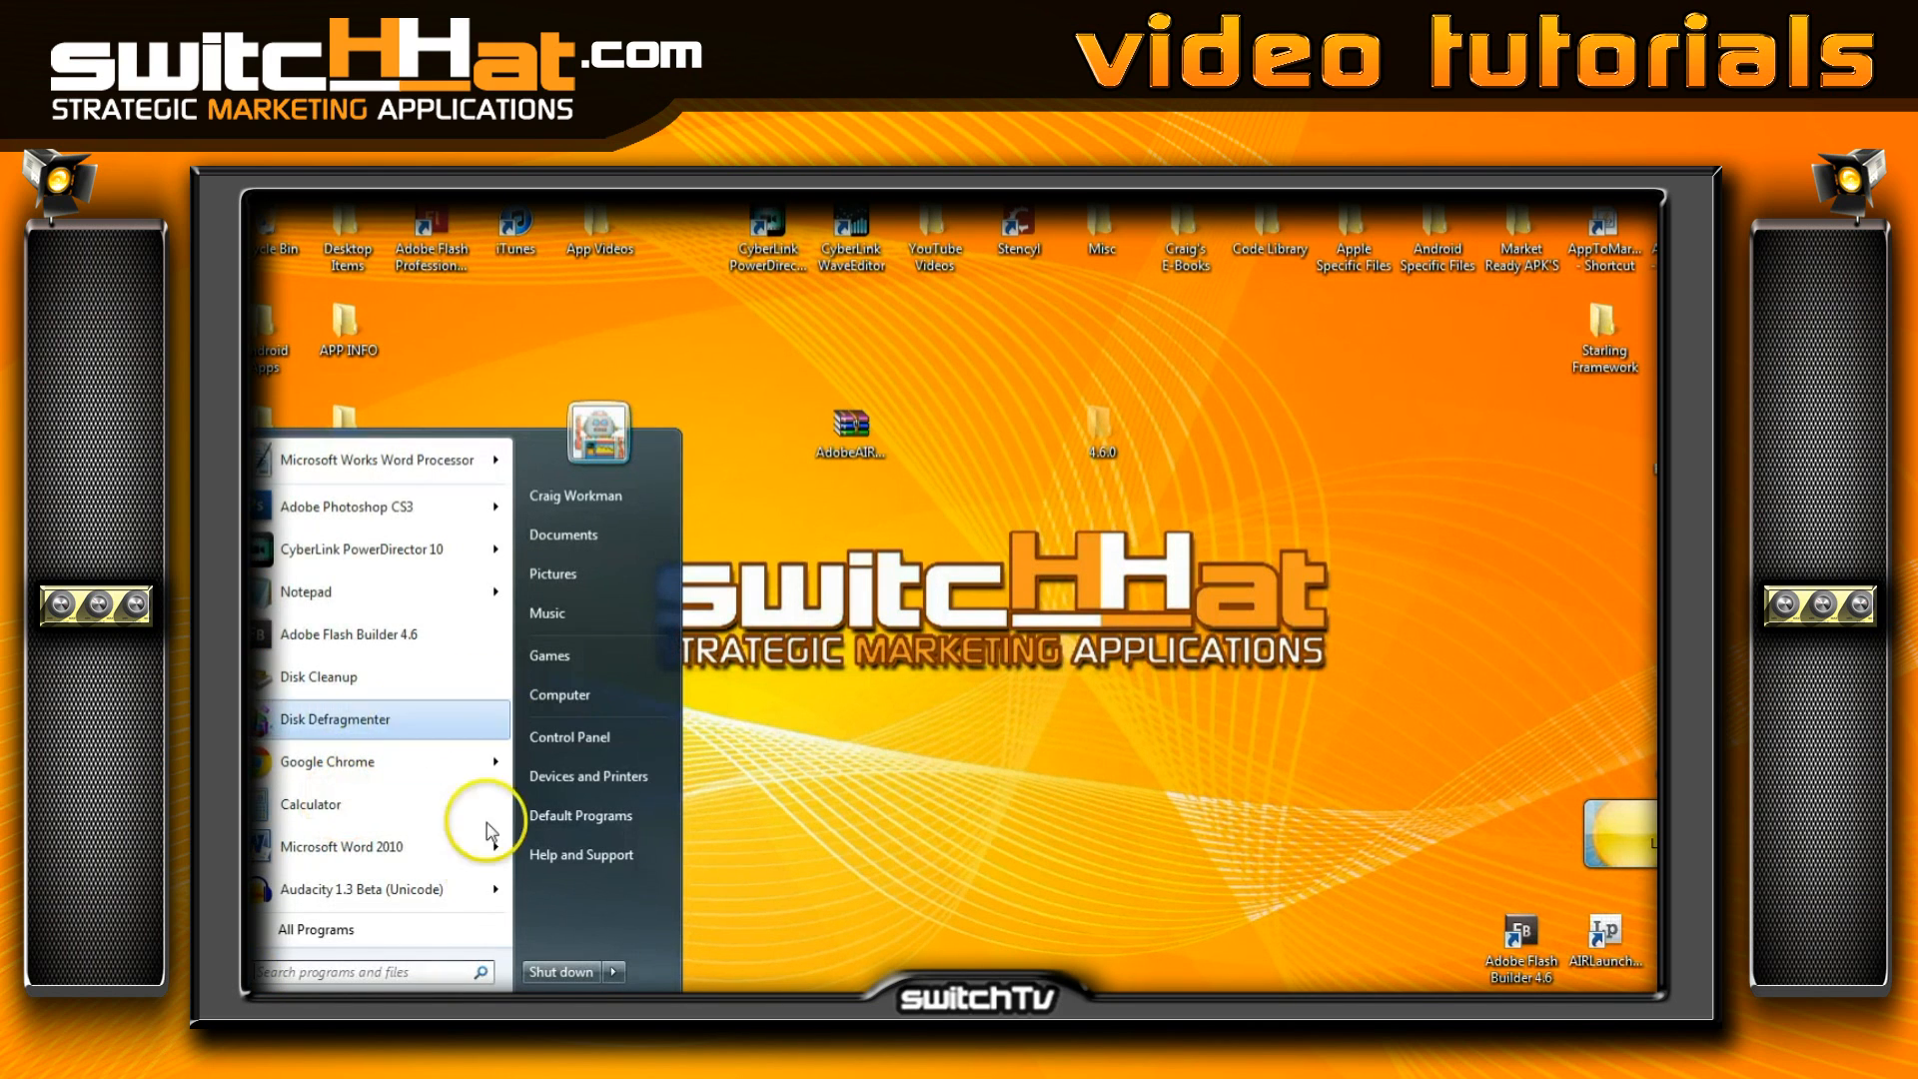
Navigate from Computer into C:\Program Files (x86)\Adobe
click(559, 695)
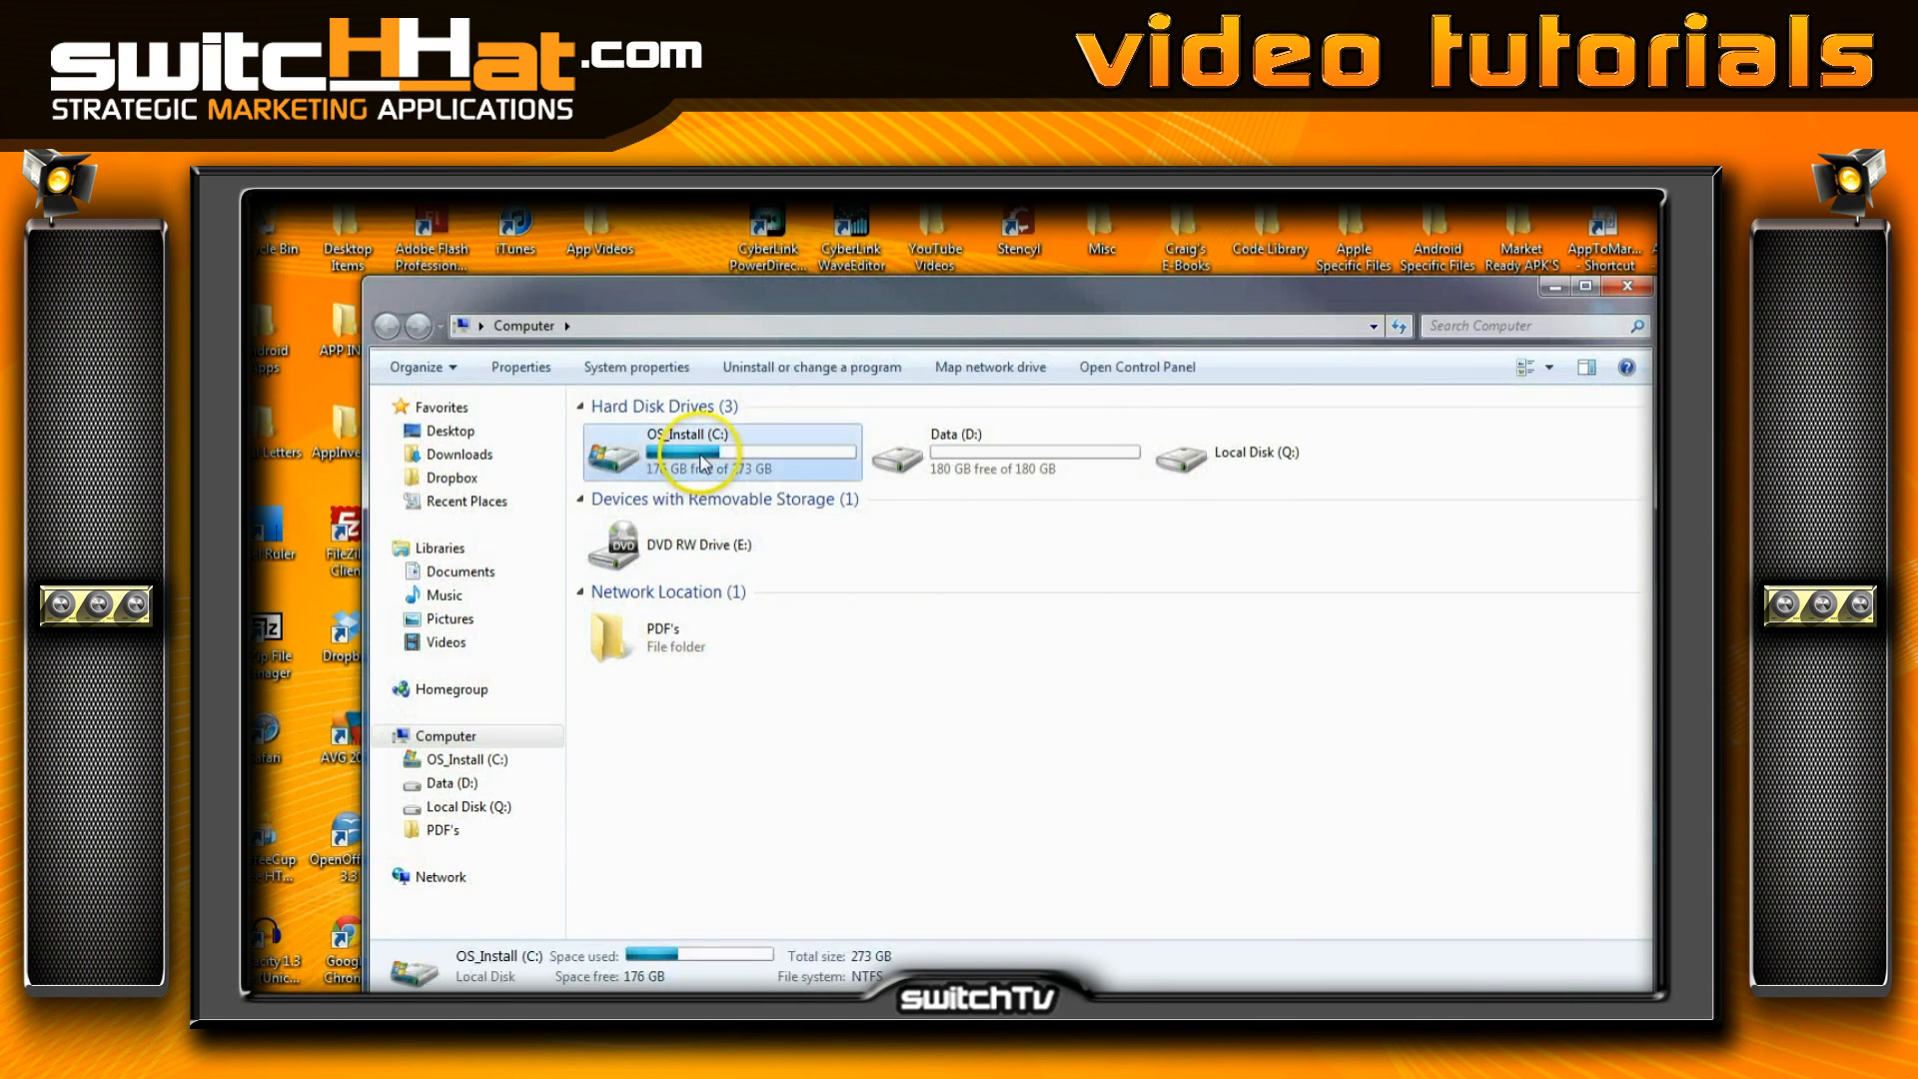
double_click(699, 454)
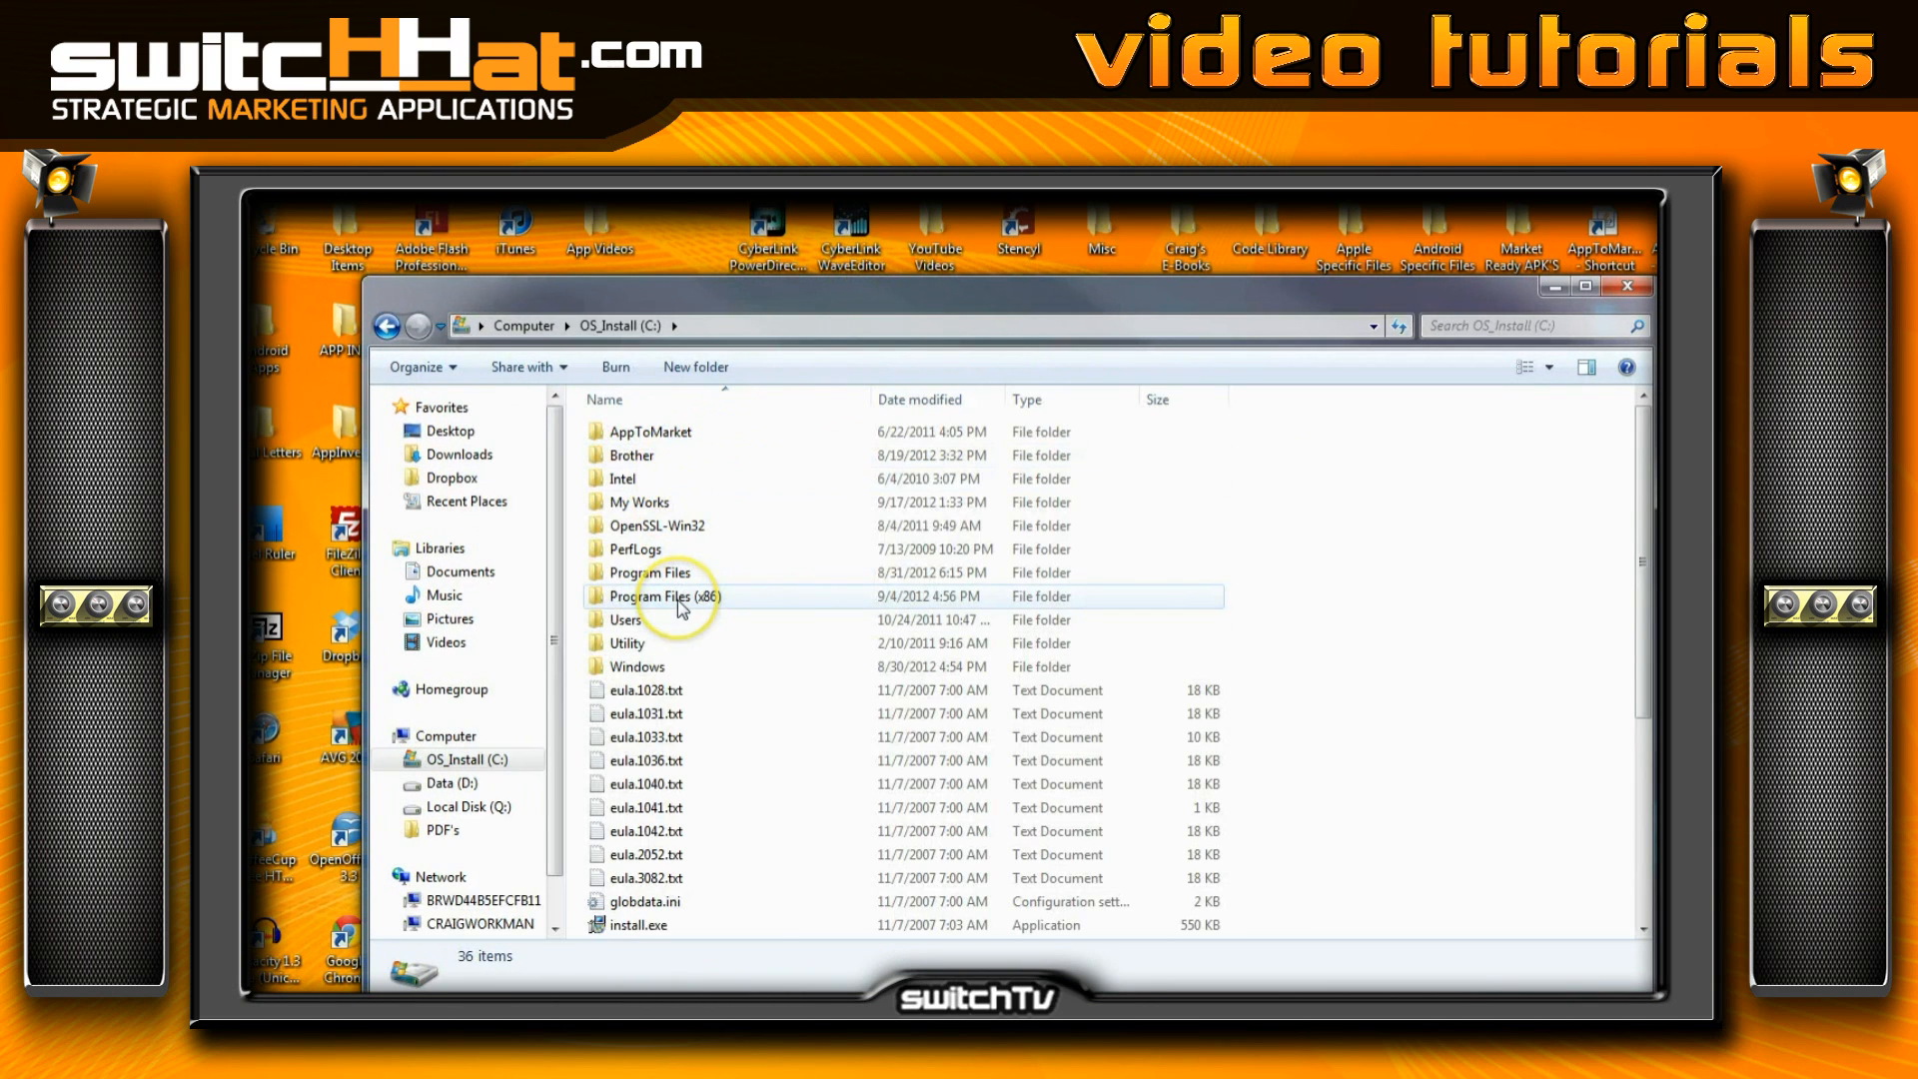
double_click(655, 596)
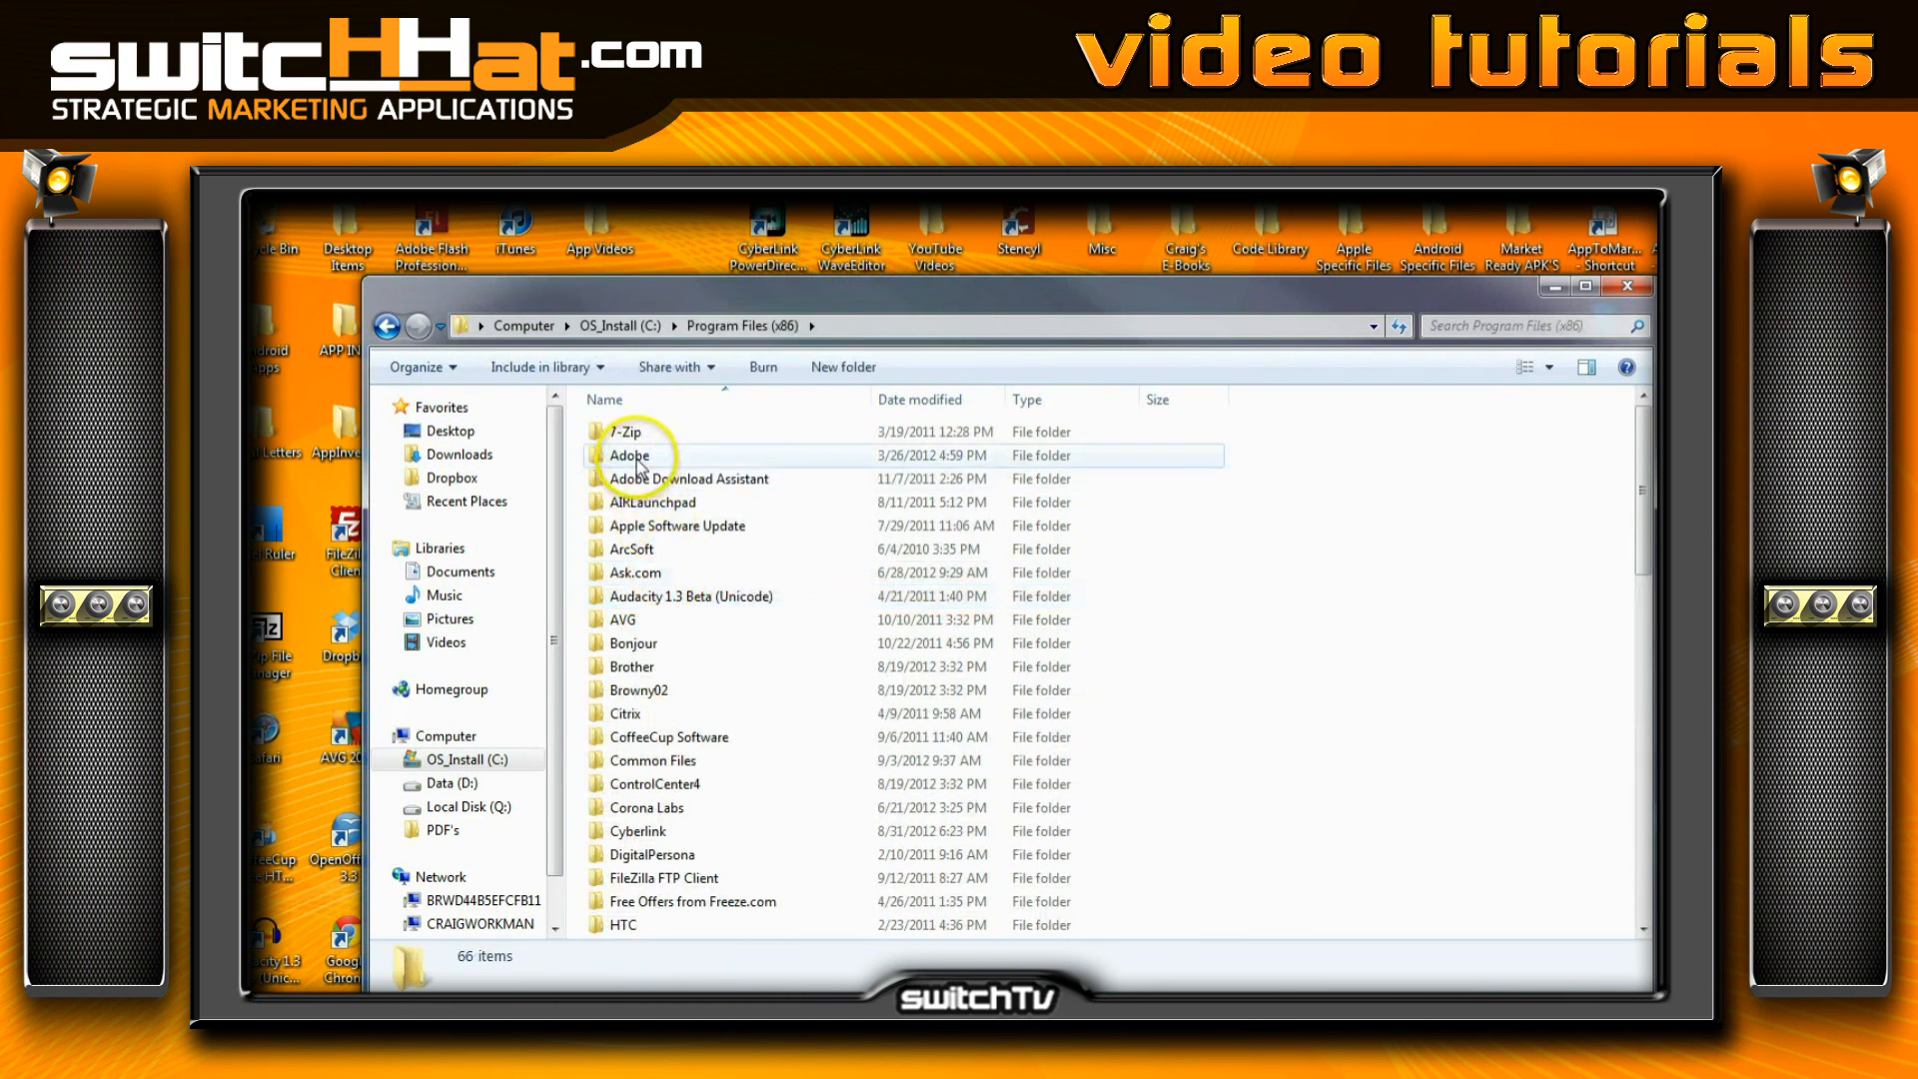
double_click(630, 455)
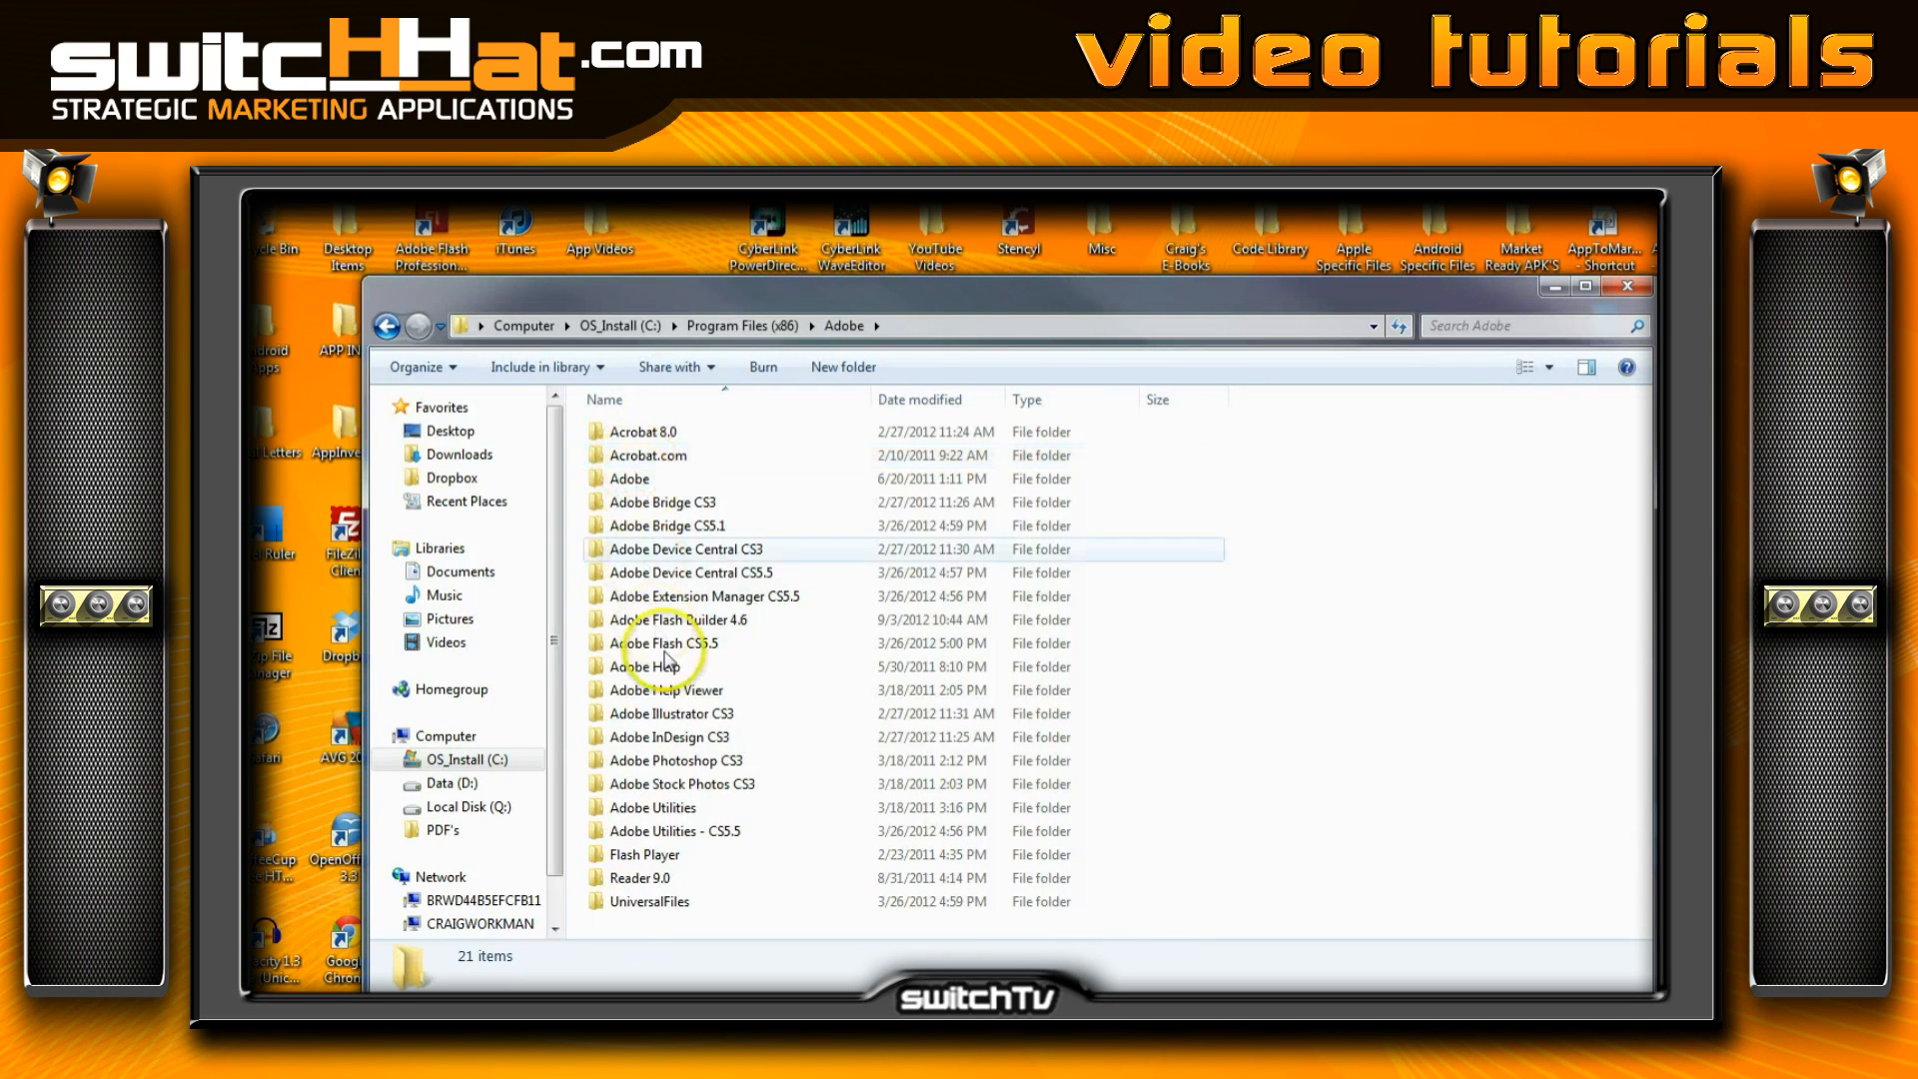
Open the Adobe Flash Builder 4.6 sdks folder and highlight the existing 4.6.0 SDK folder
click(675, 619)
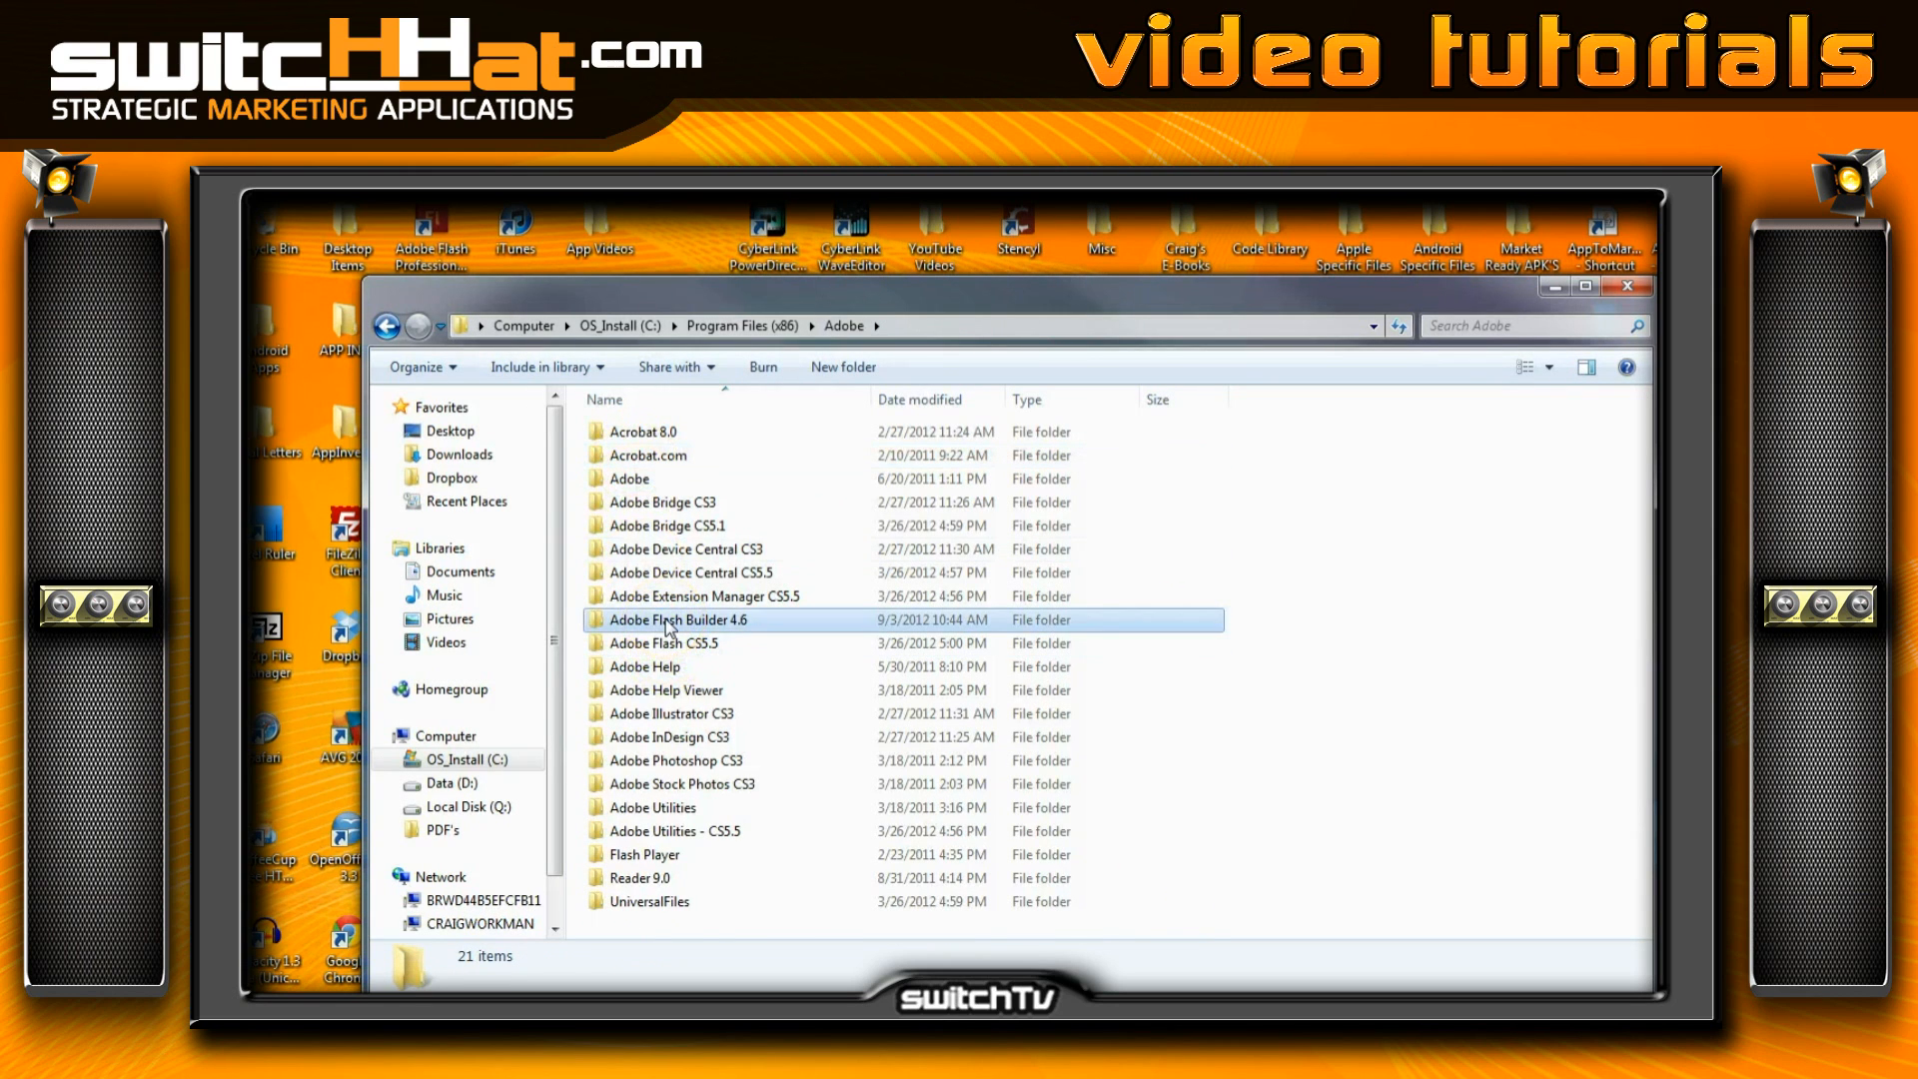
double_click(675, 620)
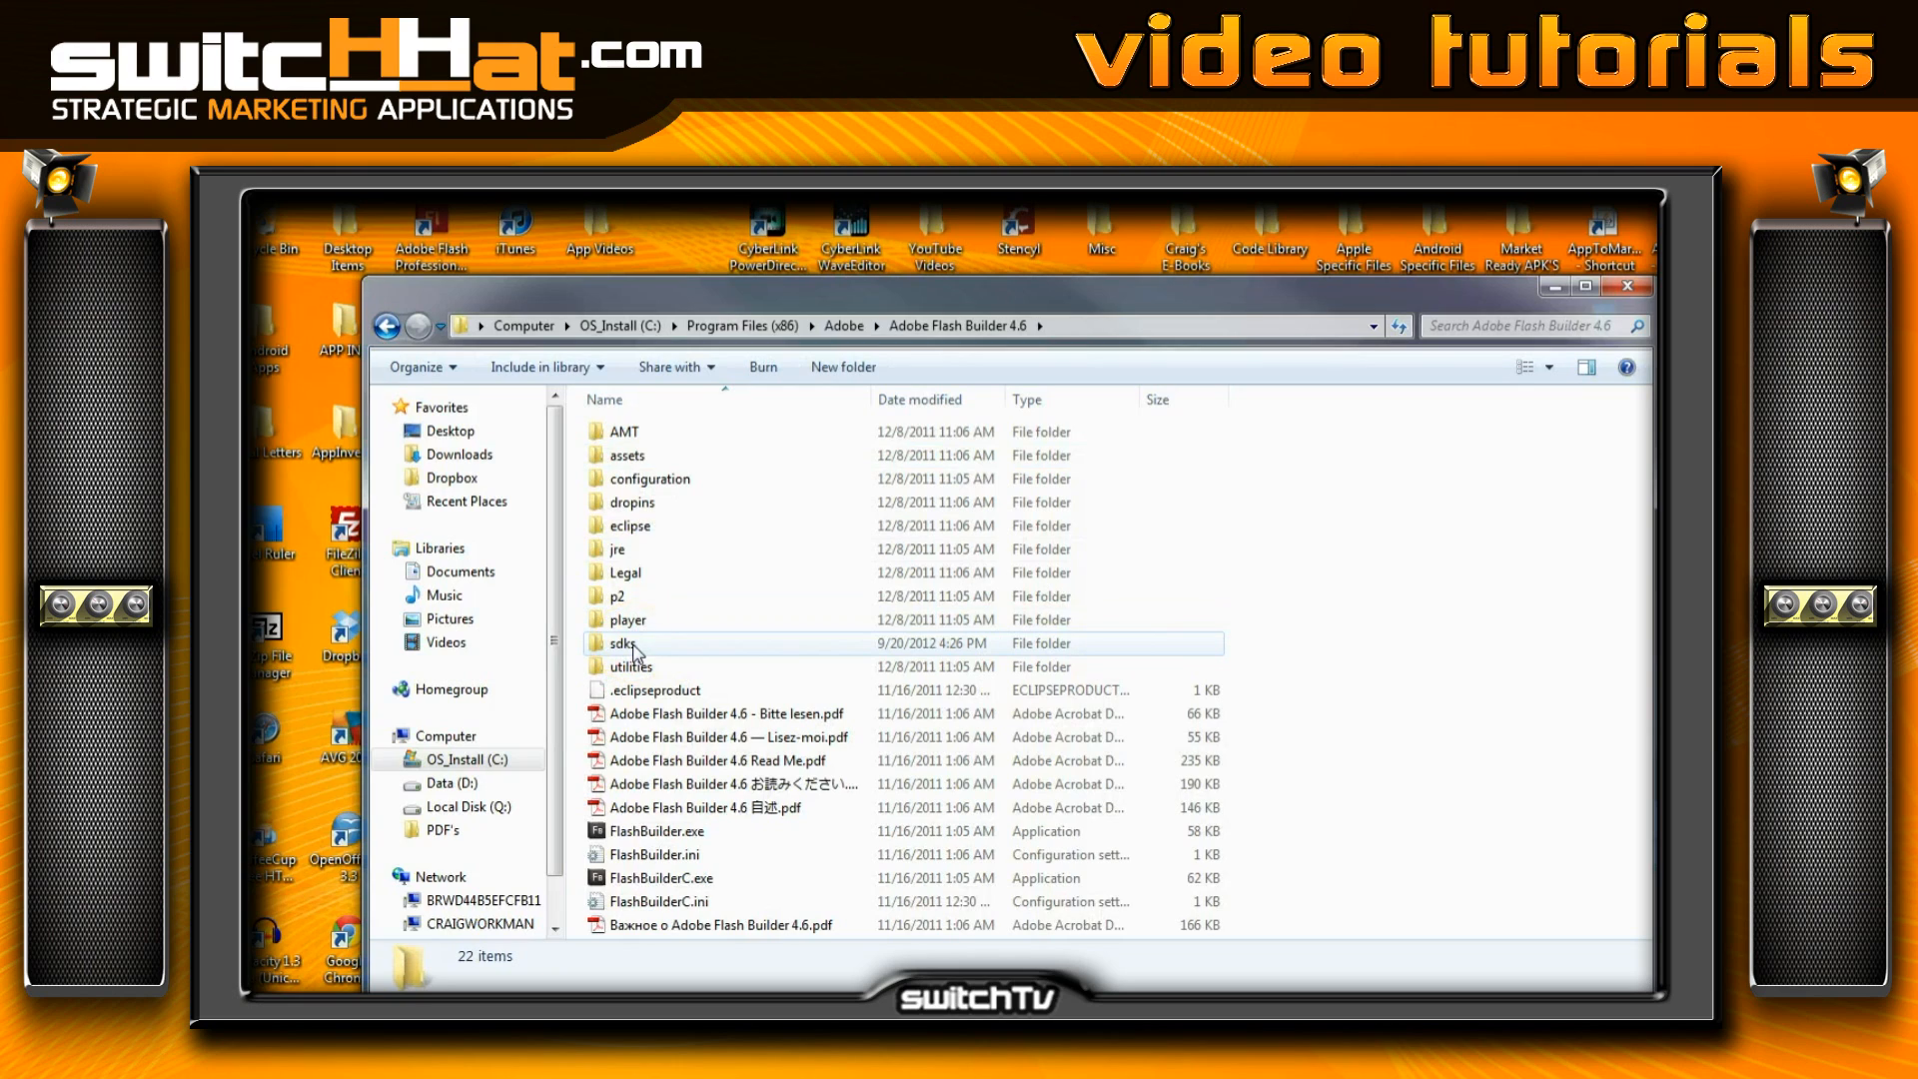
click(623, 643)
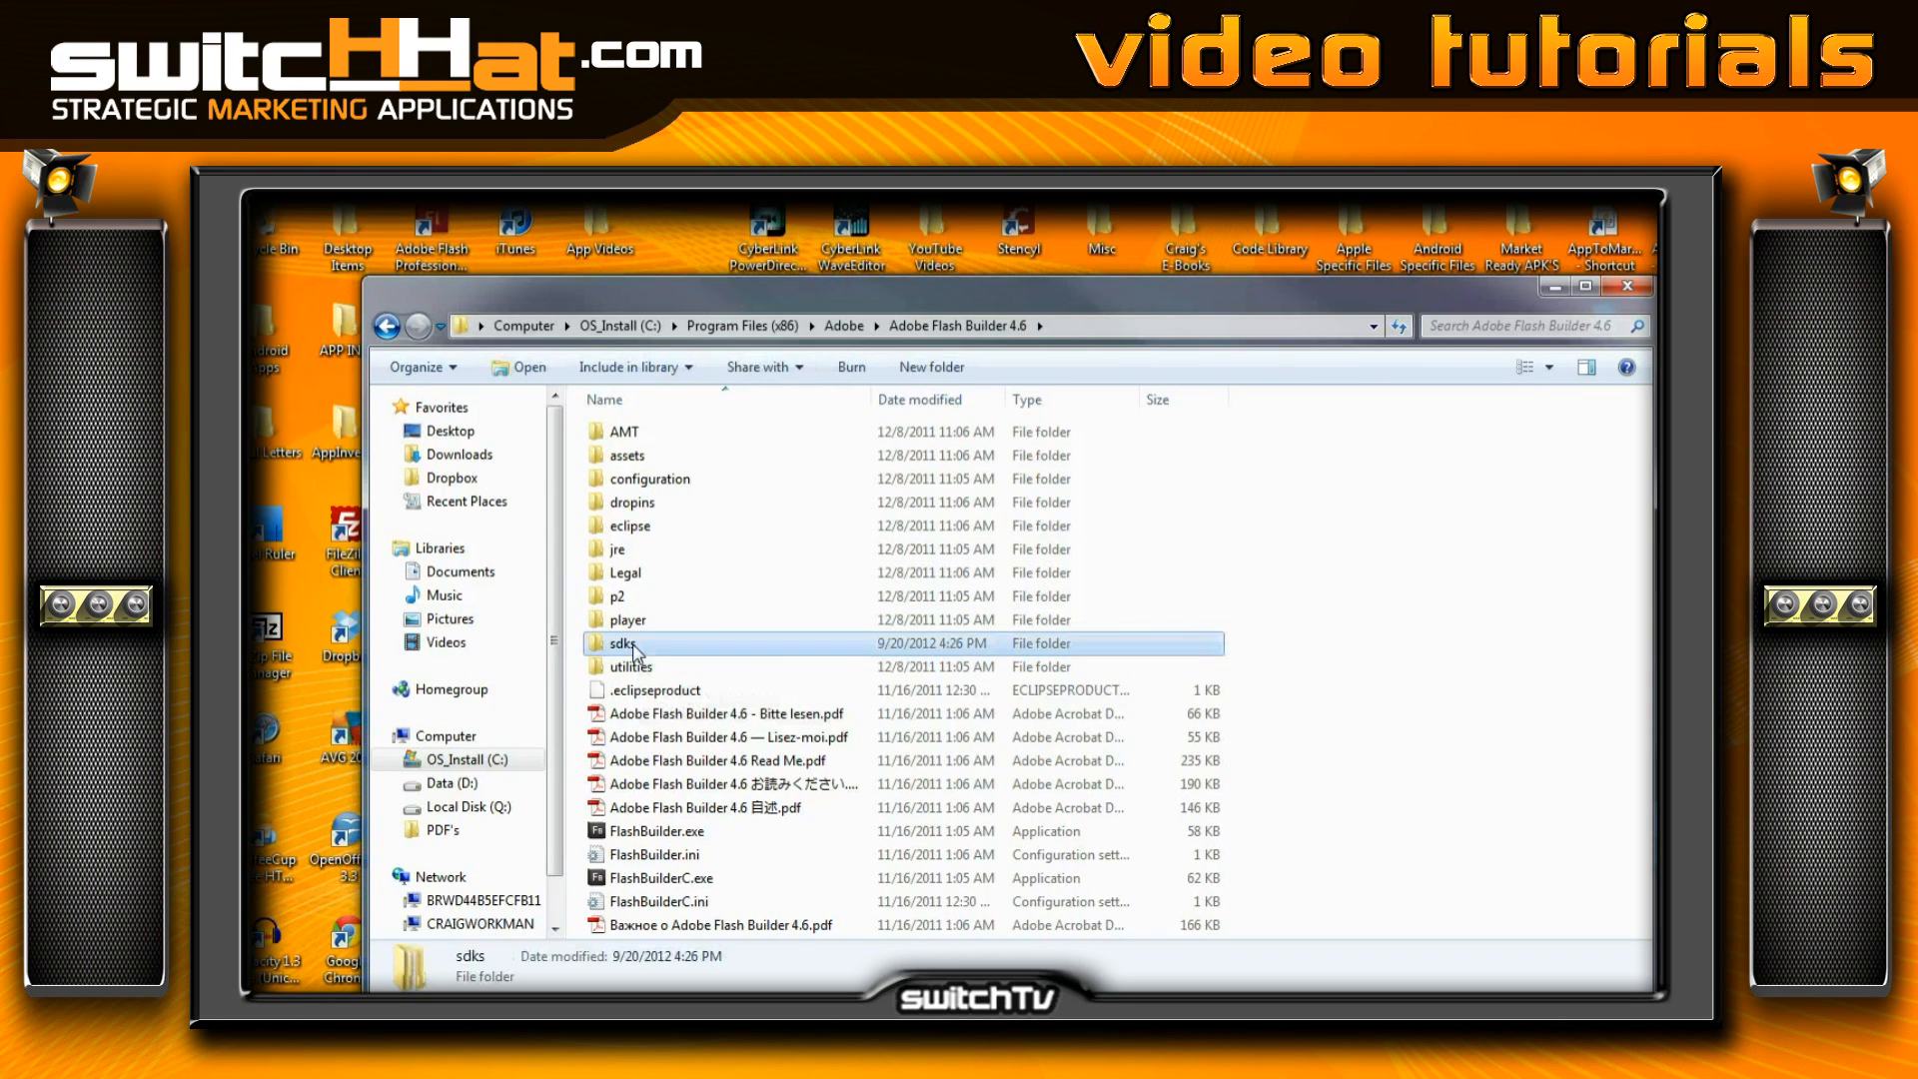
double_click(624, 643)
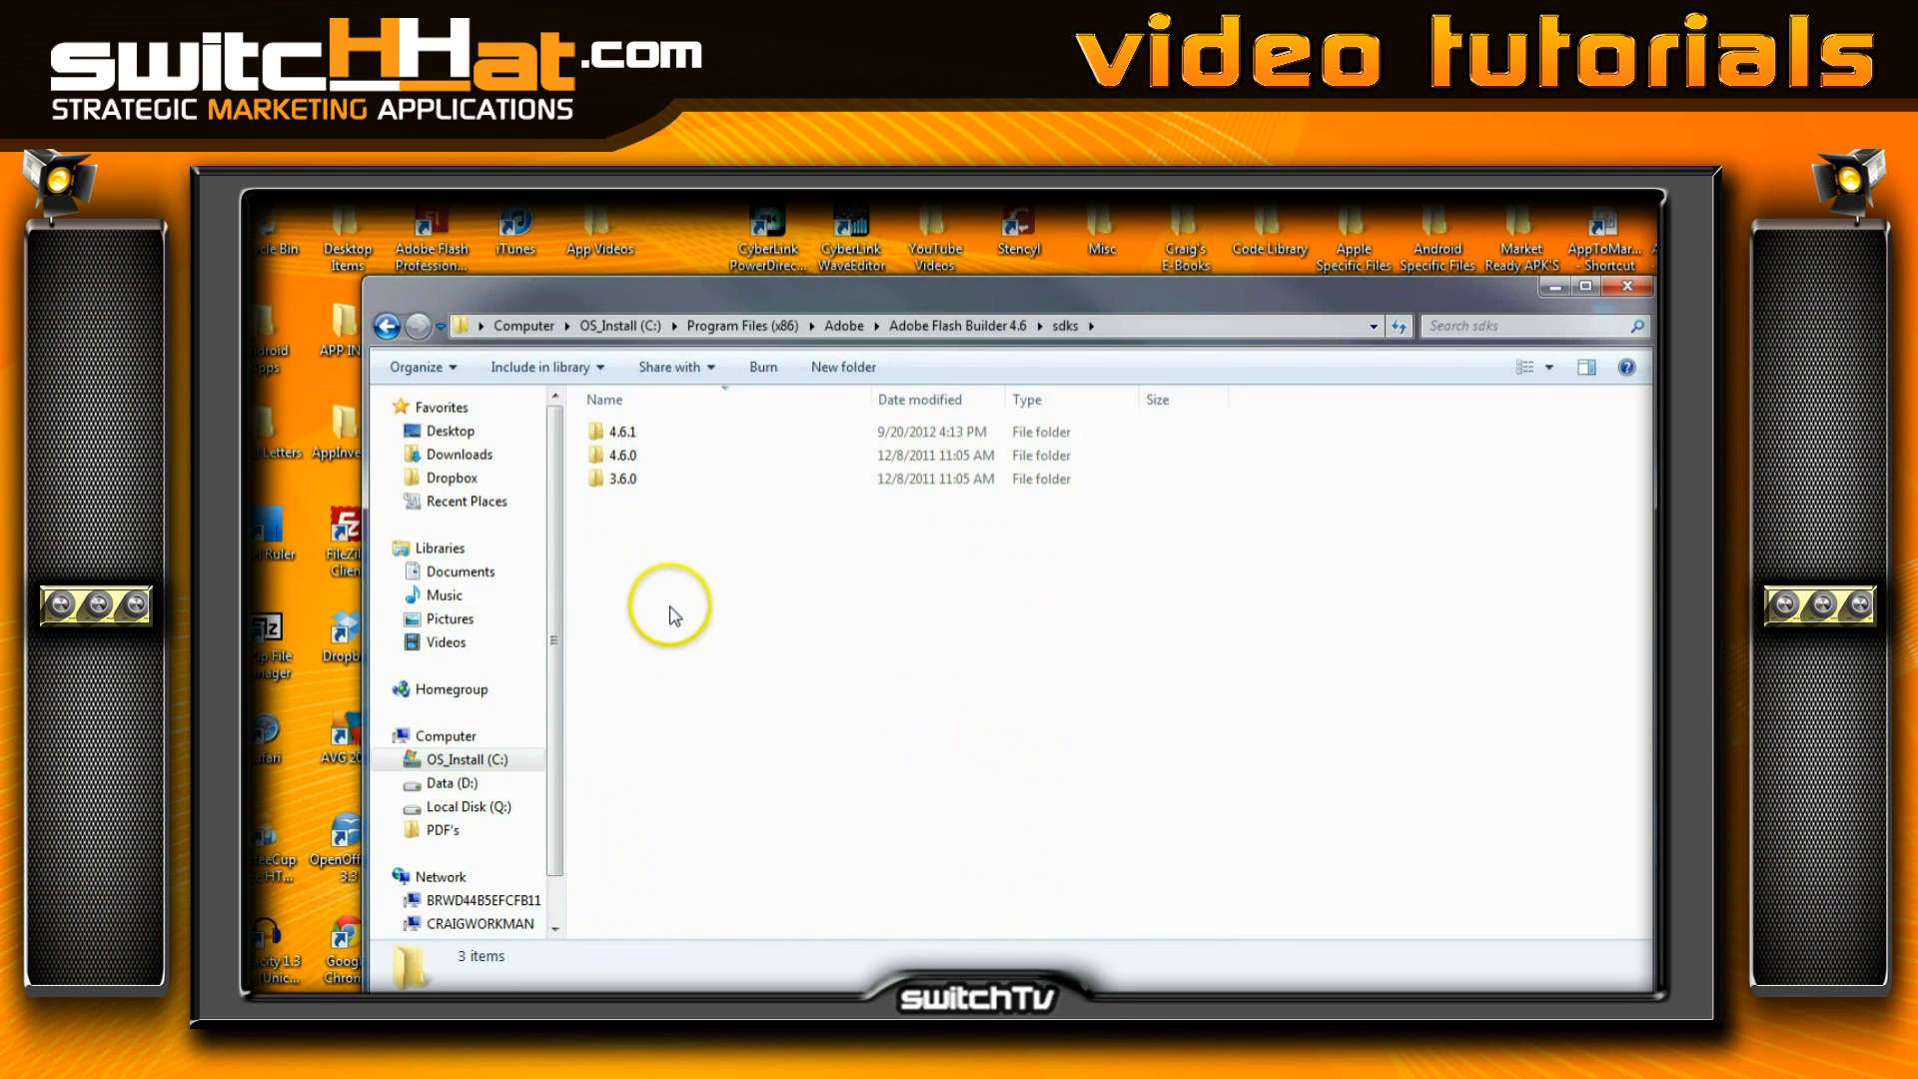
mouse_move(611, 440)
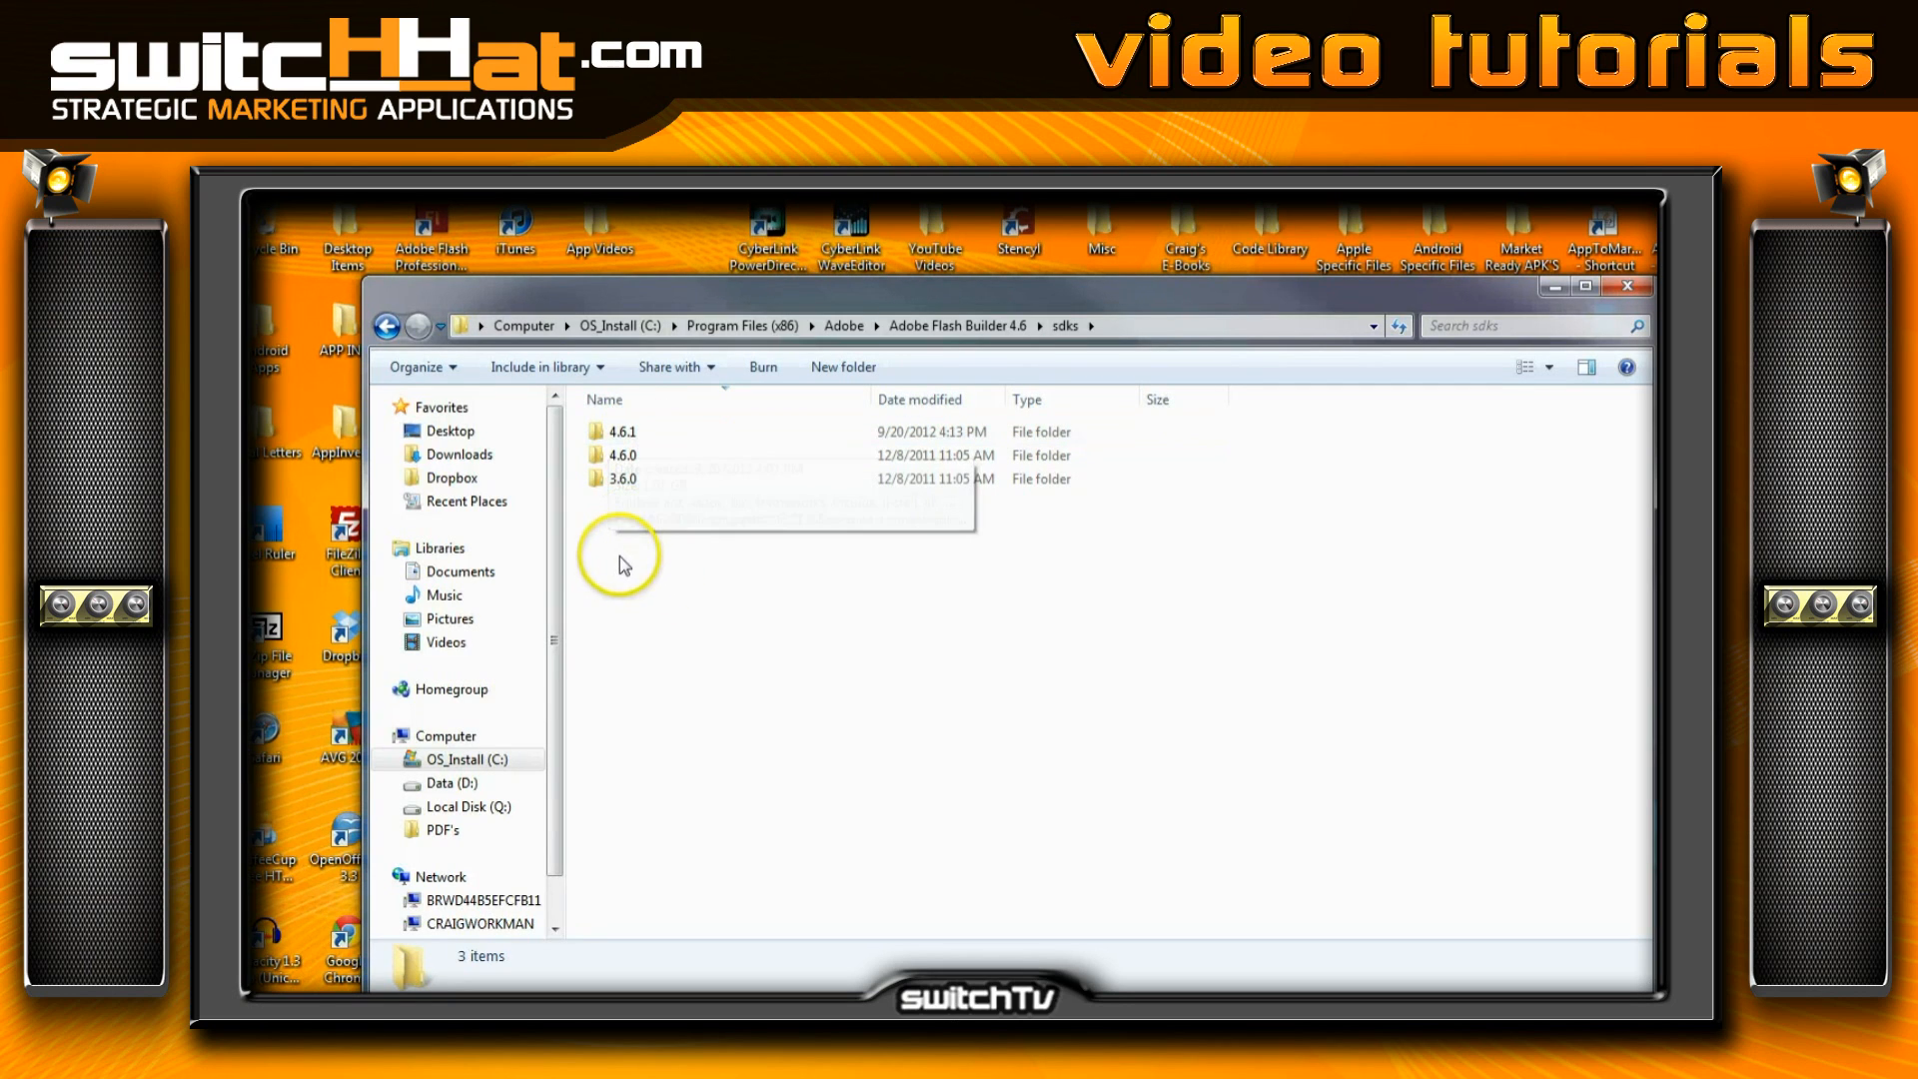
mouse_move(647, 596)
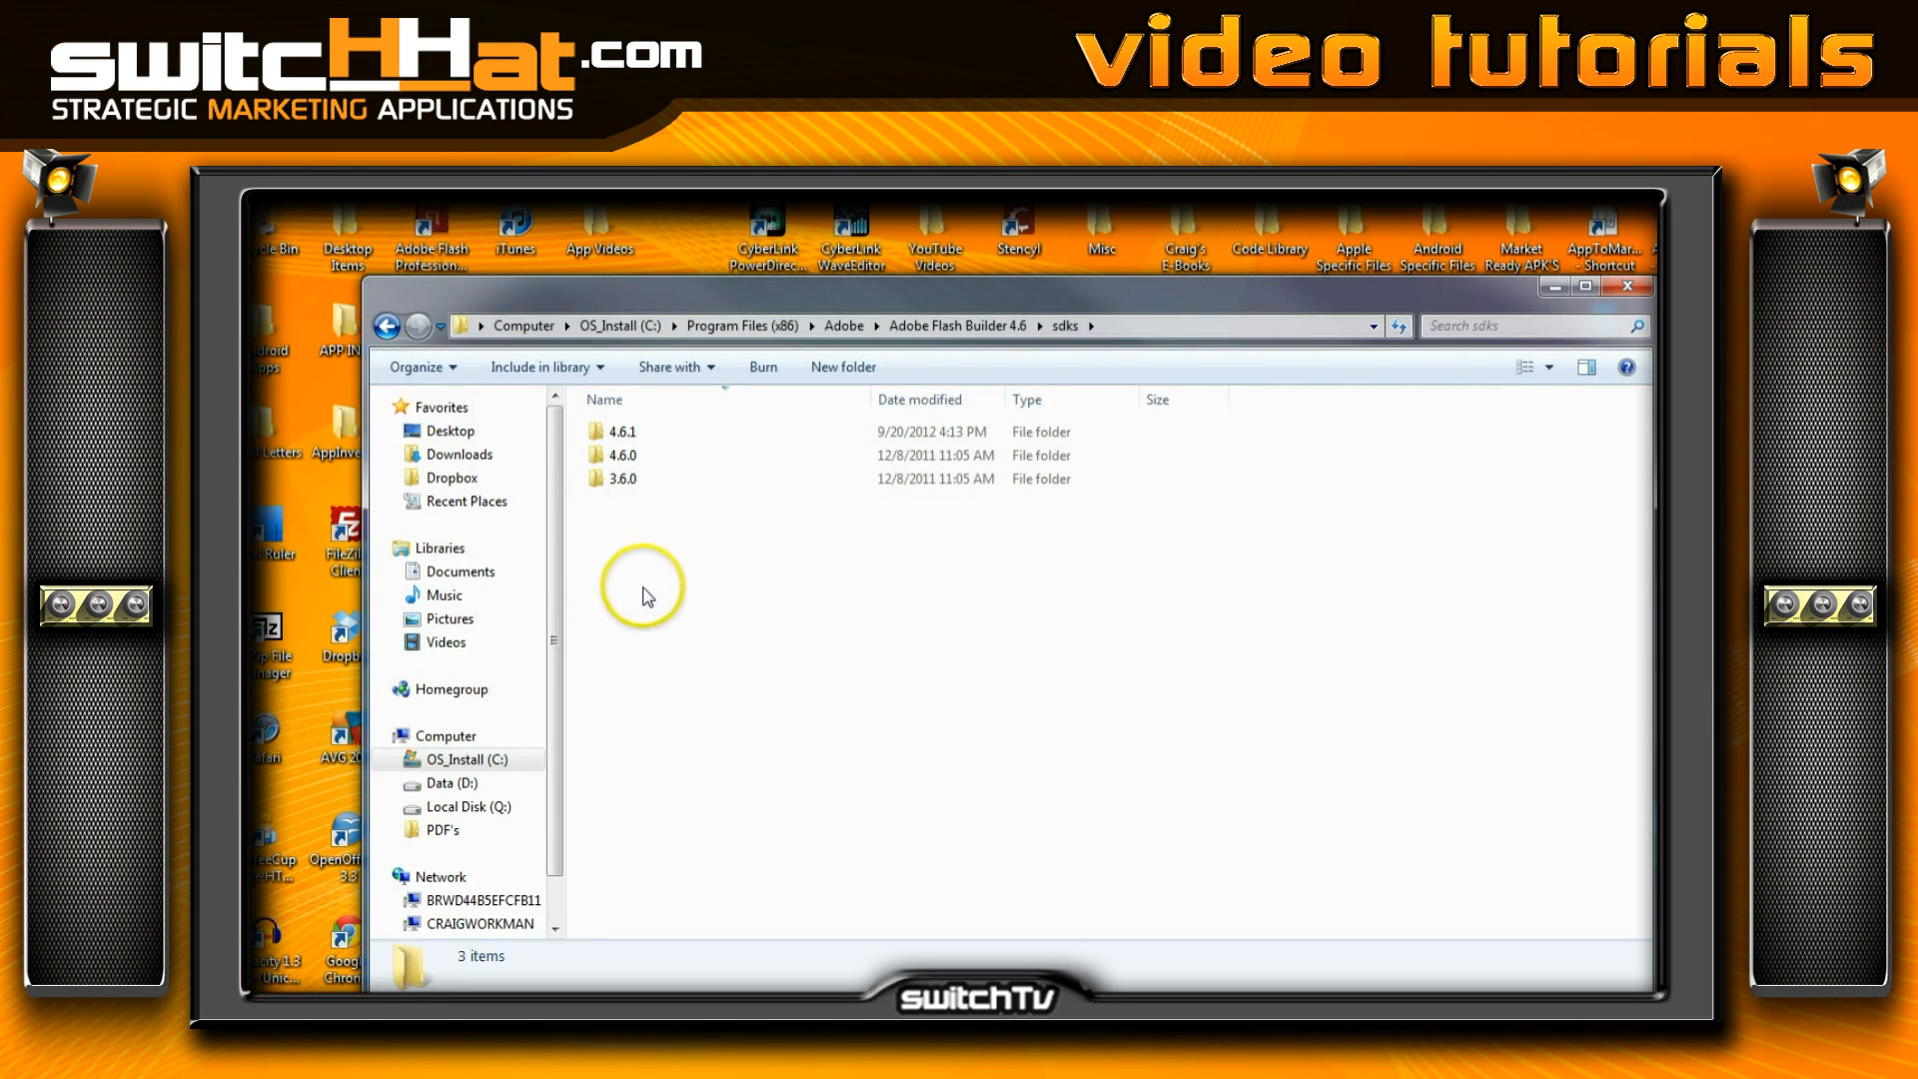
mouse_move(615, 488)
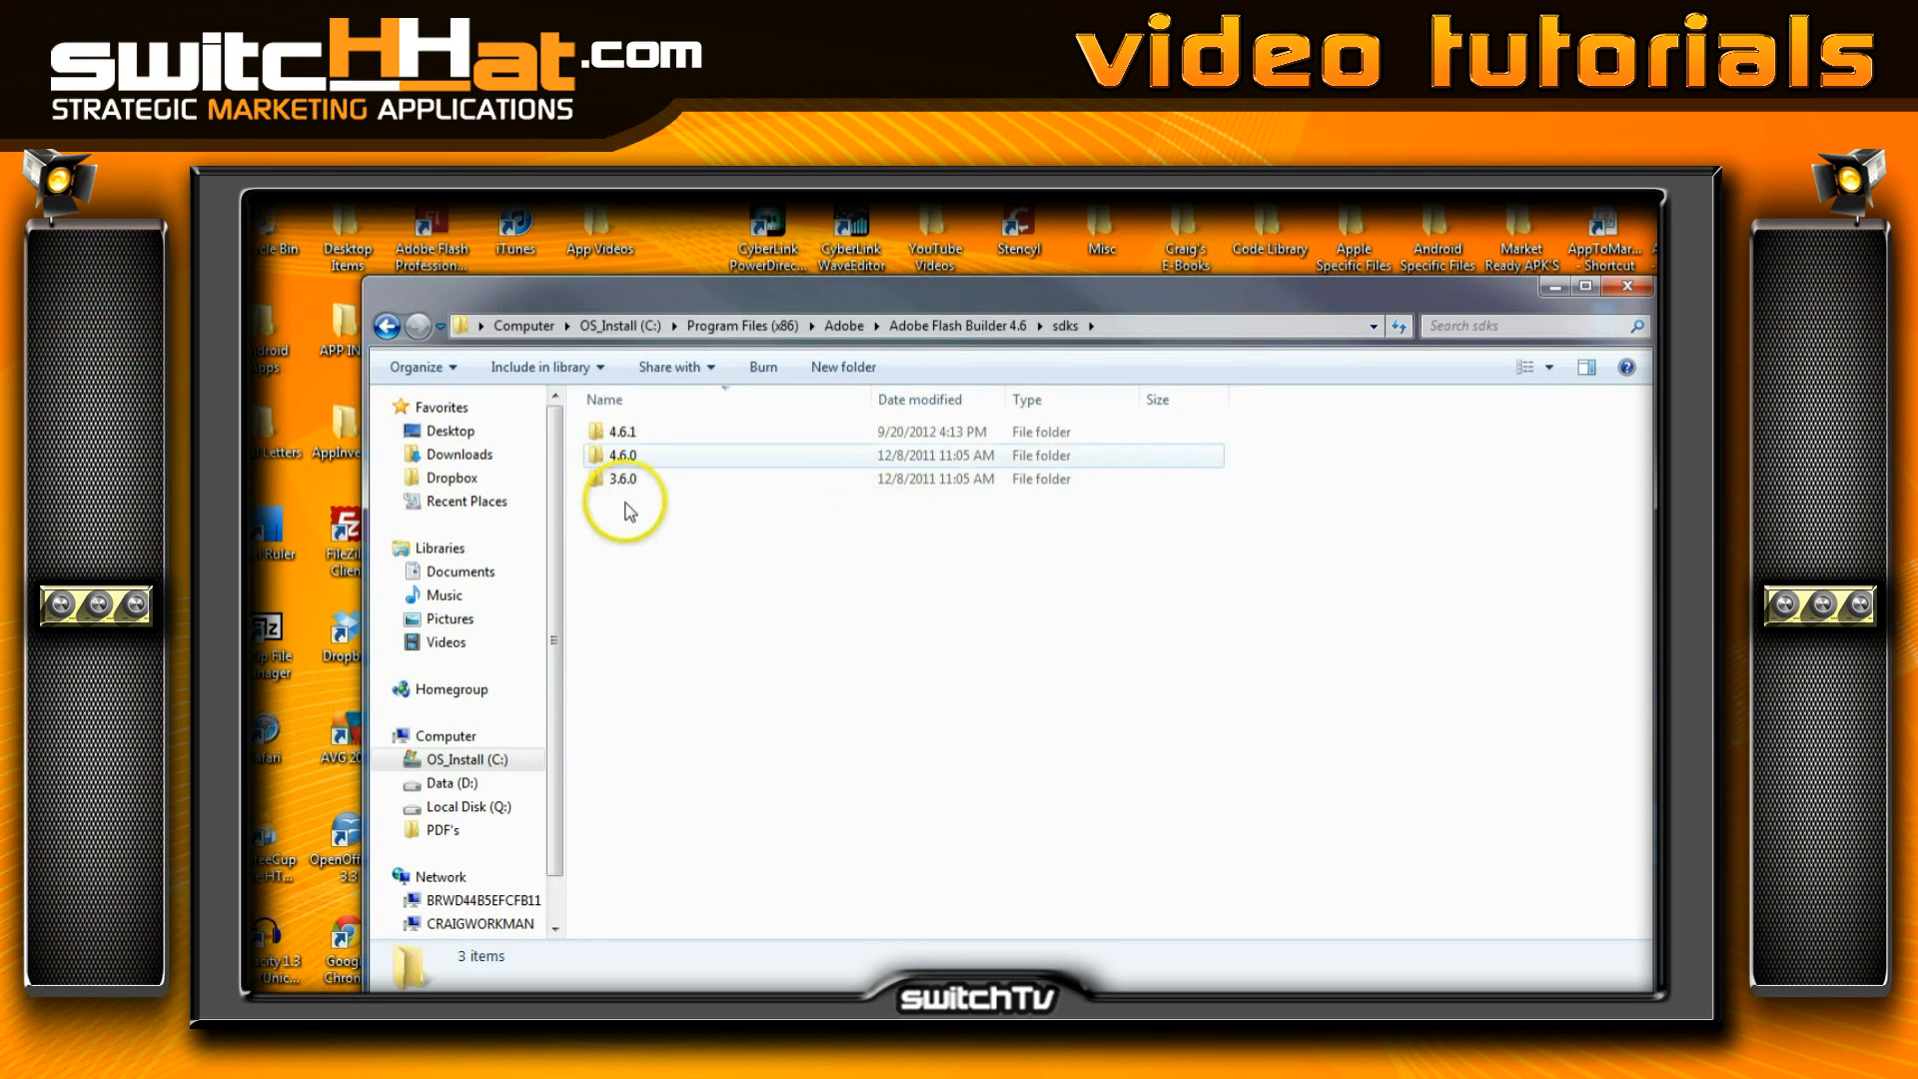
mouse_move(651, 461)
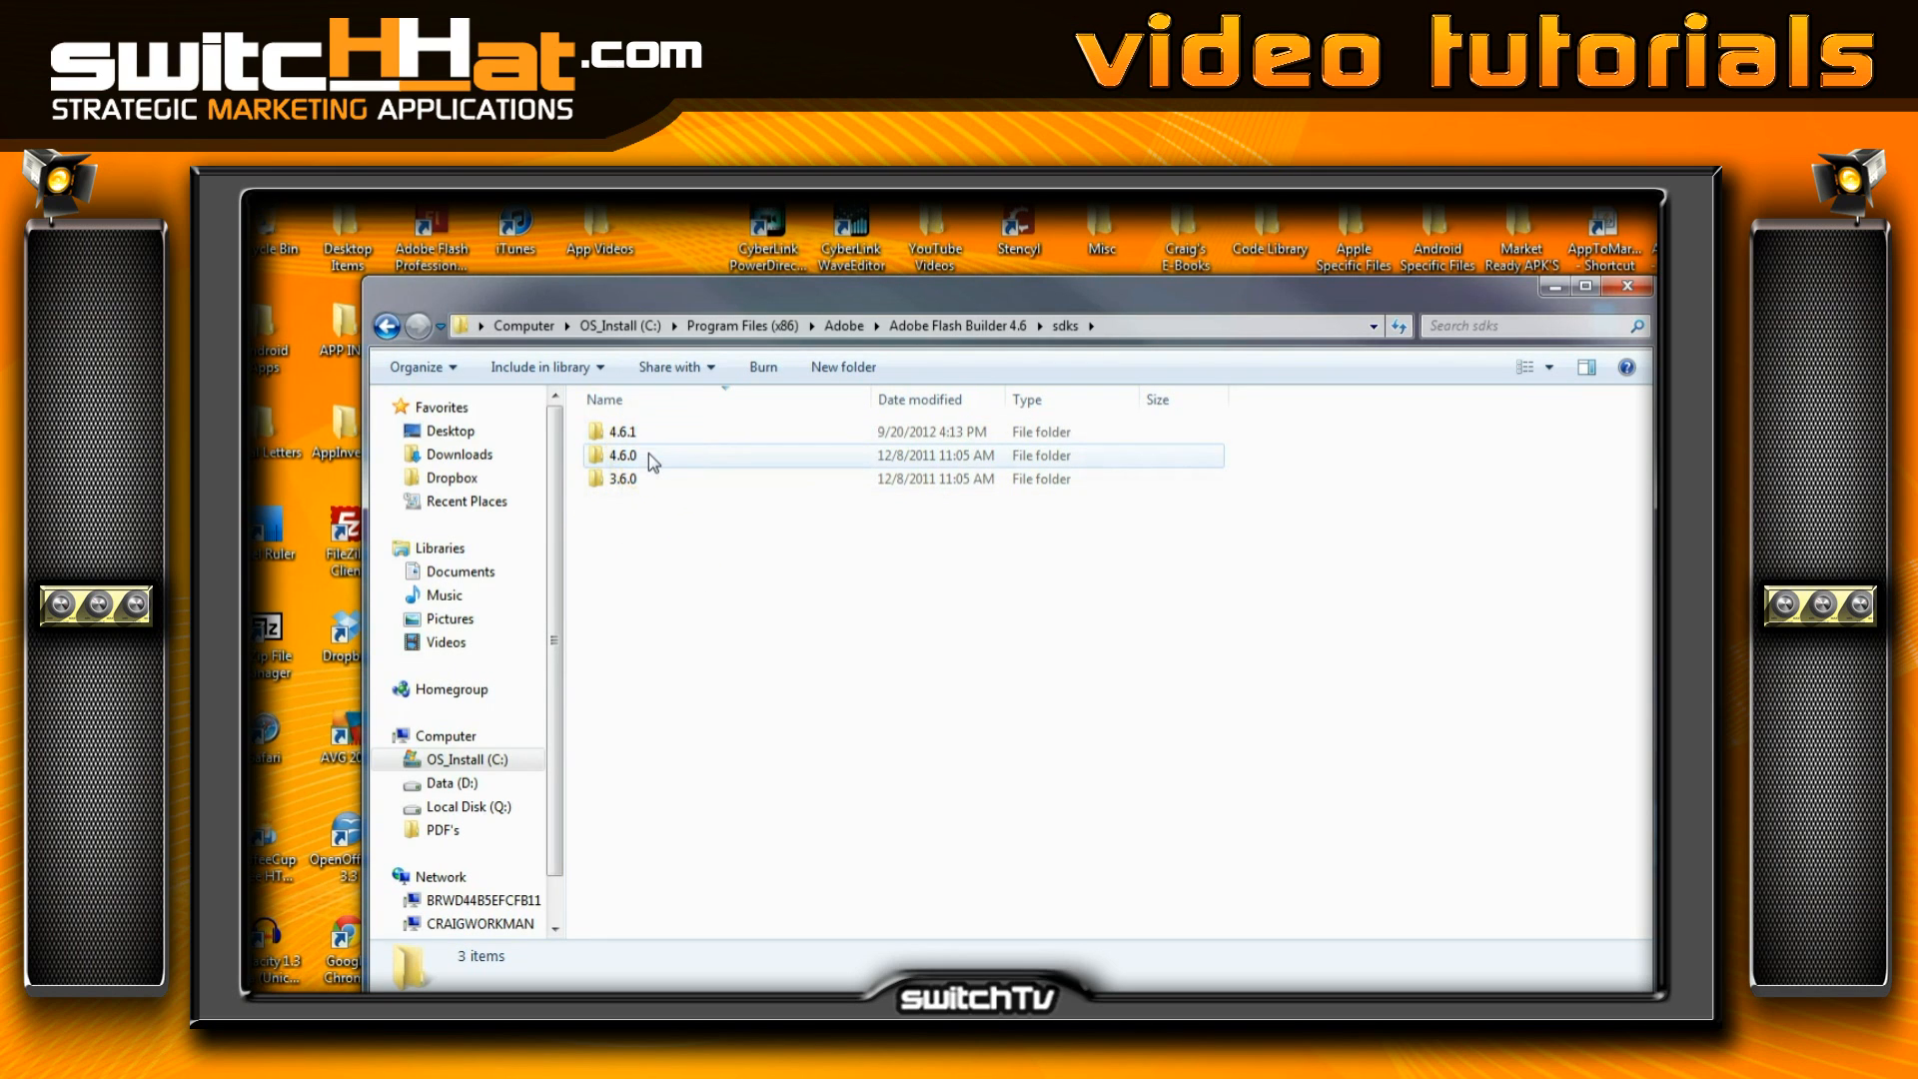
click(623, 456)
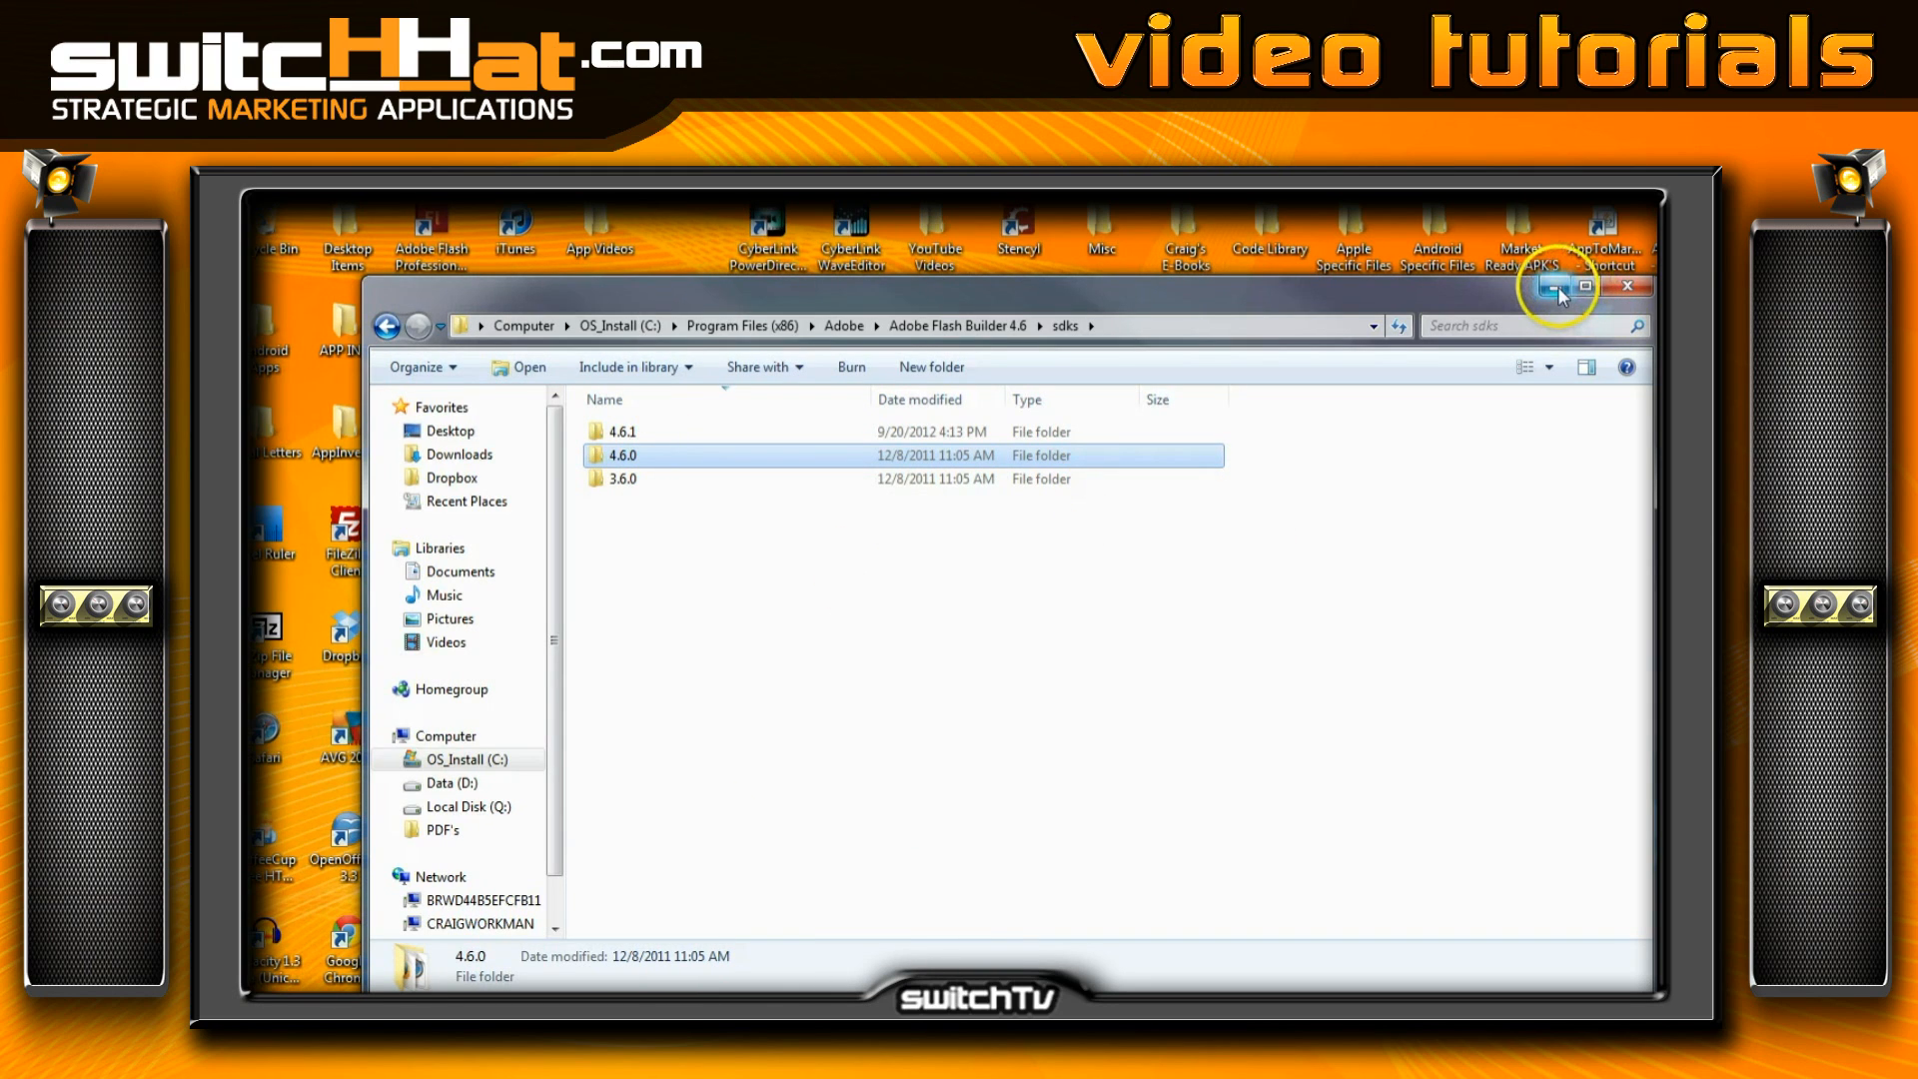
Minimize Explorer to reveal the desktop with the AdobeAIRSDK archive and folder
click(1554, 288)
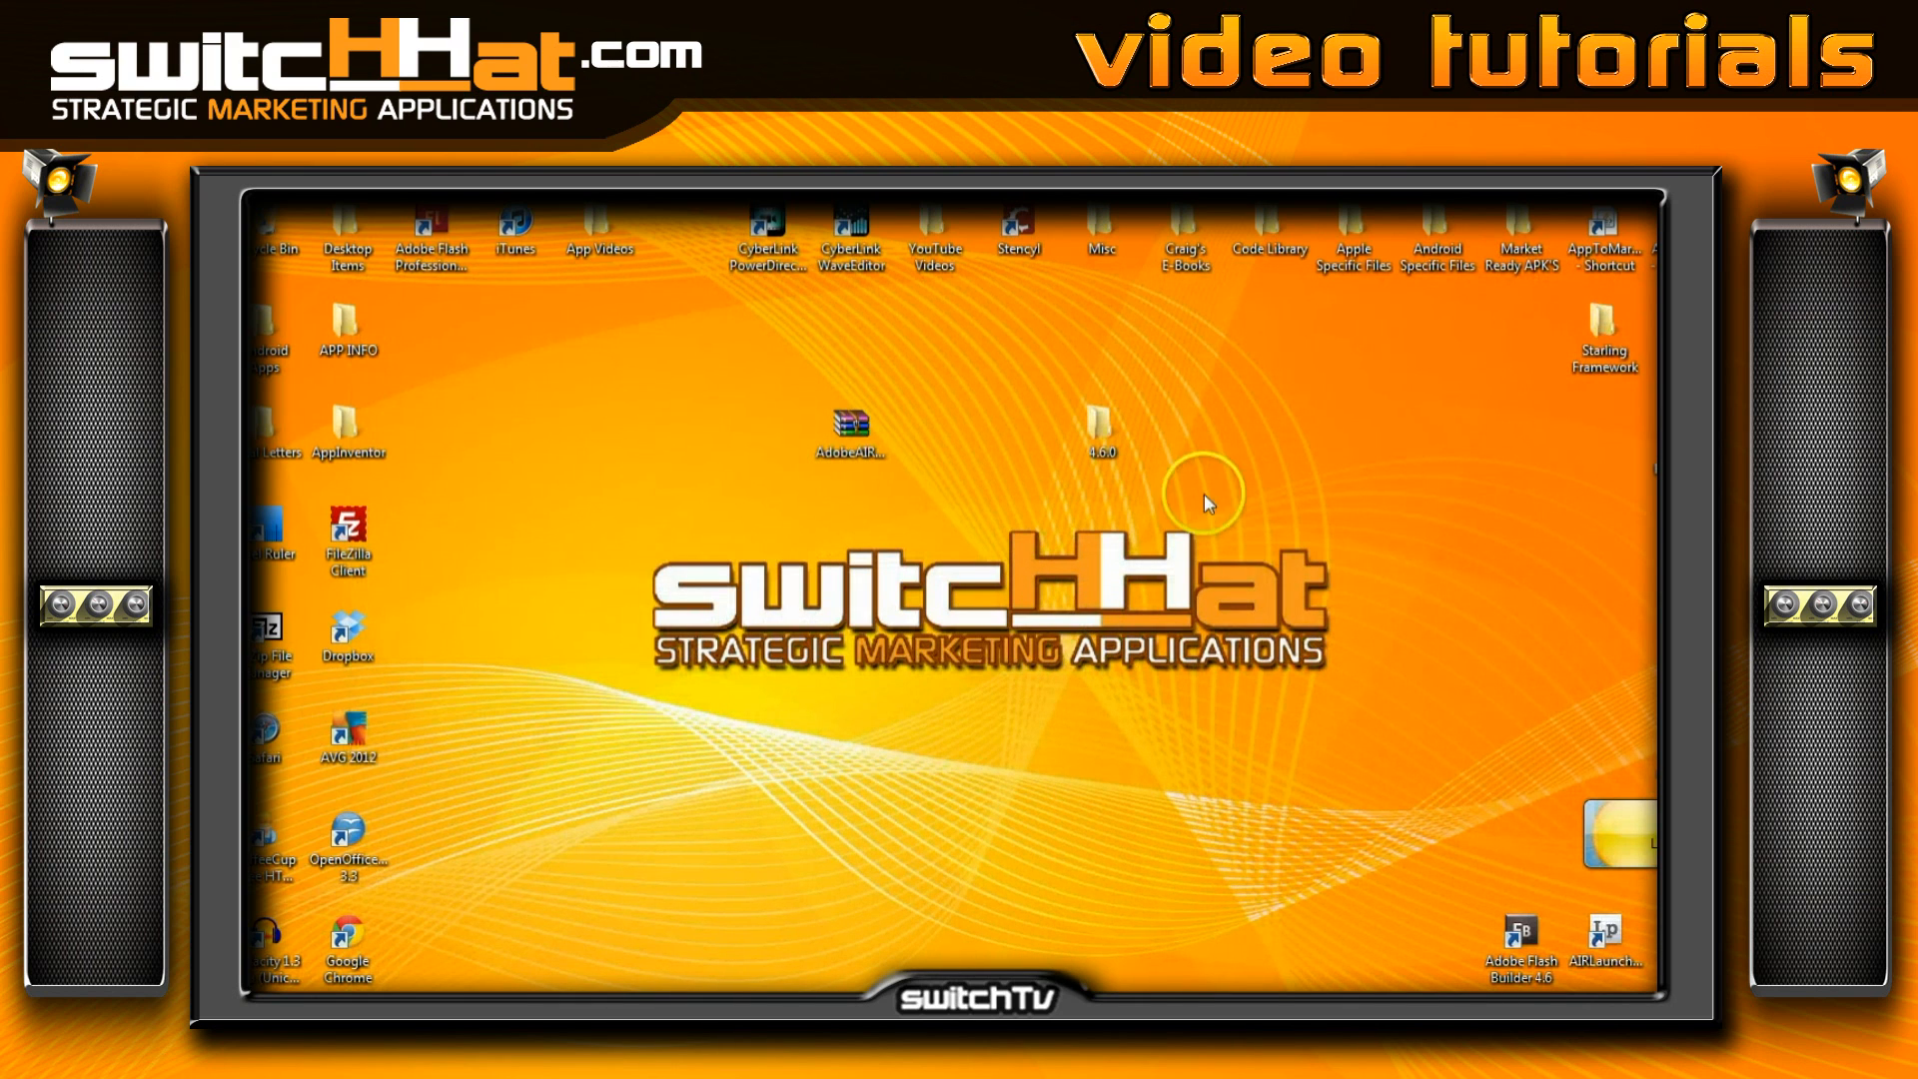
click(1103, 432)
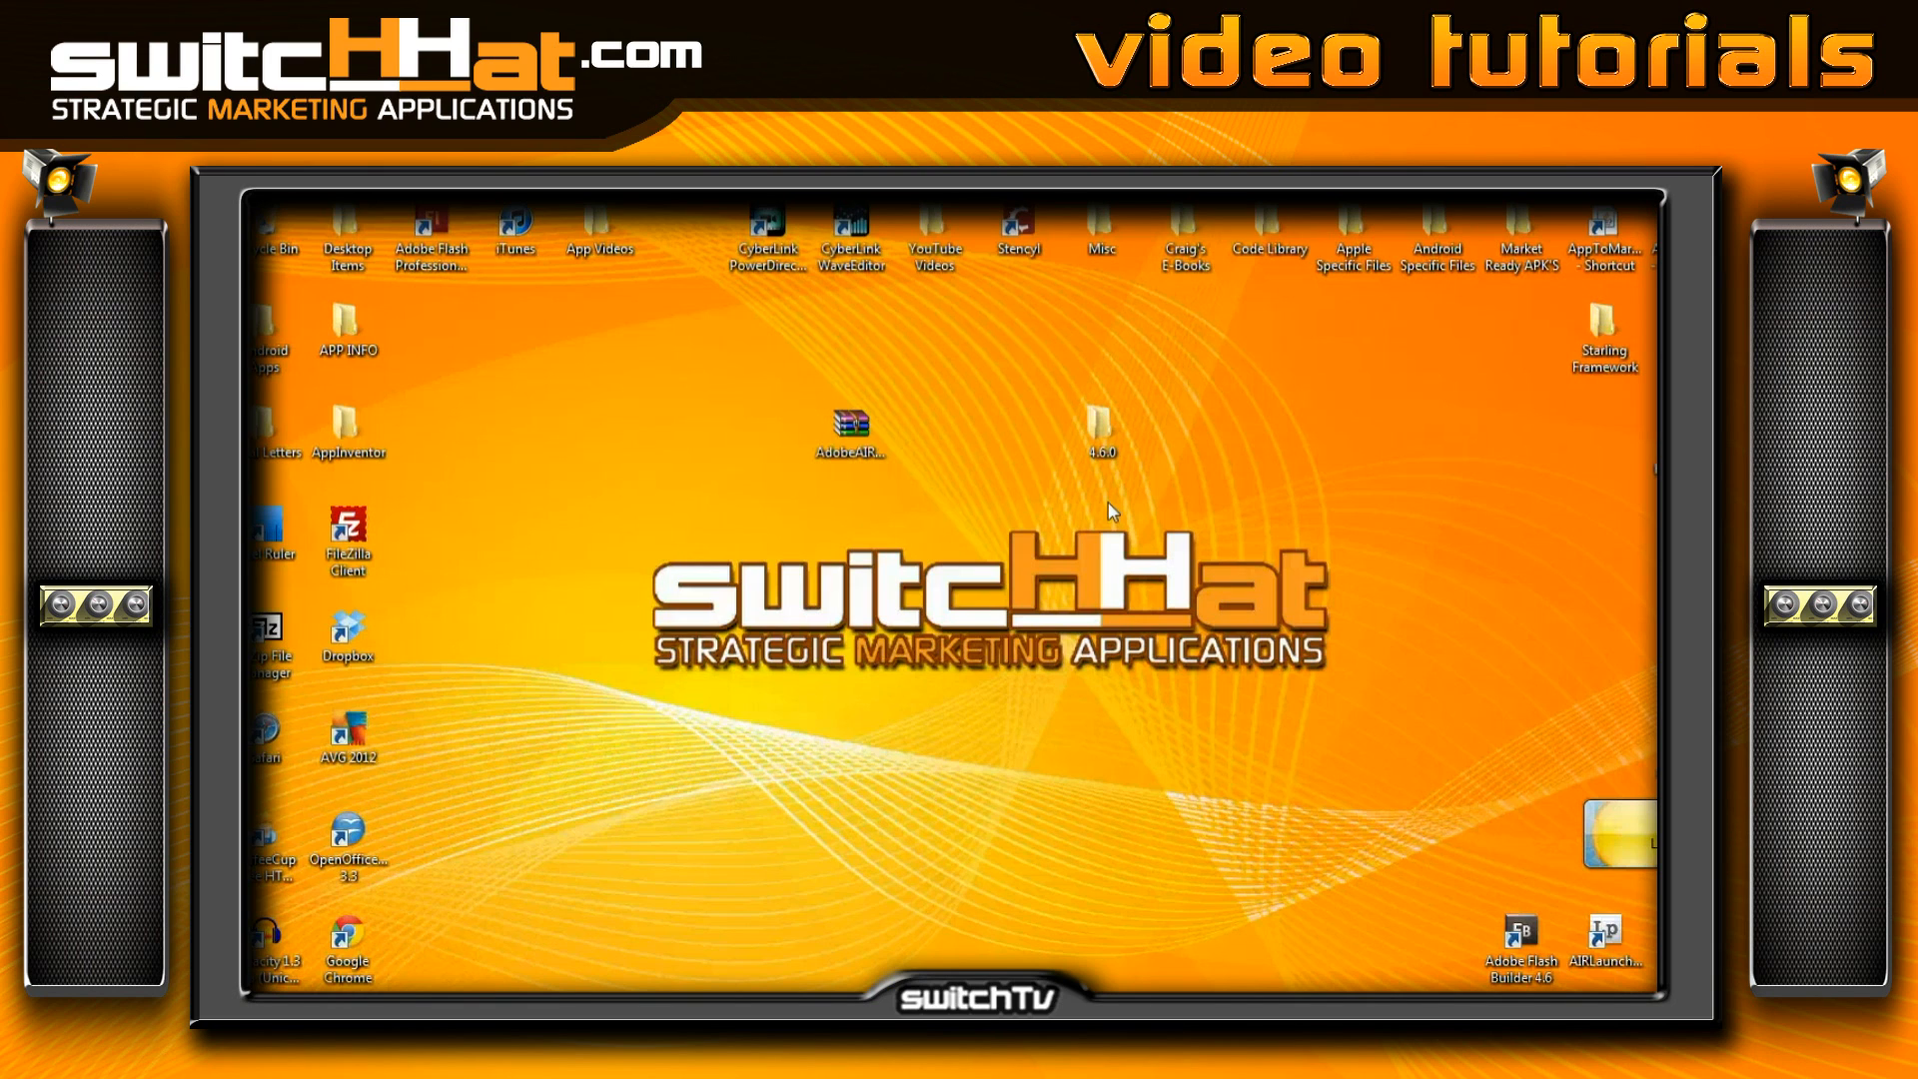
click(1105, 436)
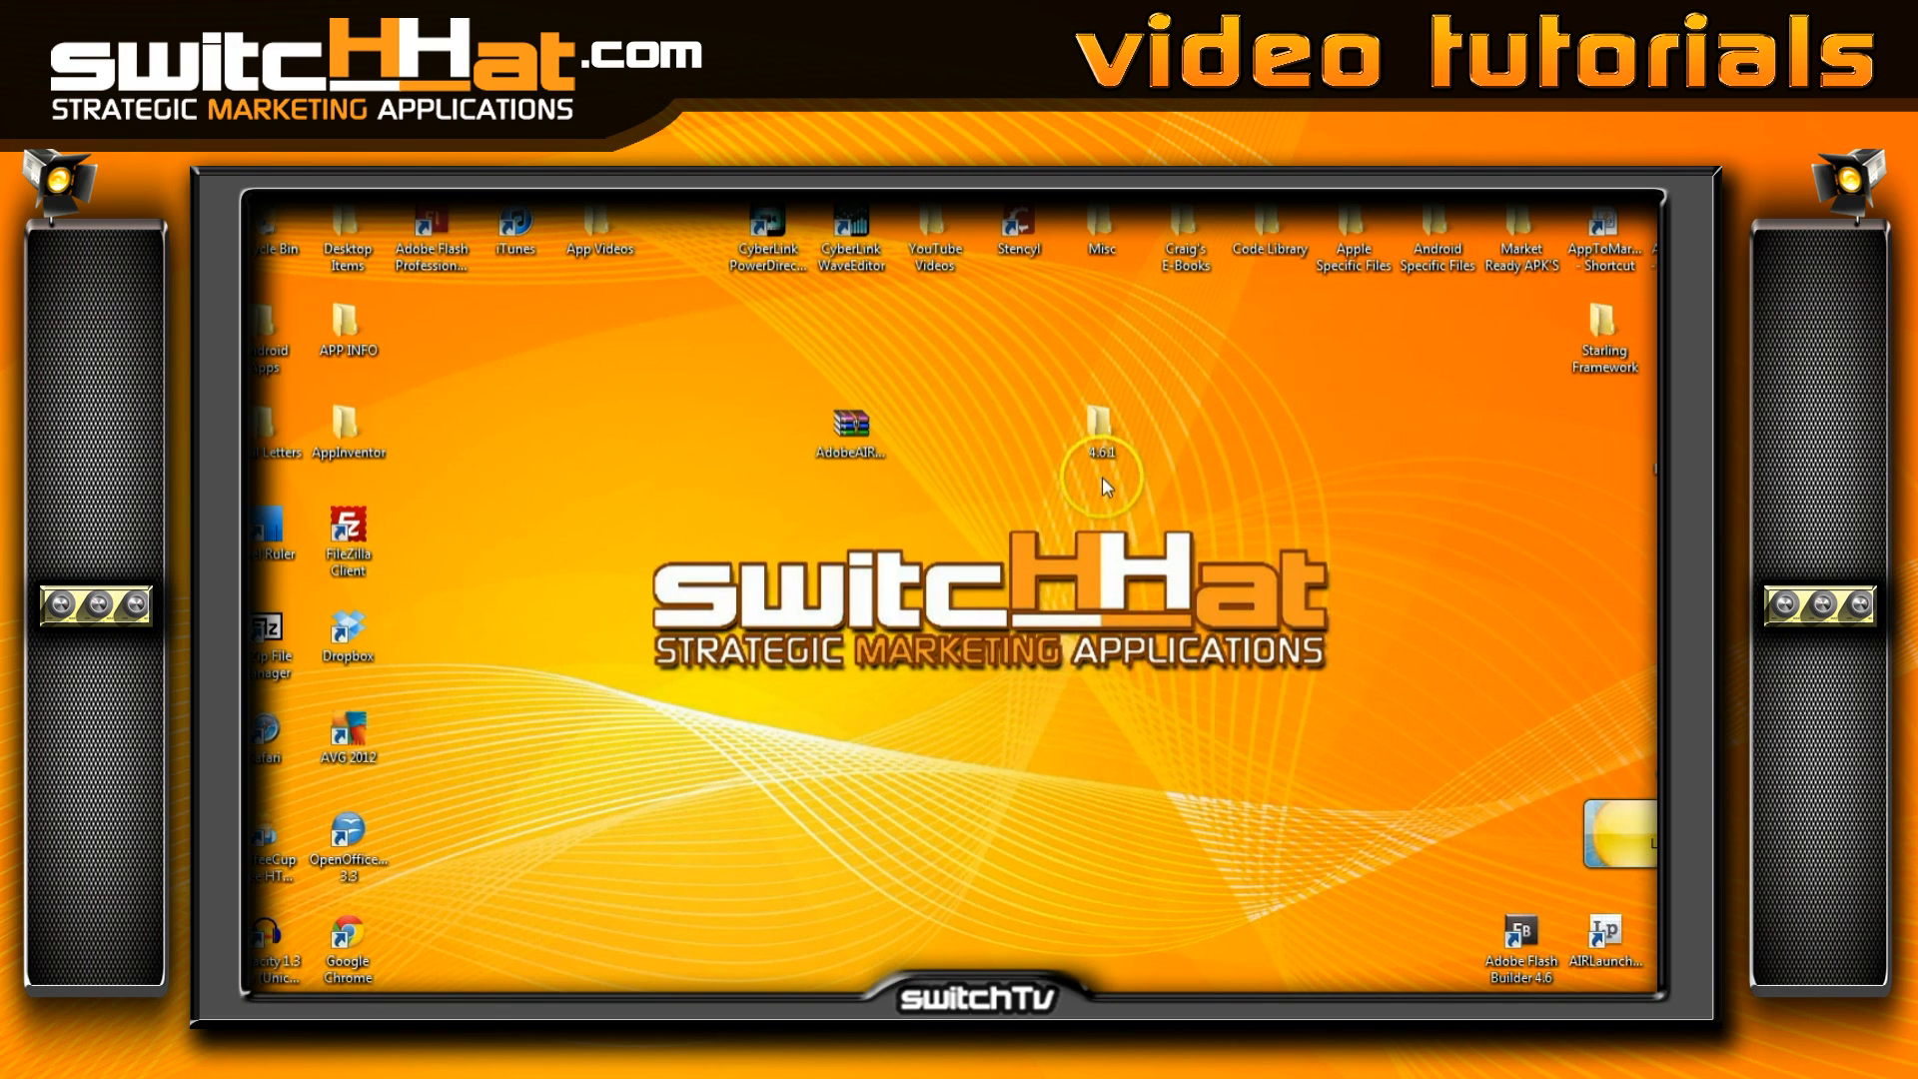
mouse_move(851, 425)
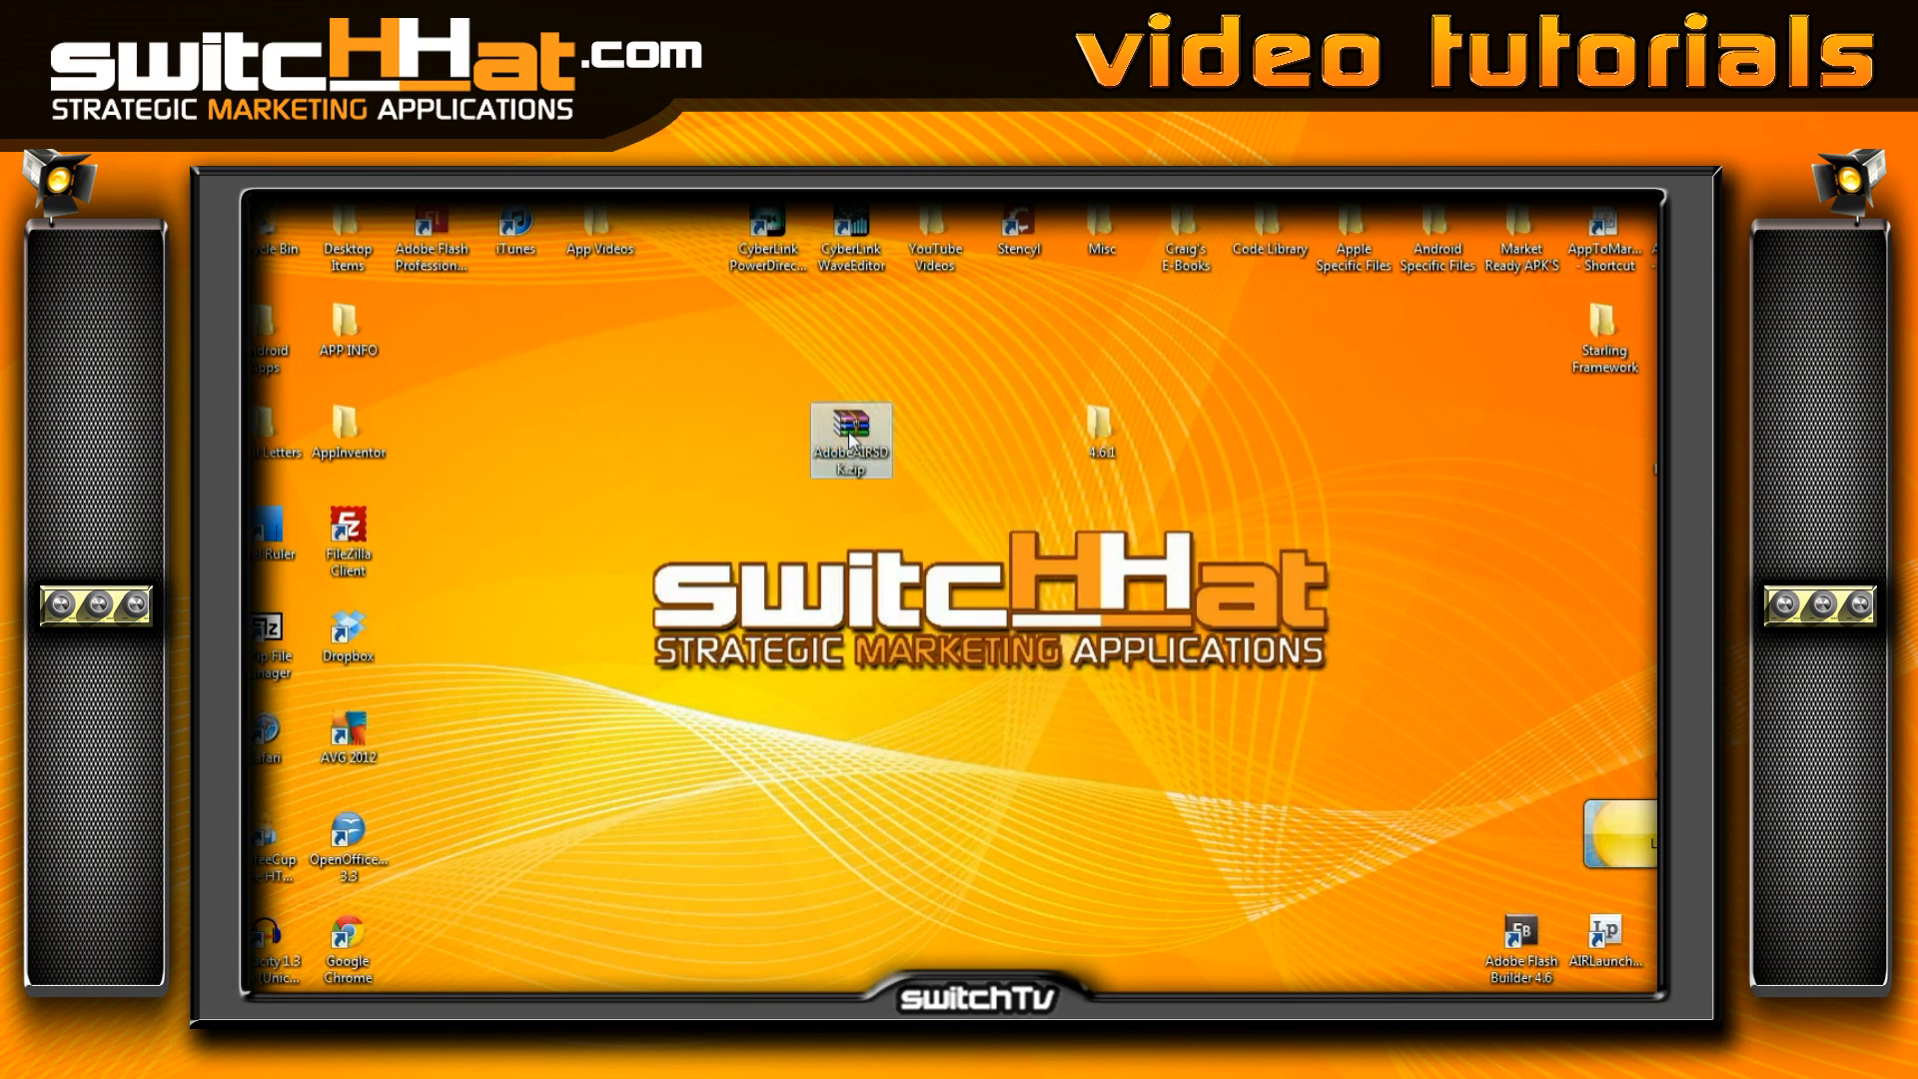
Extract the AdobeAIRSDK archive into the desktop 4.6.1 folder, overwriting existing files
right_click(851, 440)
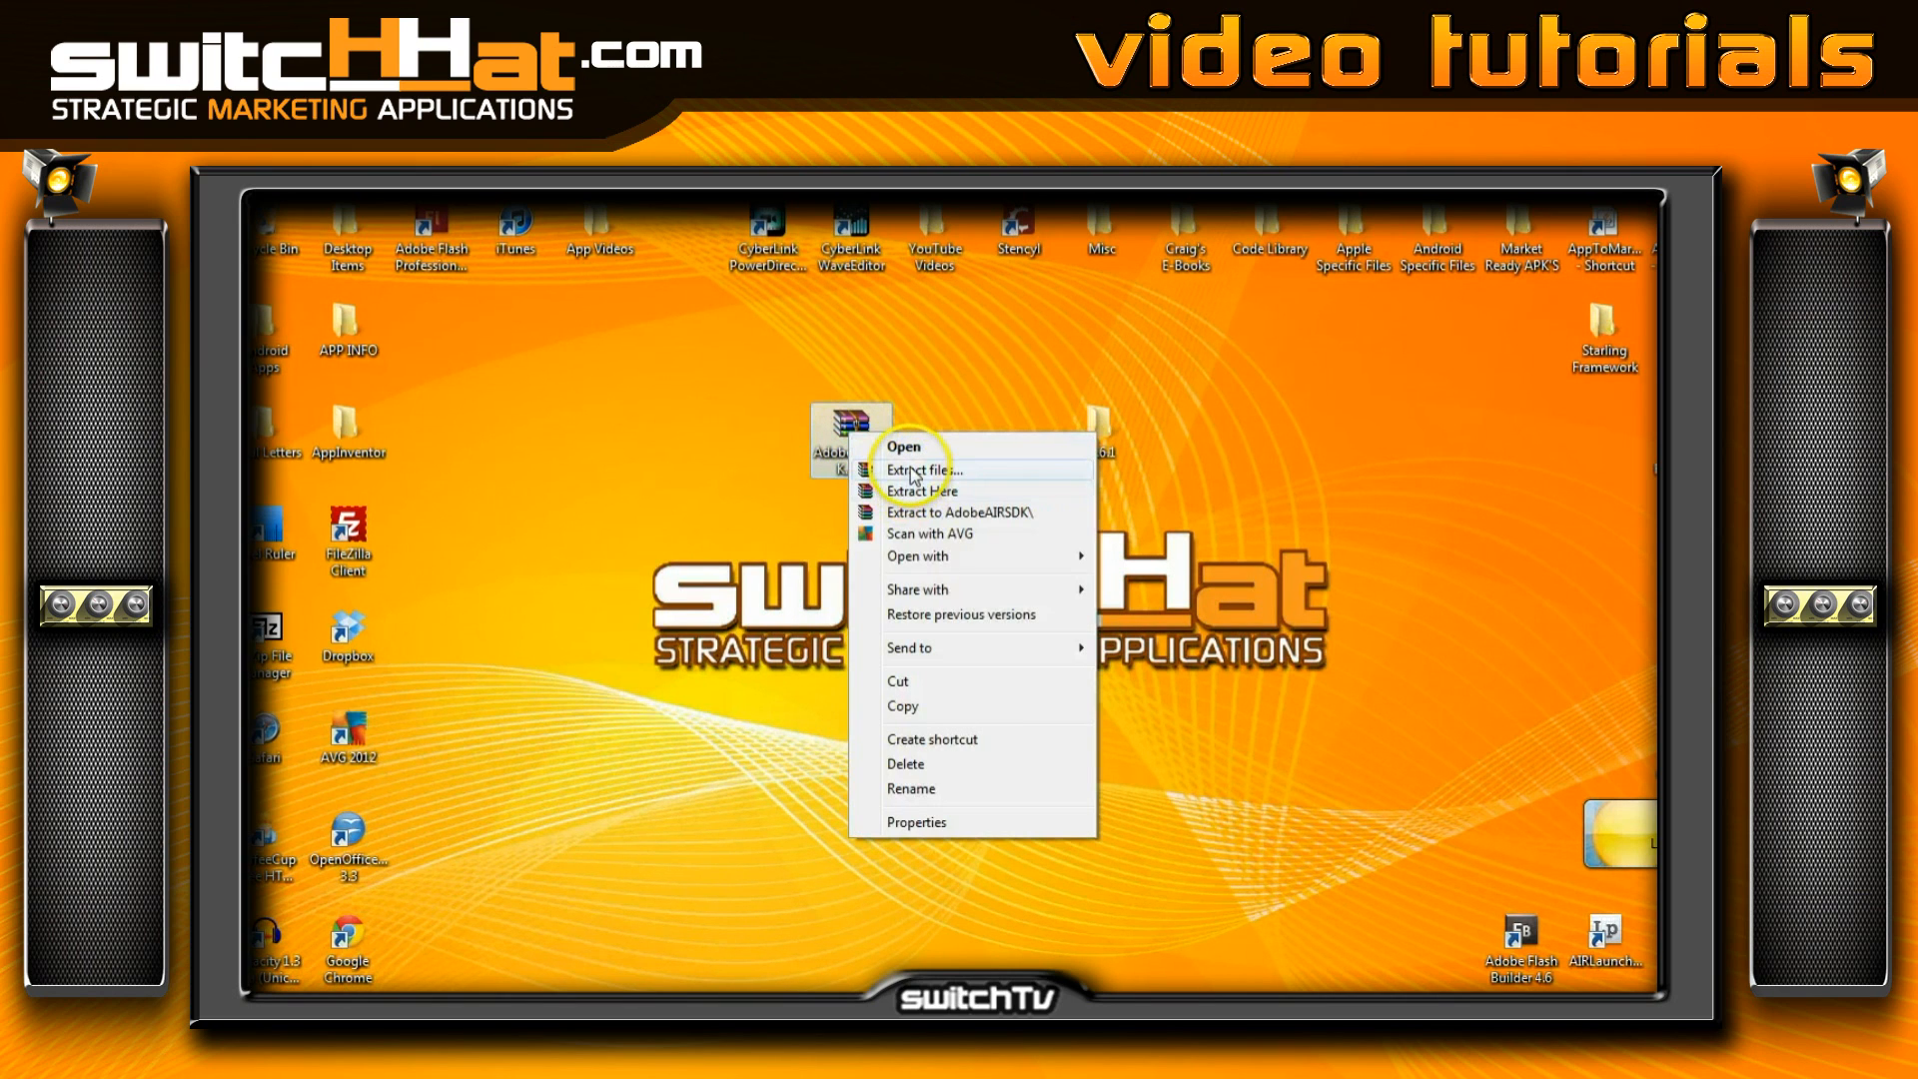
click(922, 469)
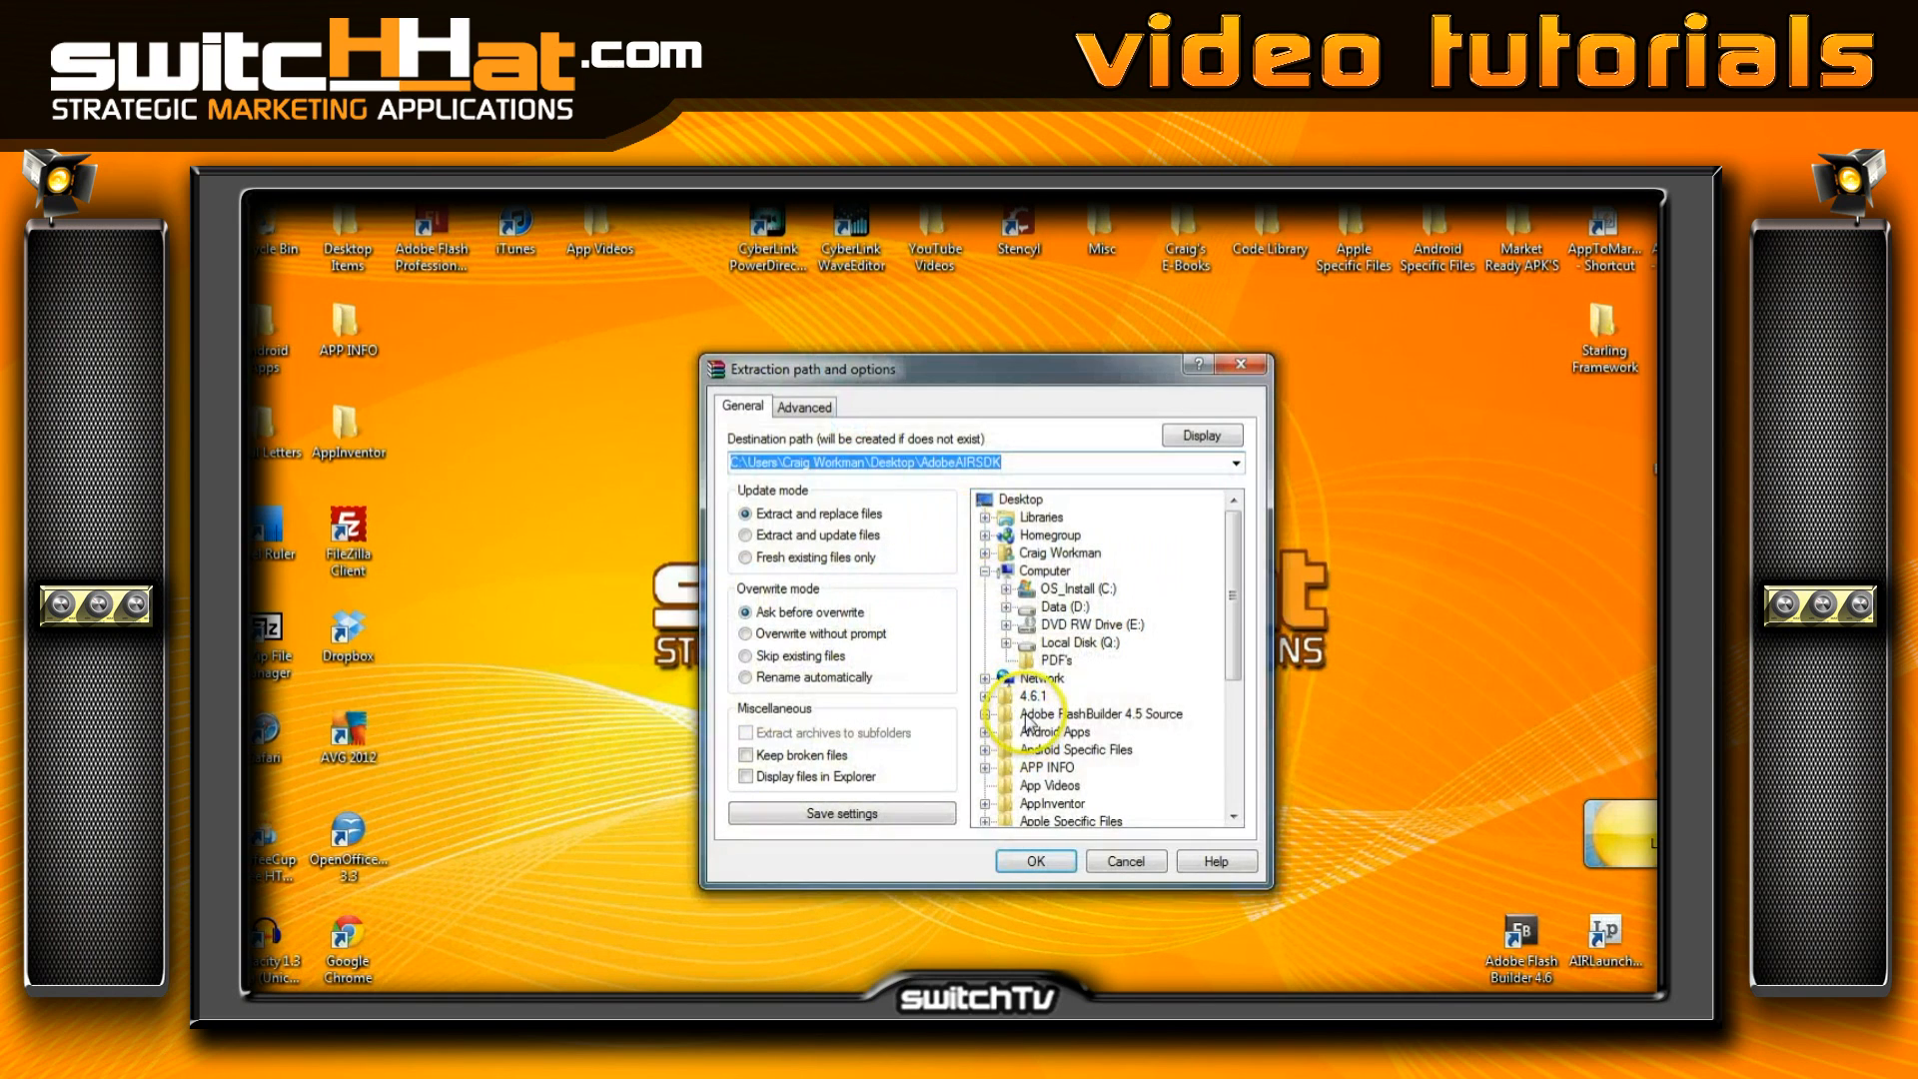
click(1030, 695)
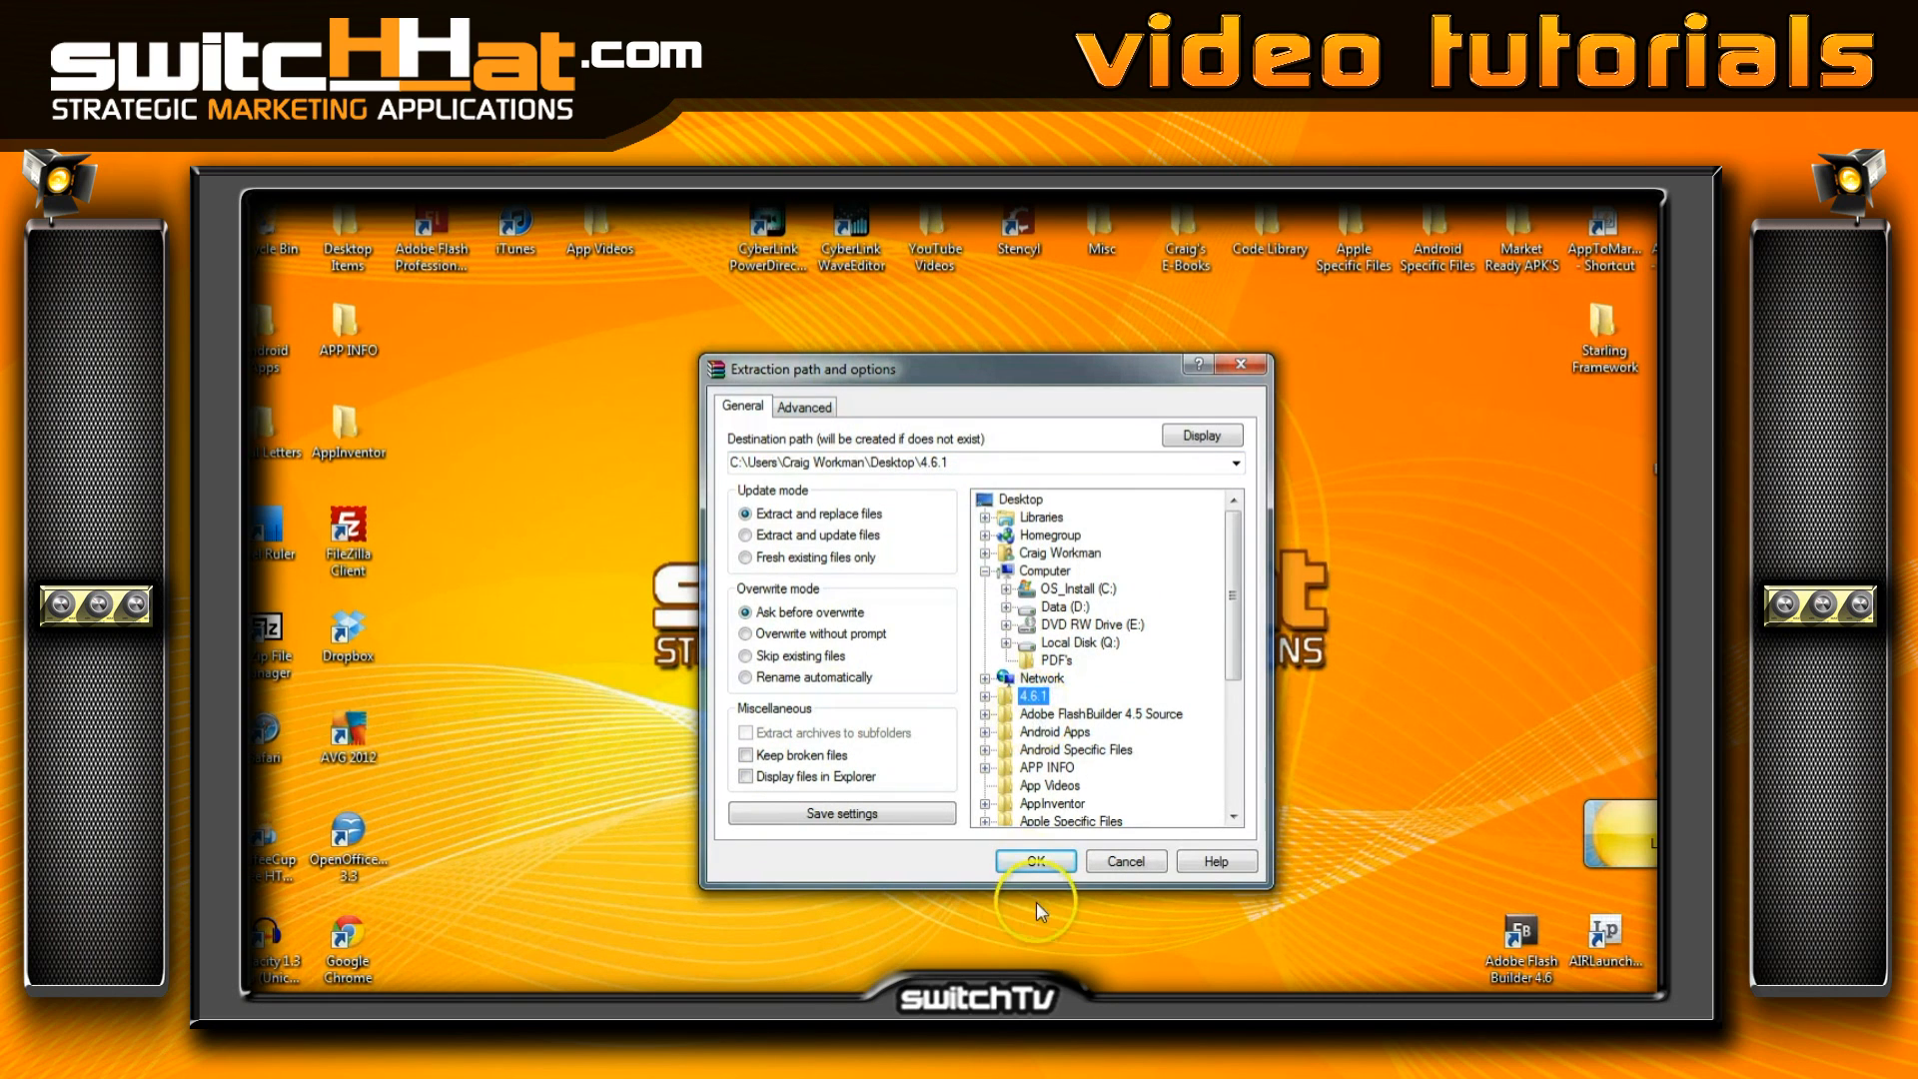
click(1035, 861)
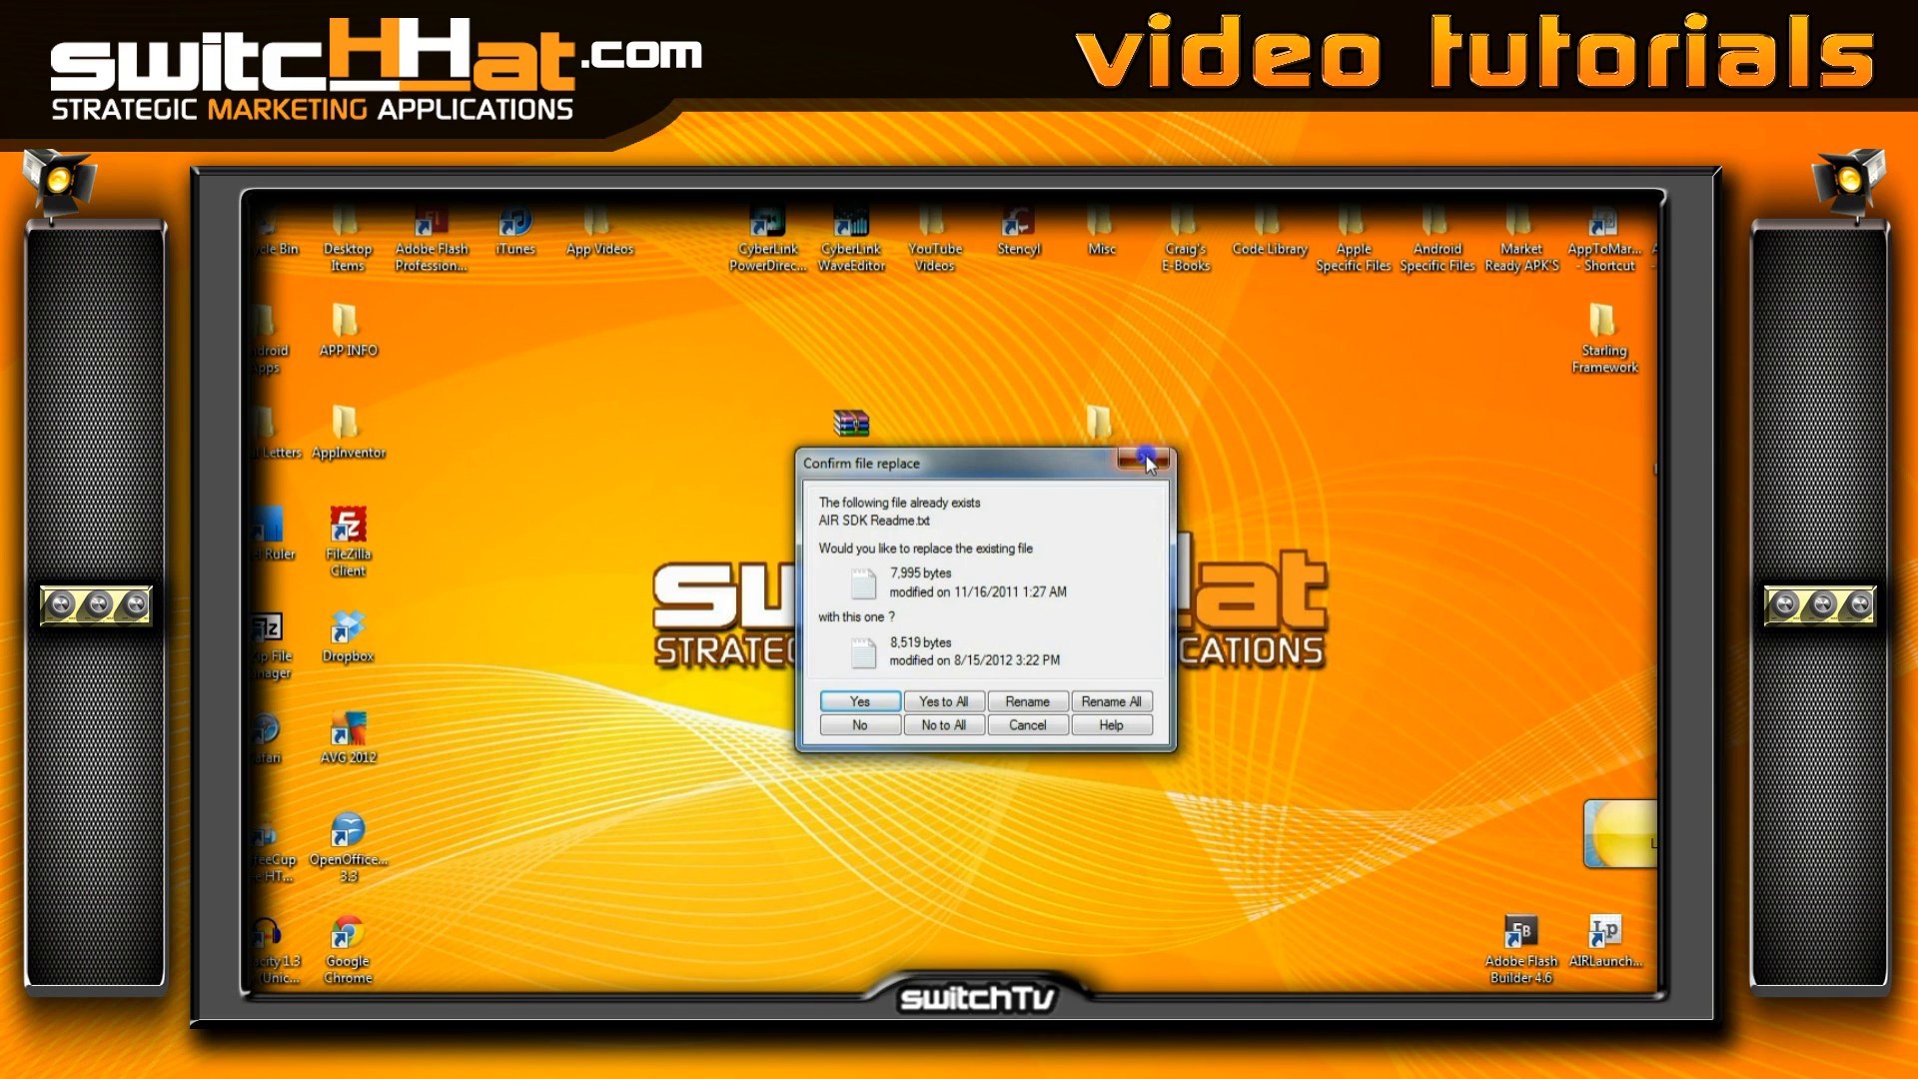
click(859, 702)
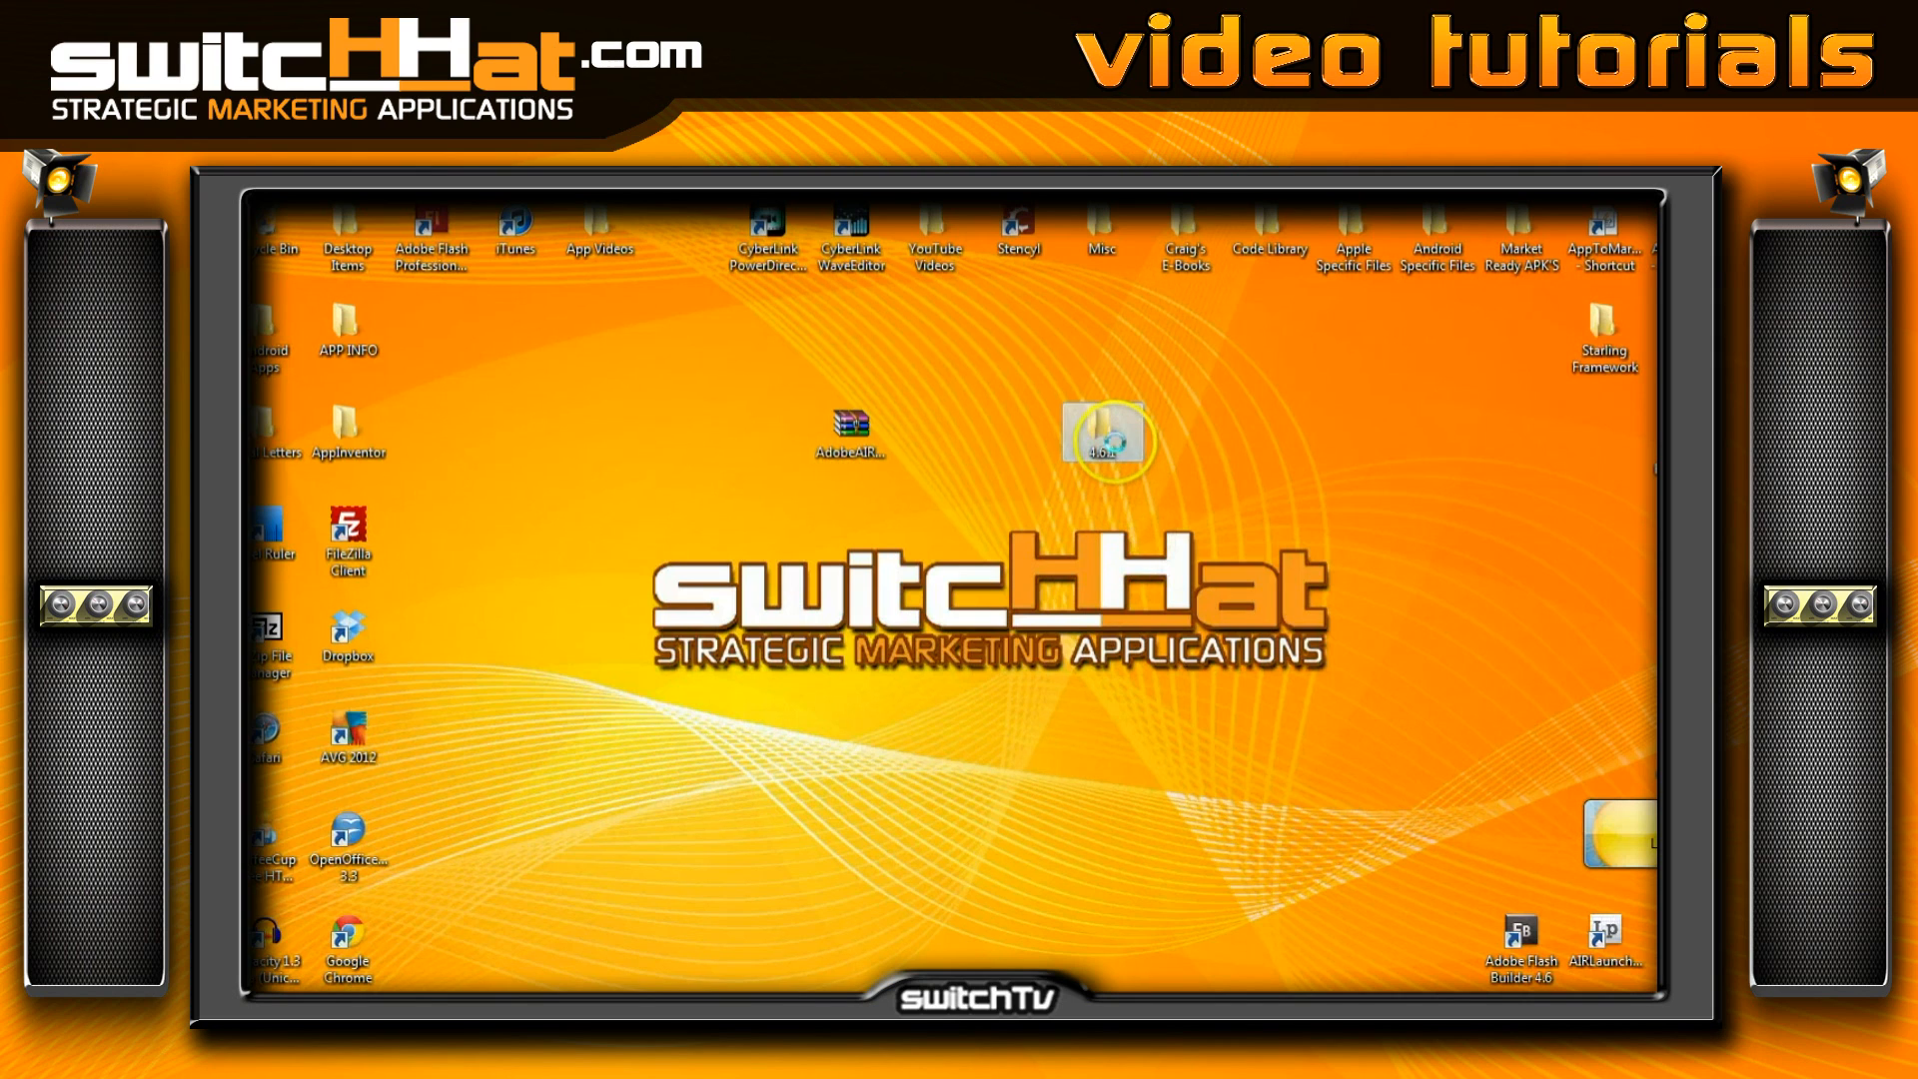
Cut the merged 4.6.1 folder from the desktop for moving
right_click(1103, 433)
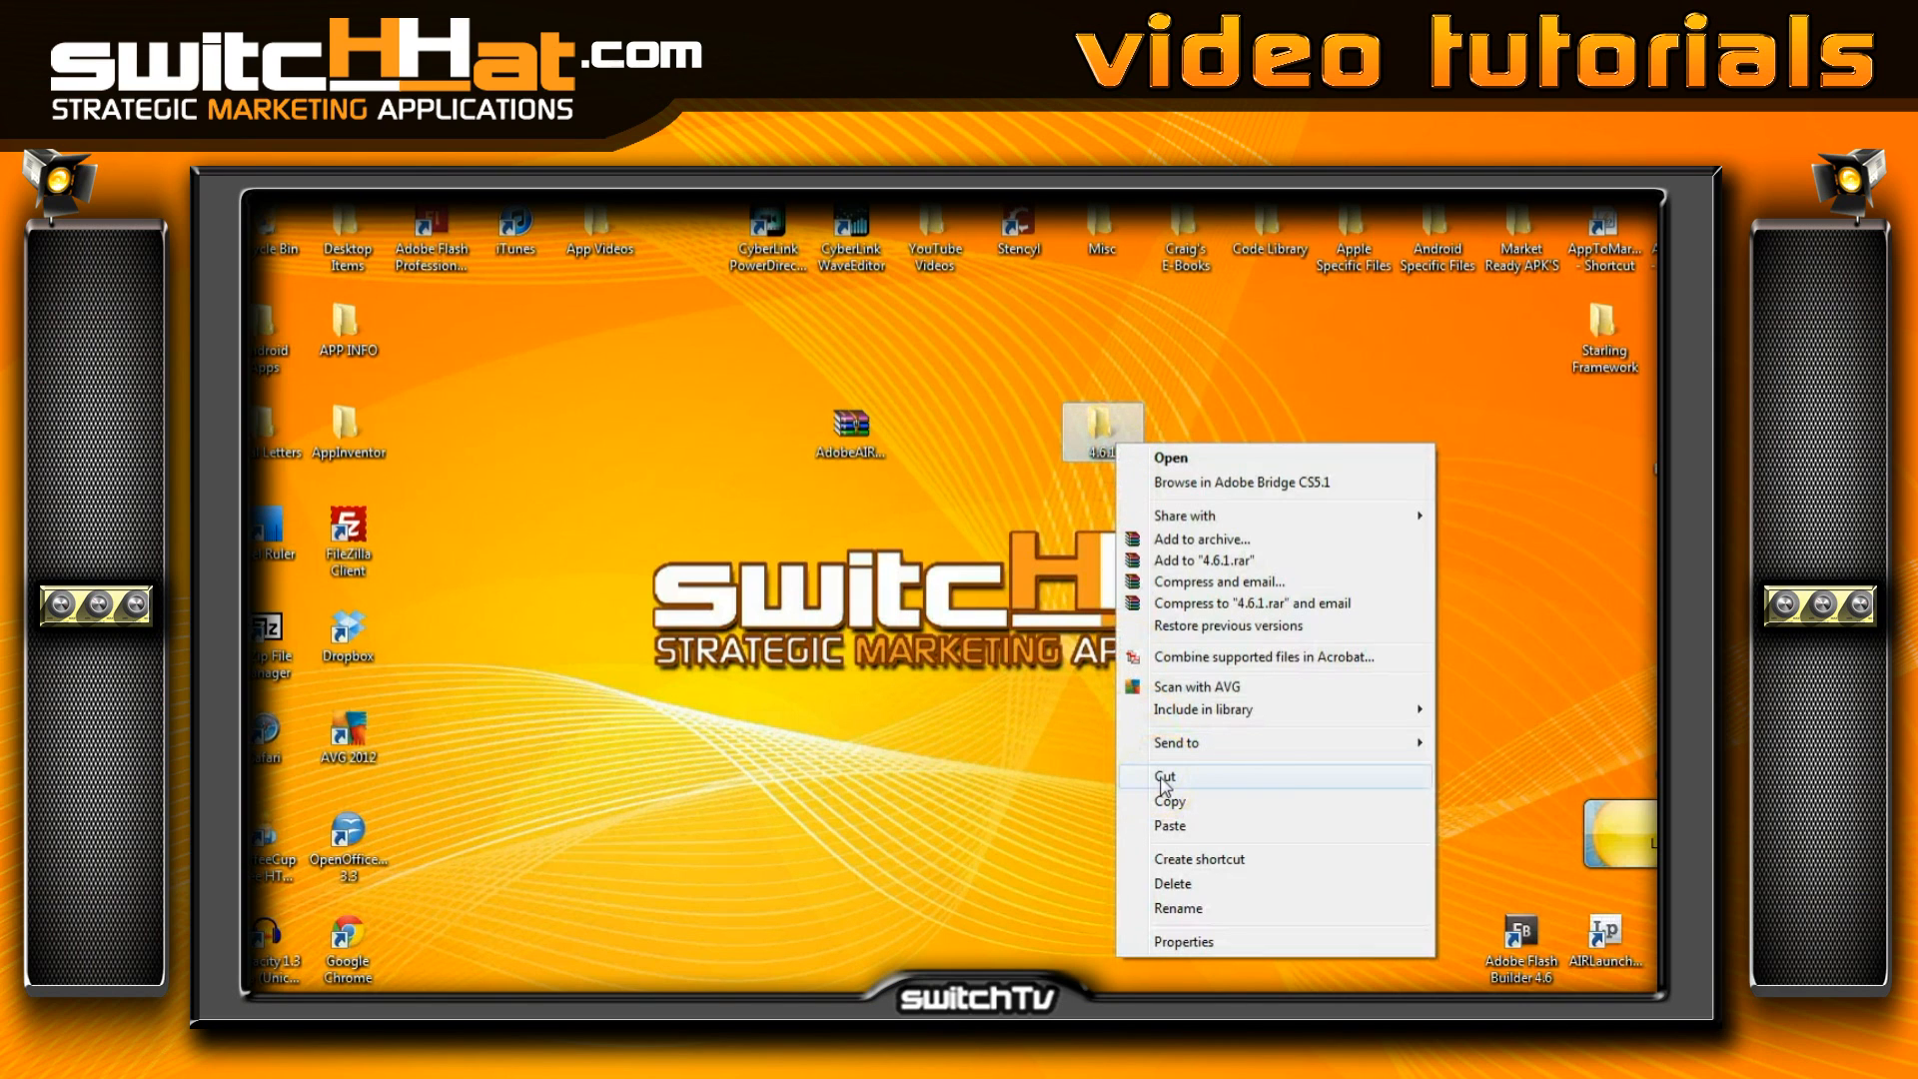
click(1163, 775)
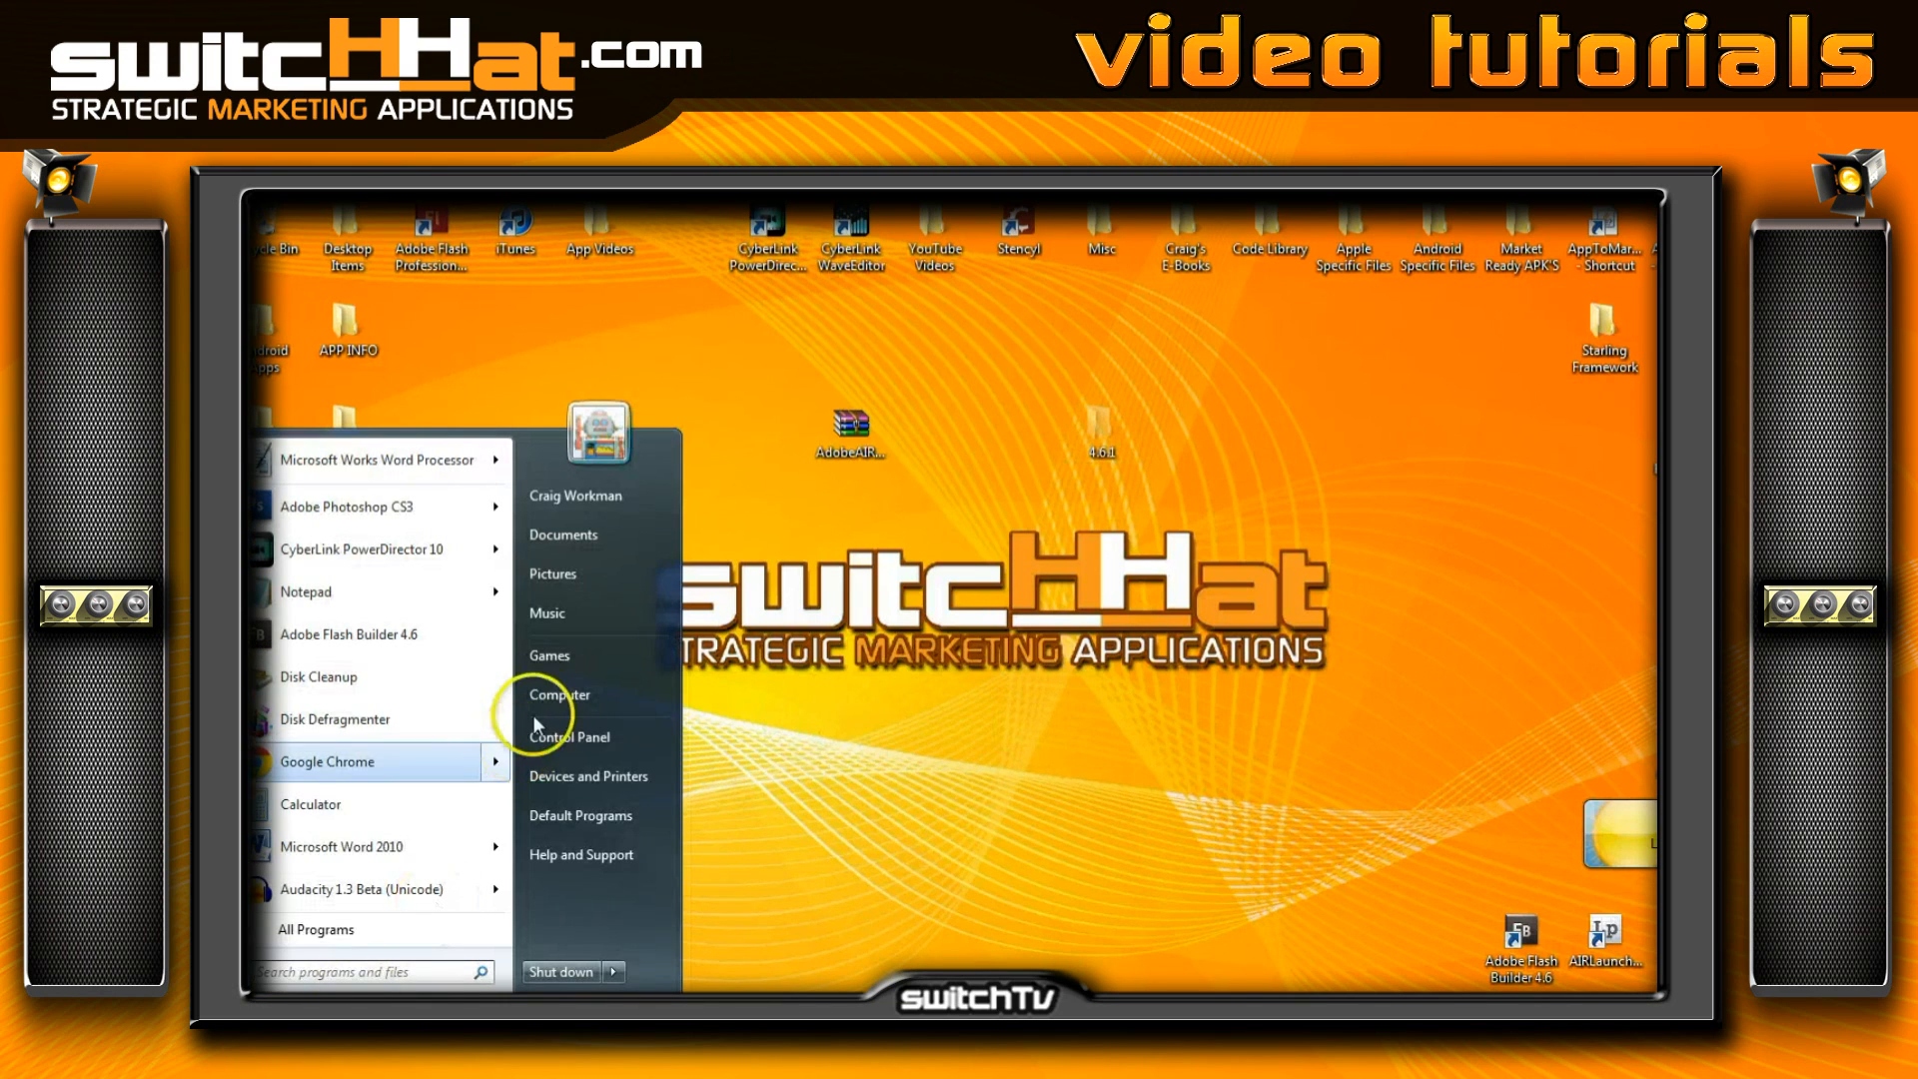
Navigate from Computer through C:, Program Files (x86), Adobe into Adobe Flash Builder 4.6
click(560, 695)
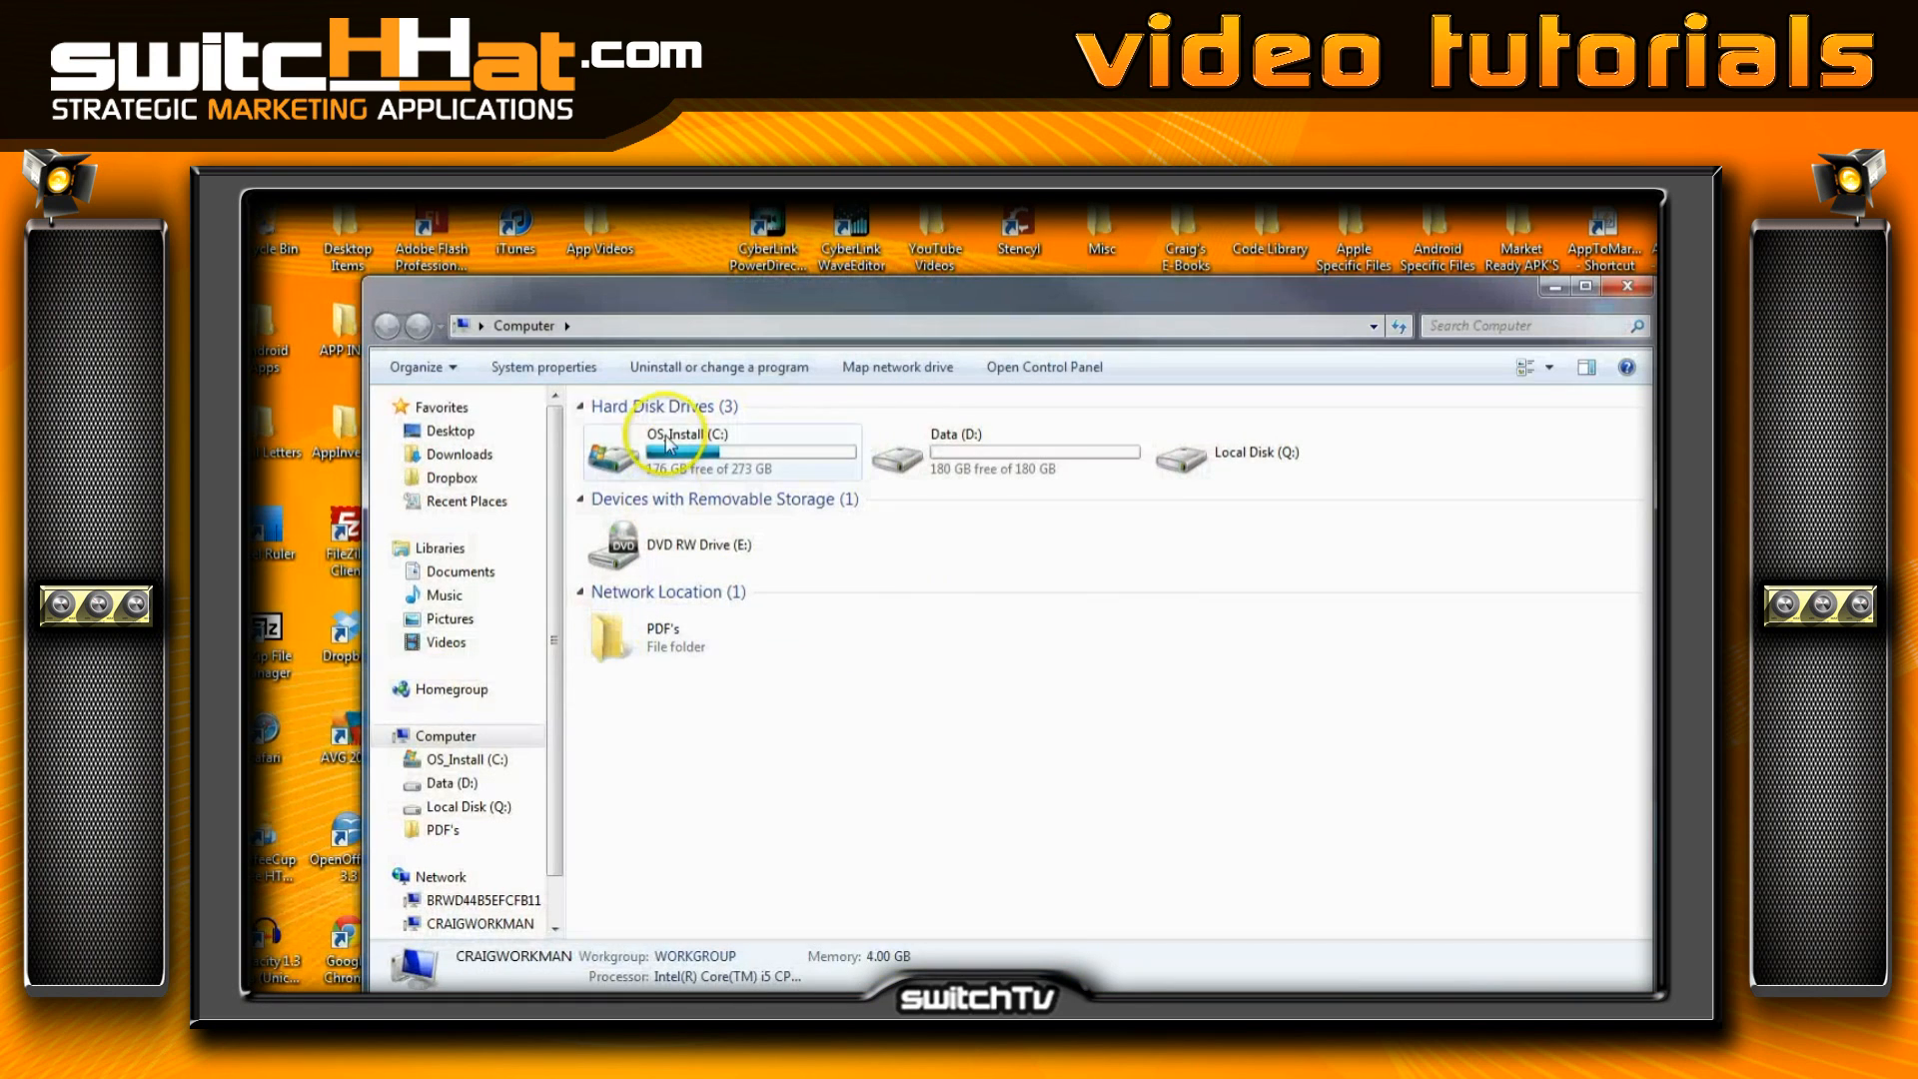
double_click(669, 440)
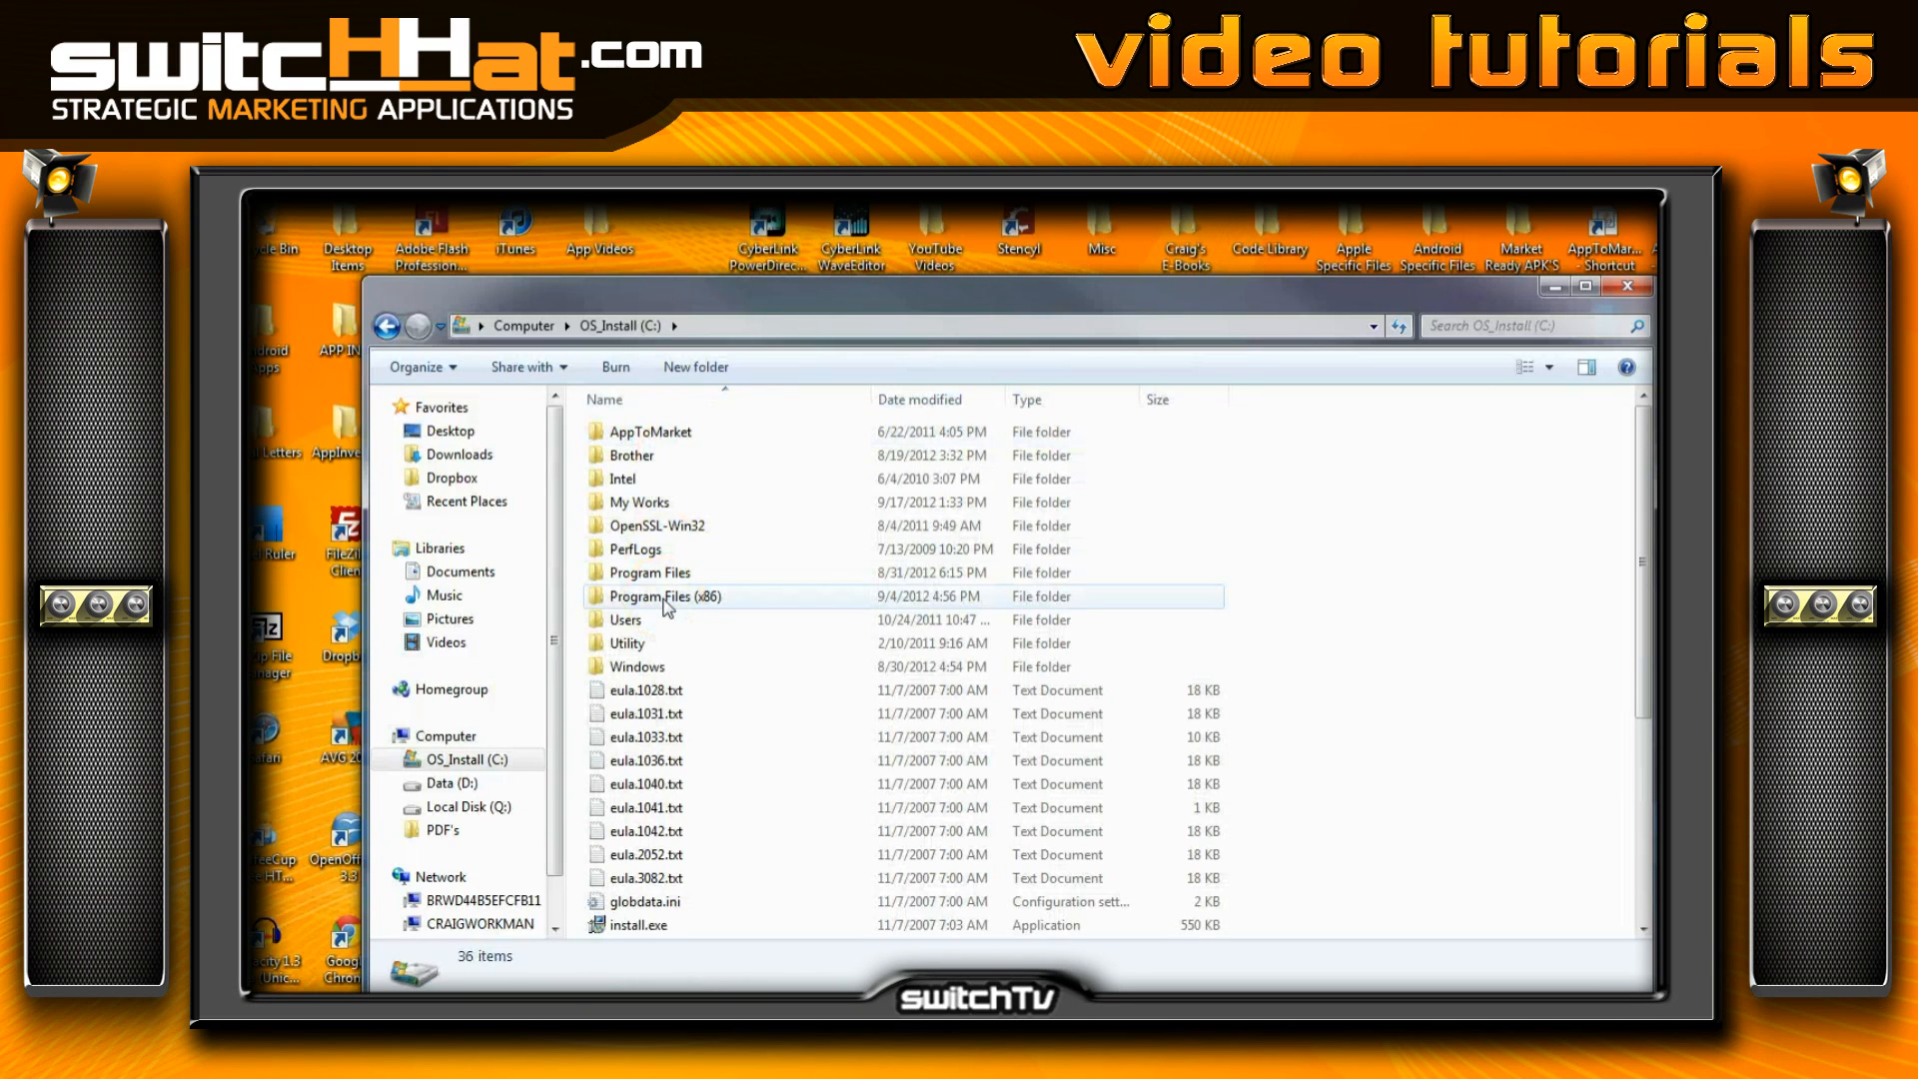
double_click(663, 595)
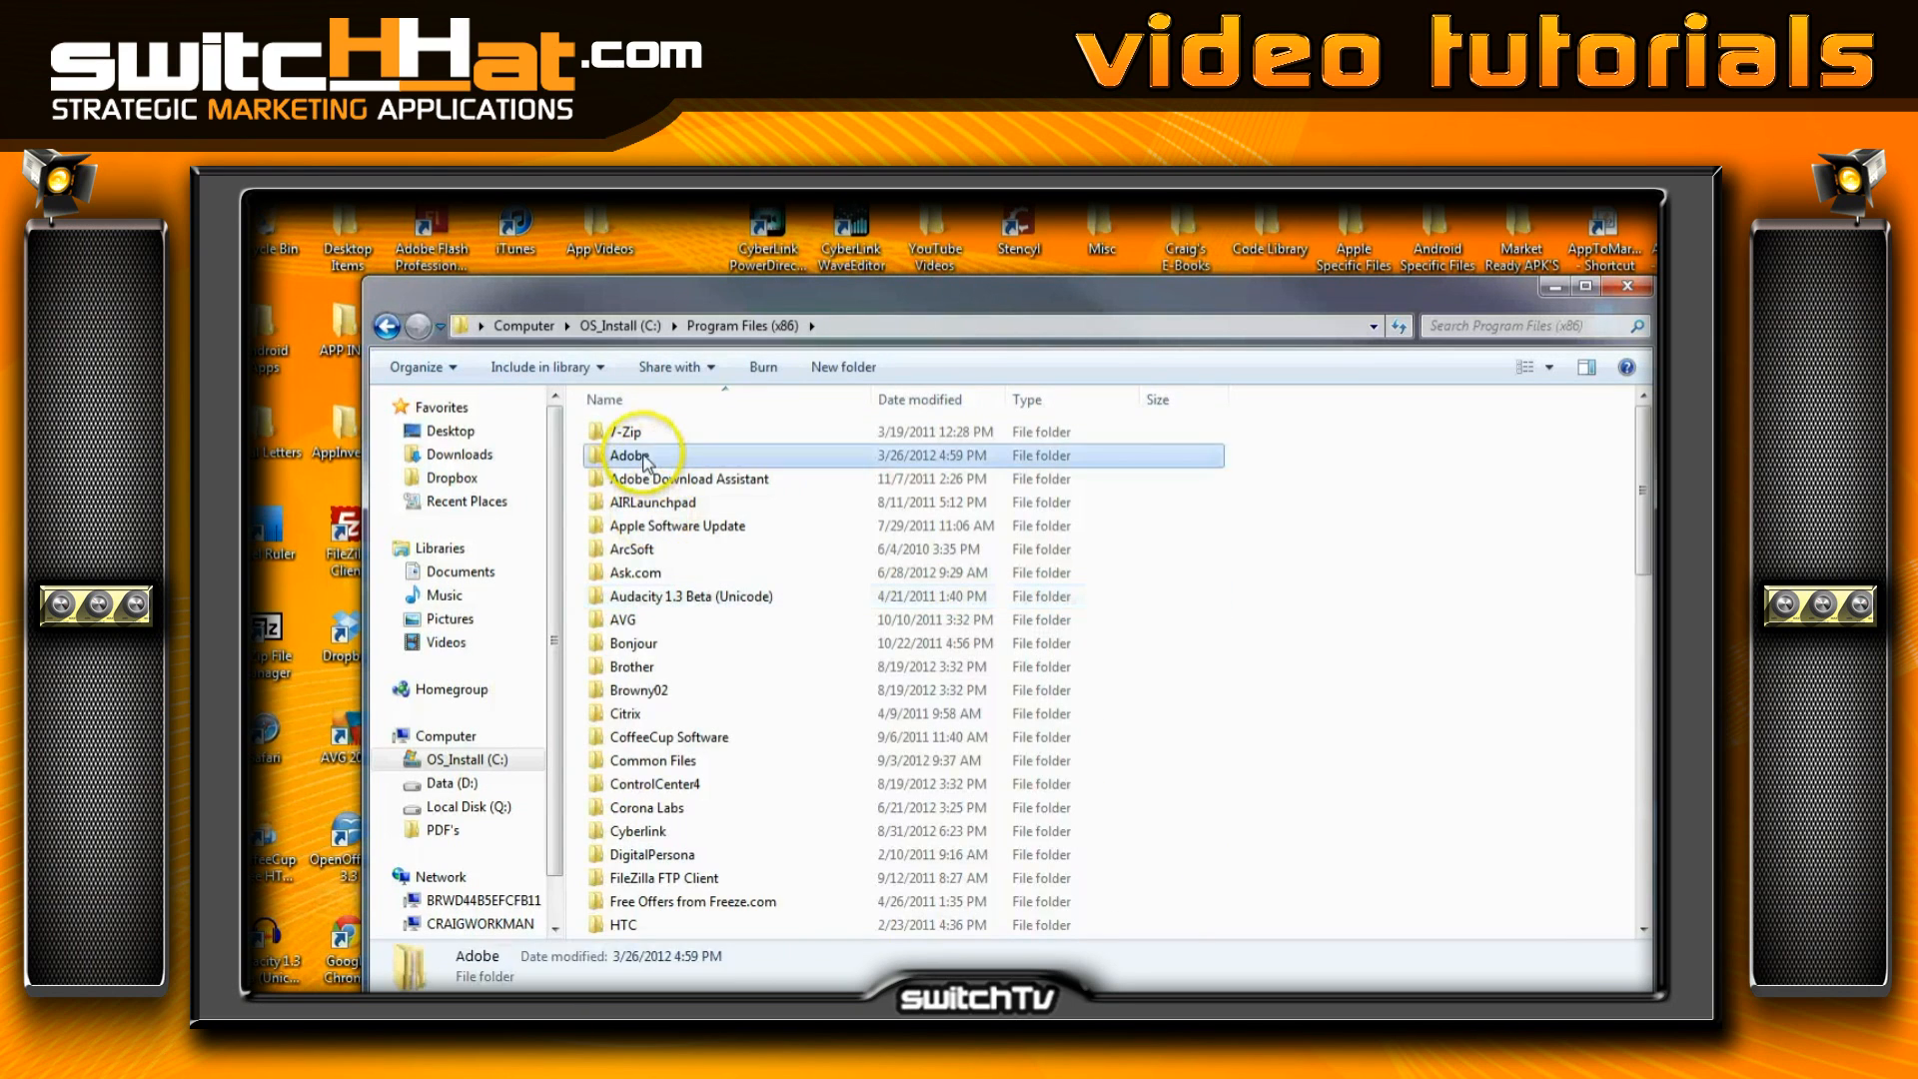
double_click(629, 456)
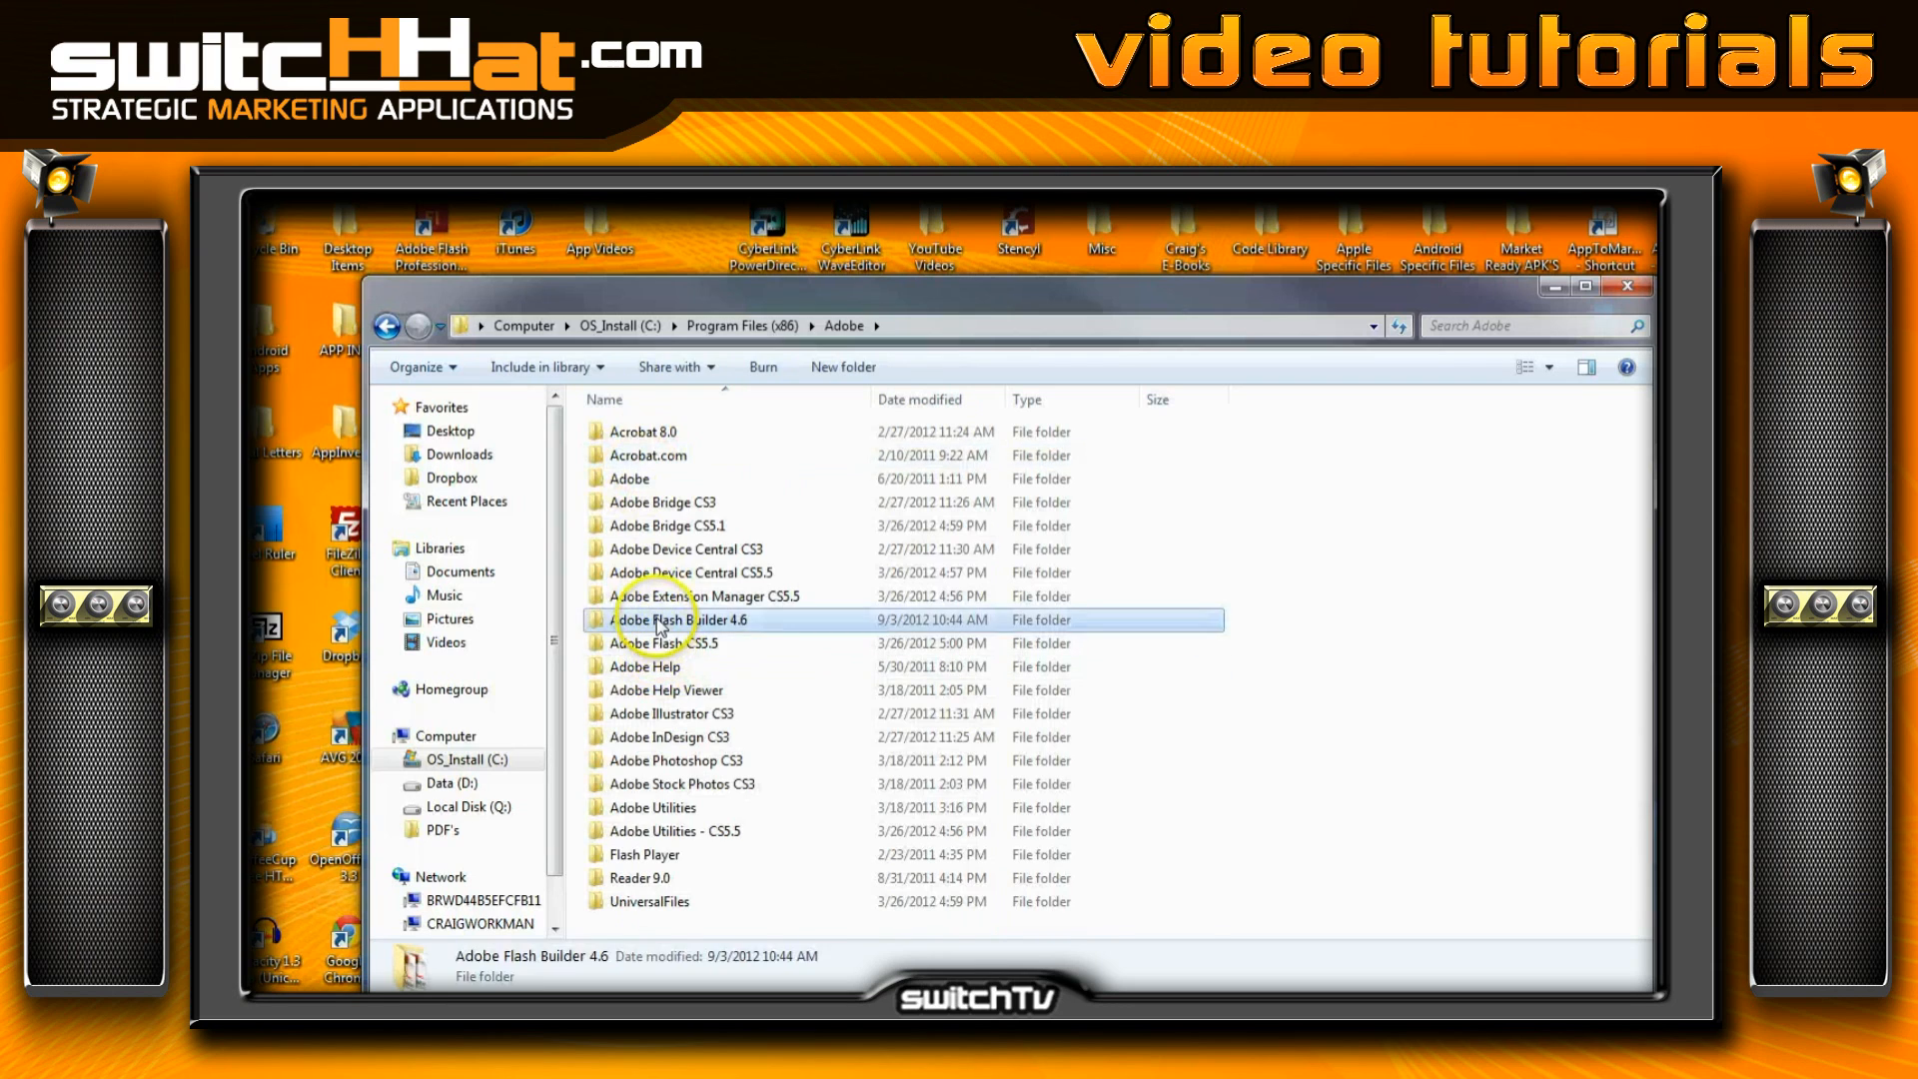
double_click(683, 619)
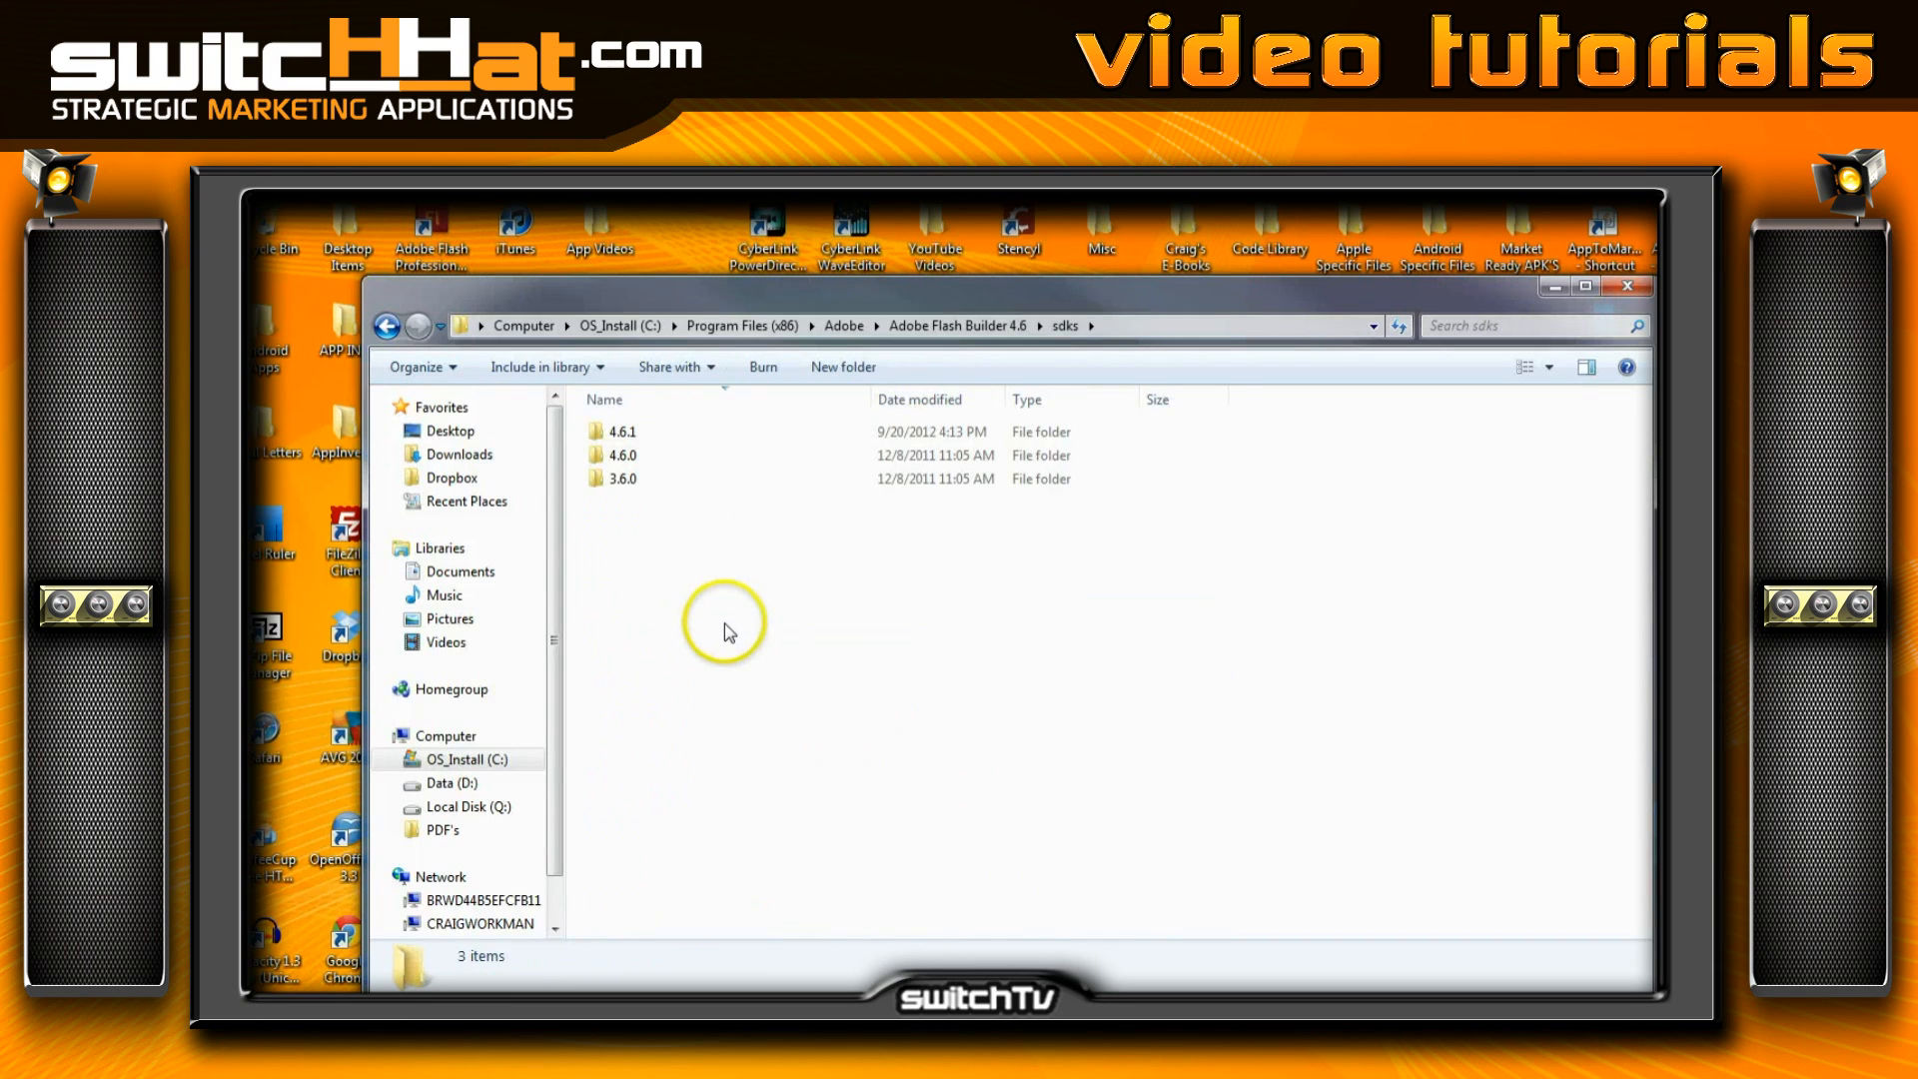
mouse_move(727, 679)
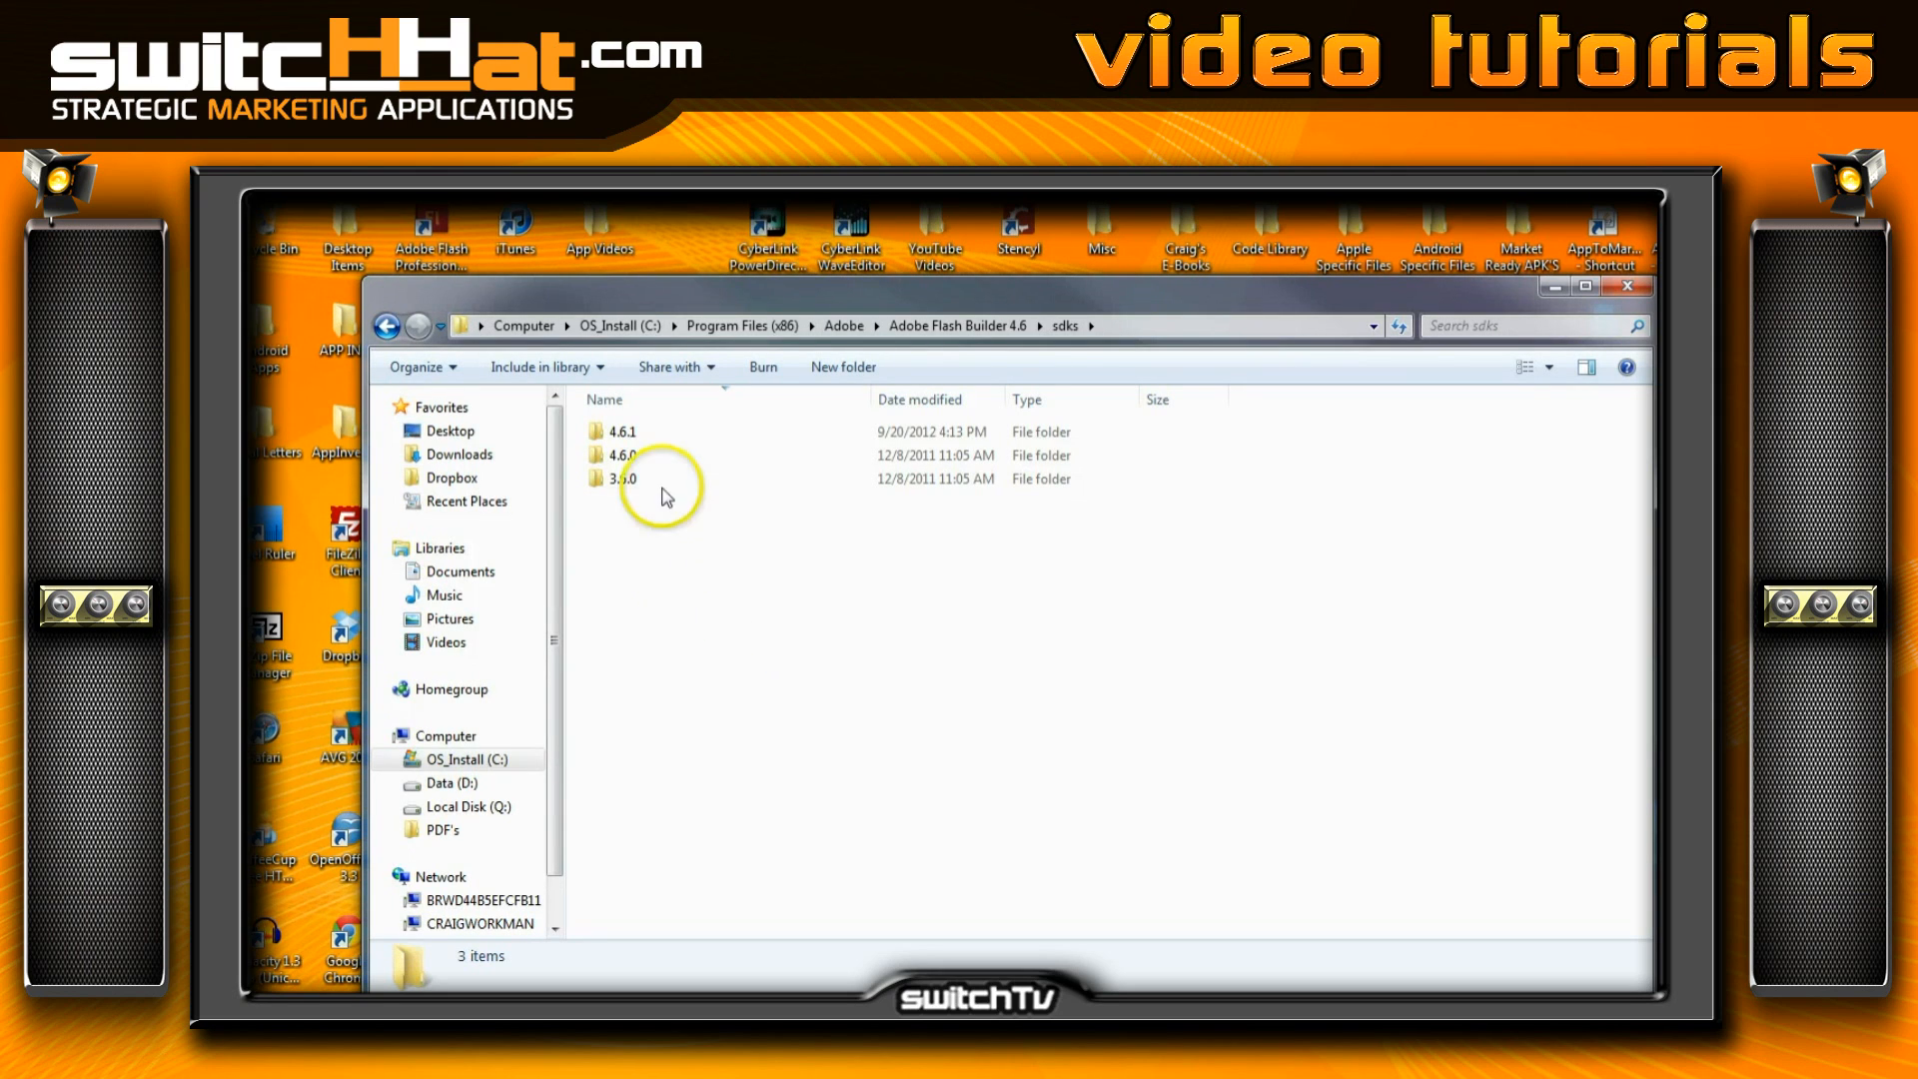
mouse_move(663, 552)
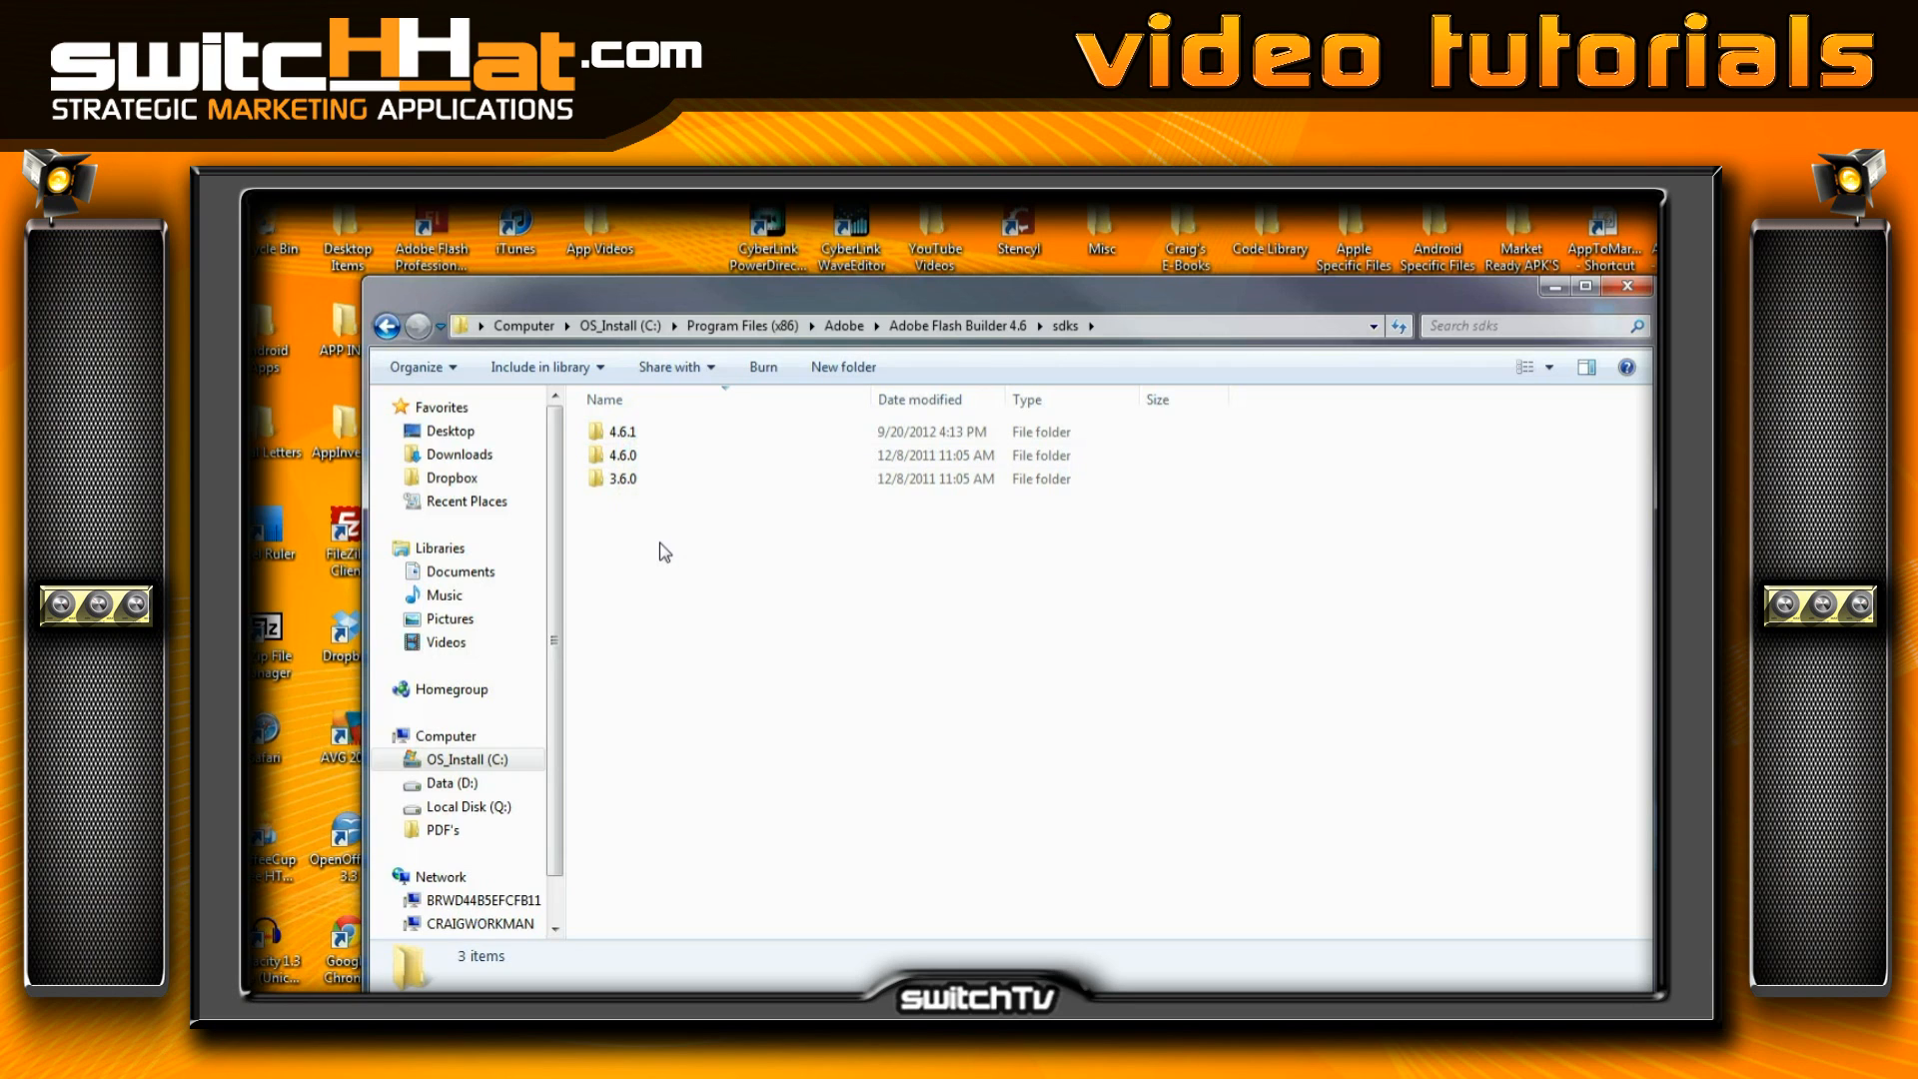
mouse_move(452, 335)
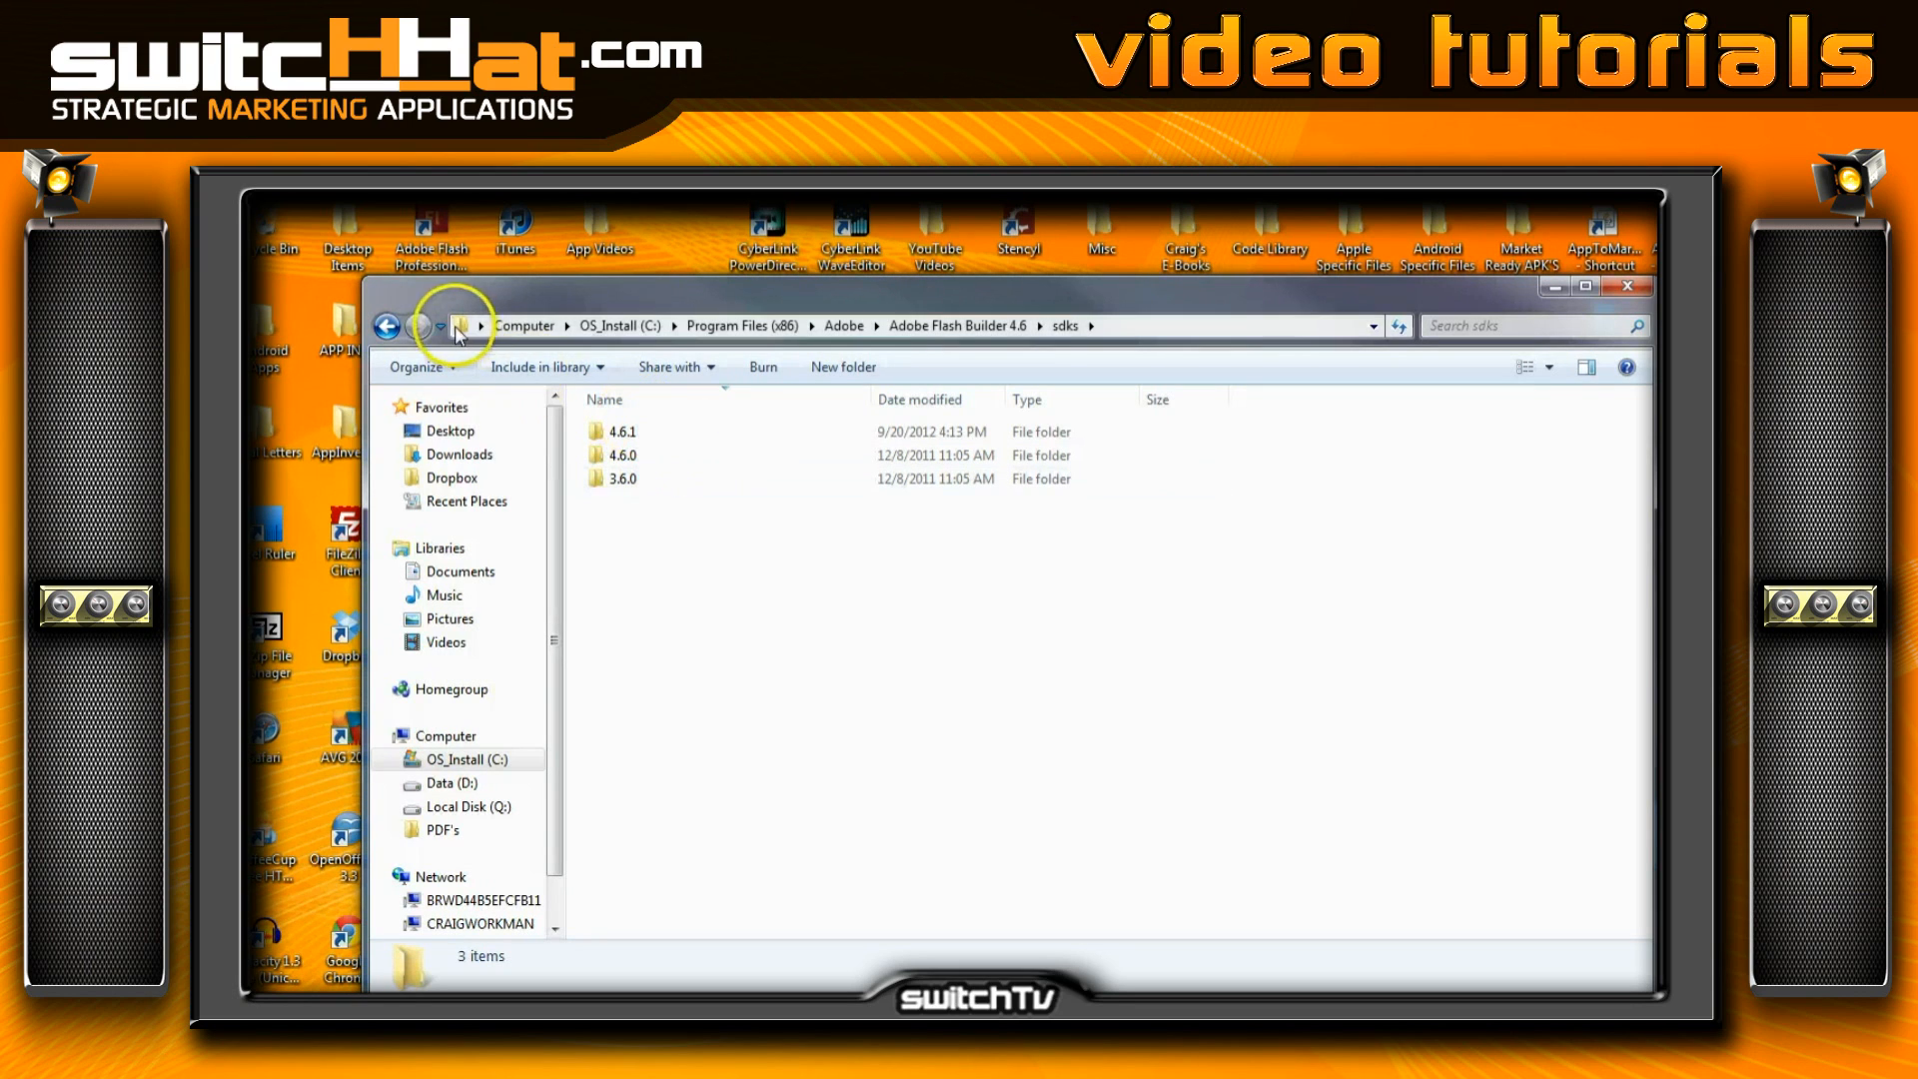
mouse_move(1098, 371)
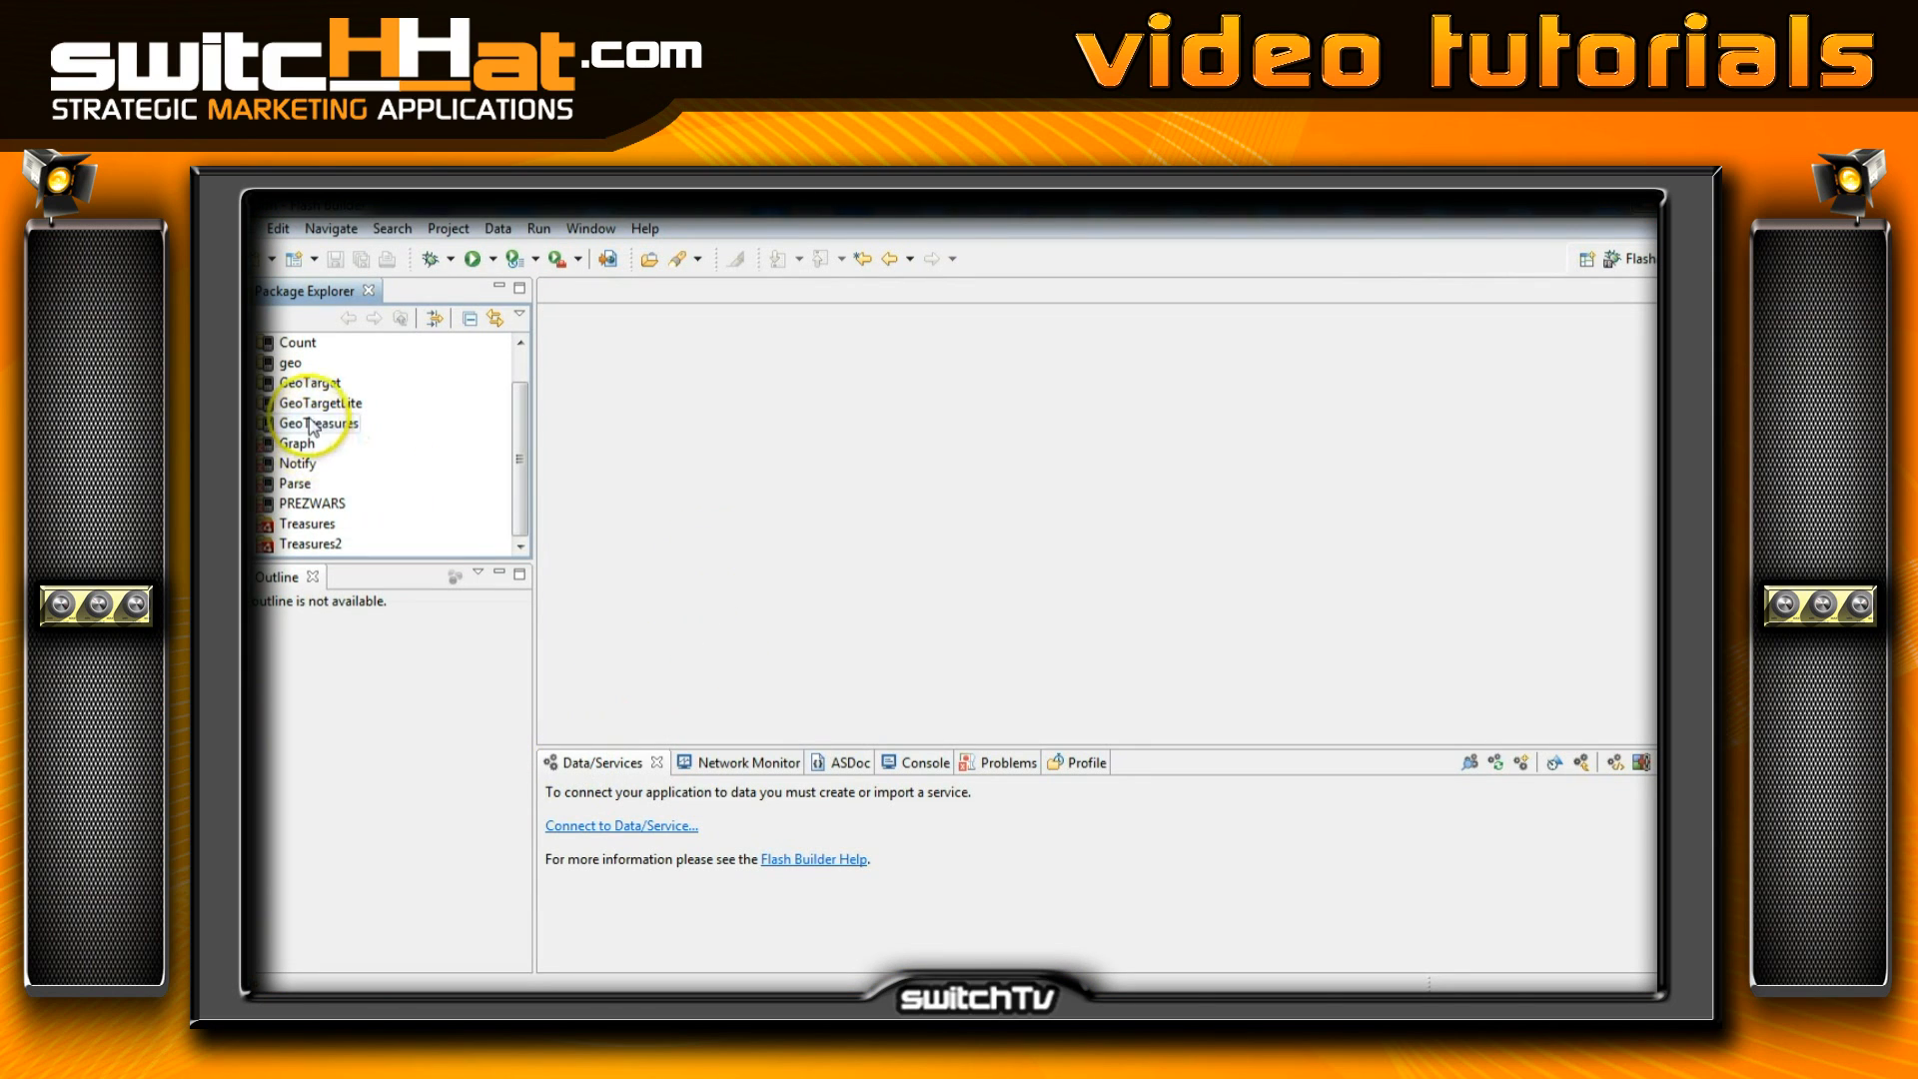
mouse_move(629, 481)
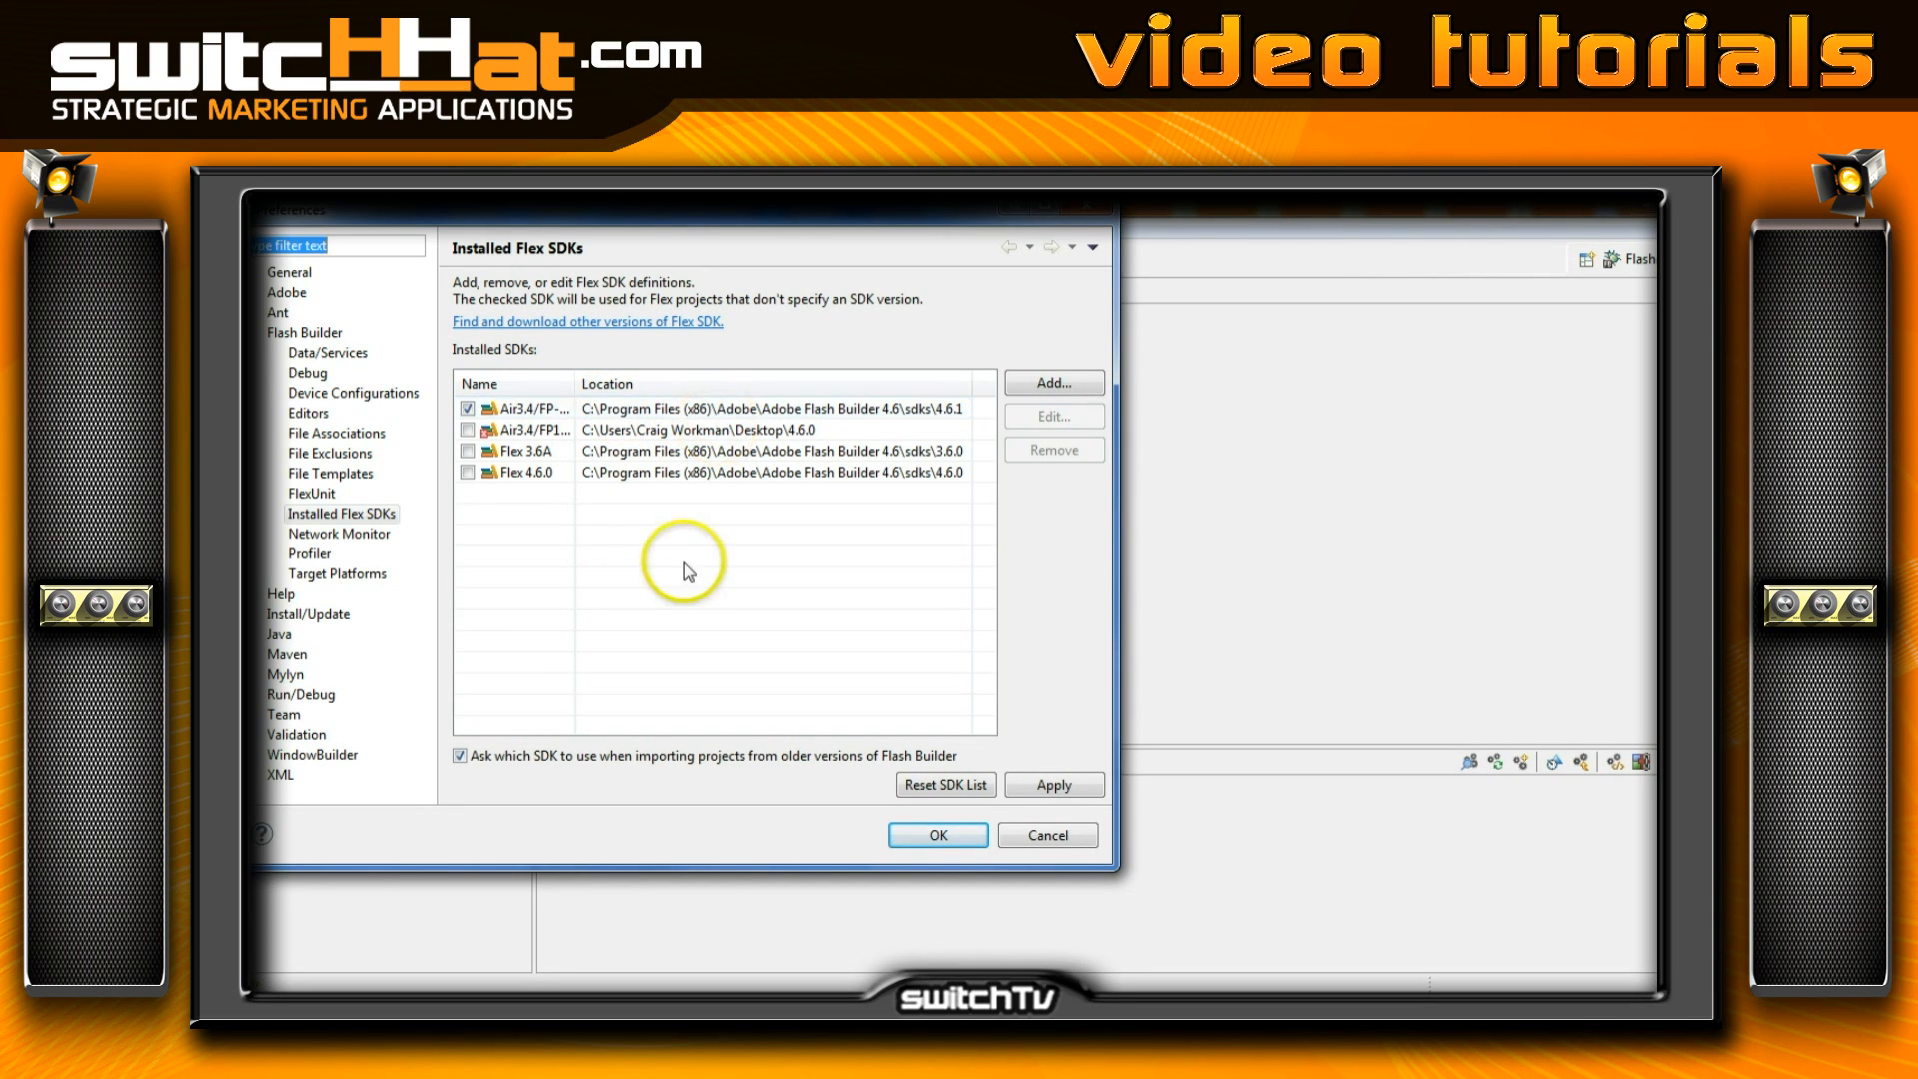
mouse_move(539, 540)
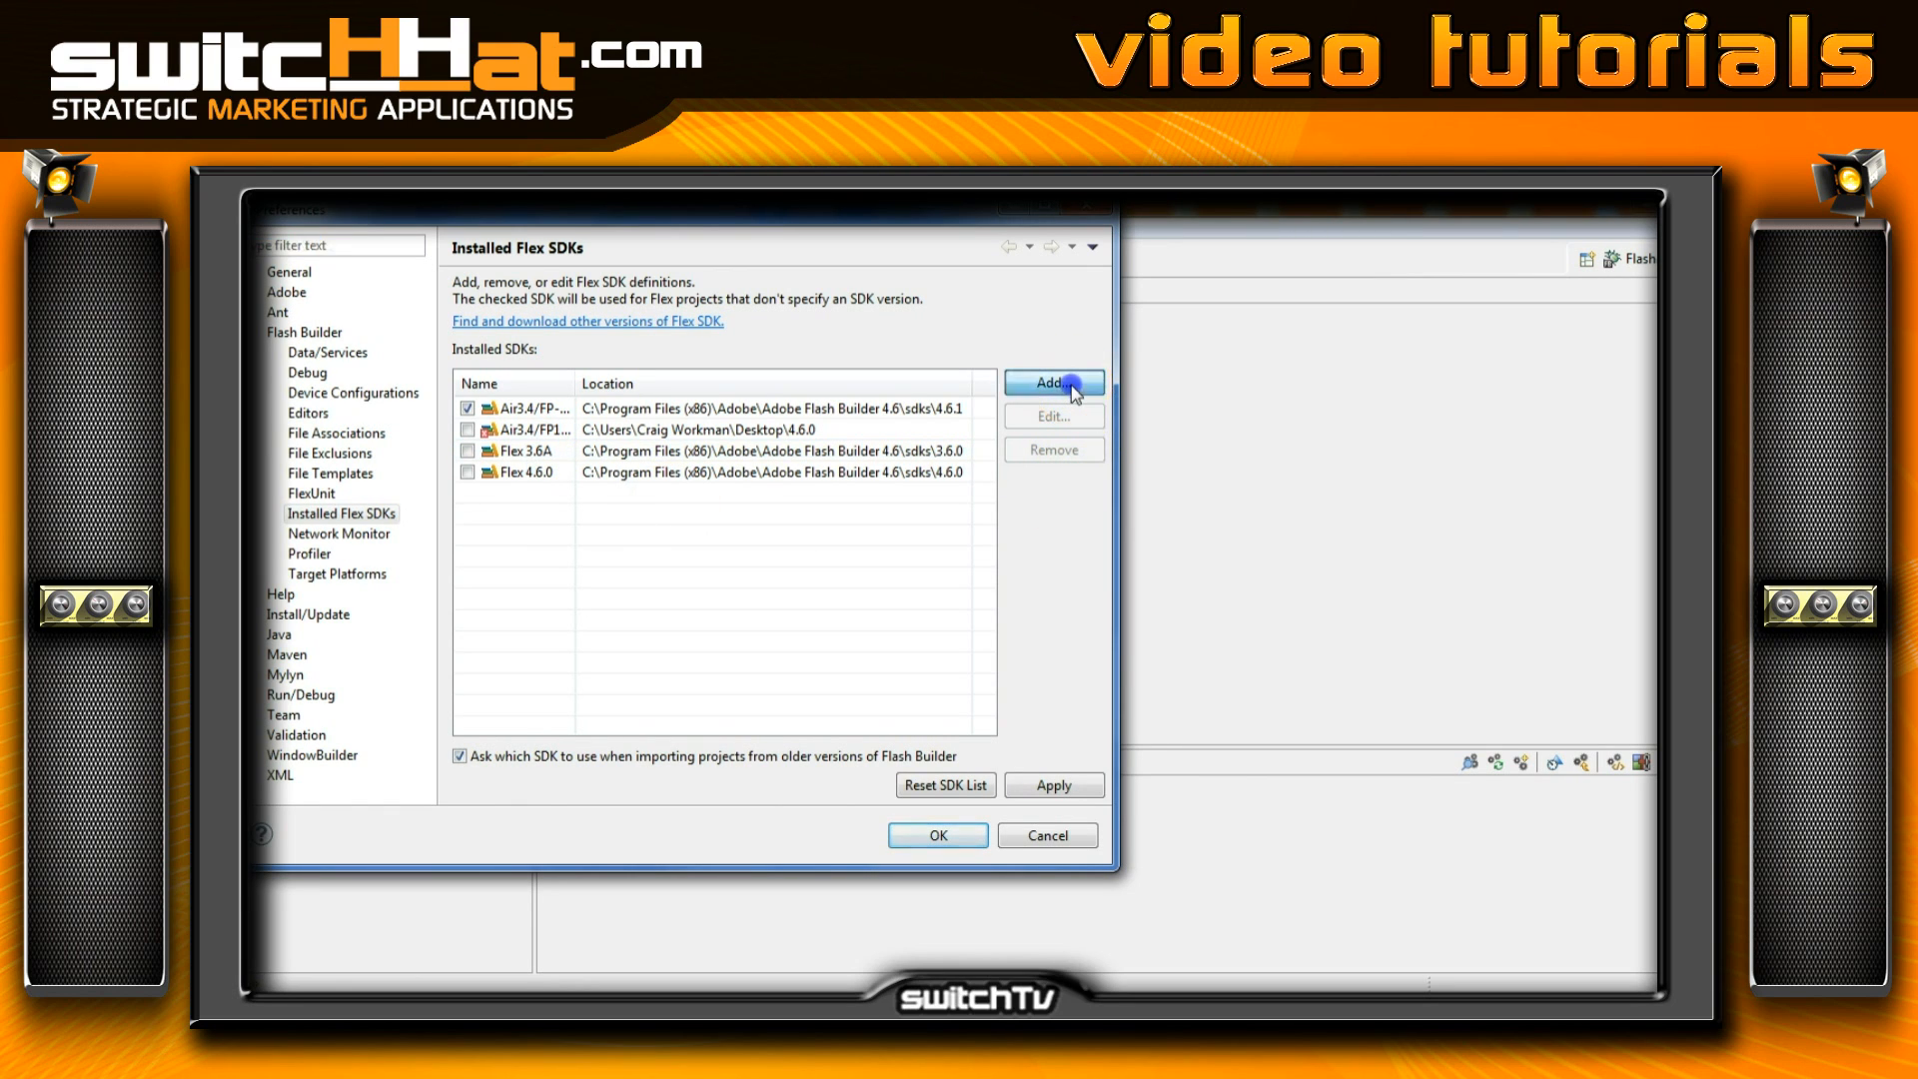
Start a new Flex SDK definition and browse from the C: drive into the Adobe folder
click(1054, 381)
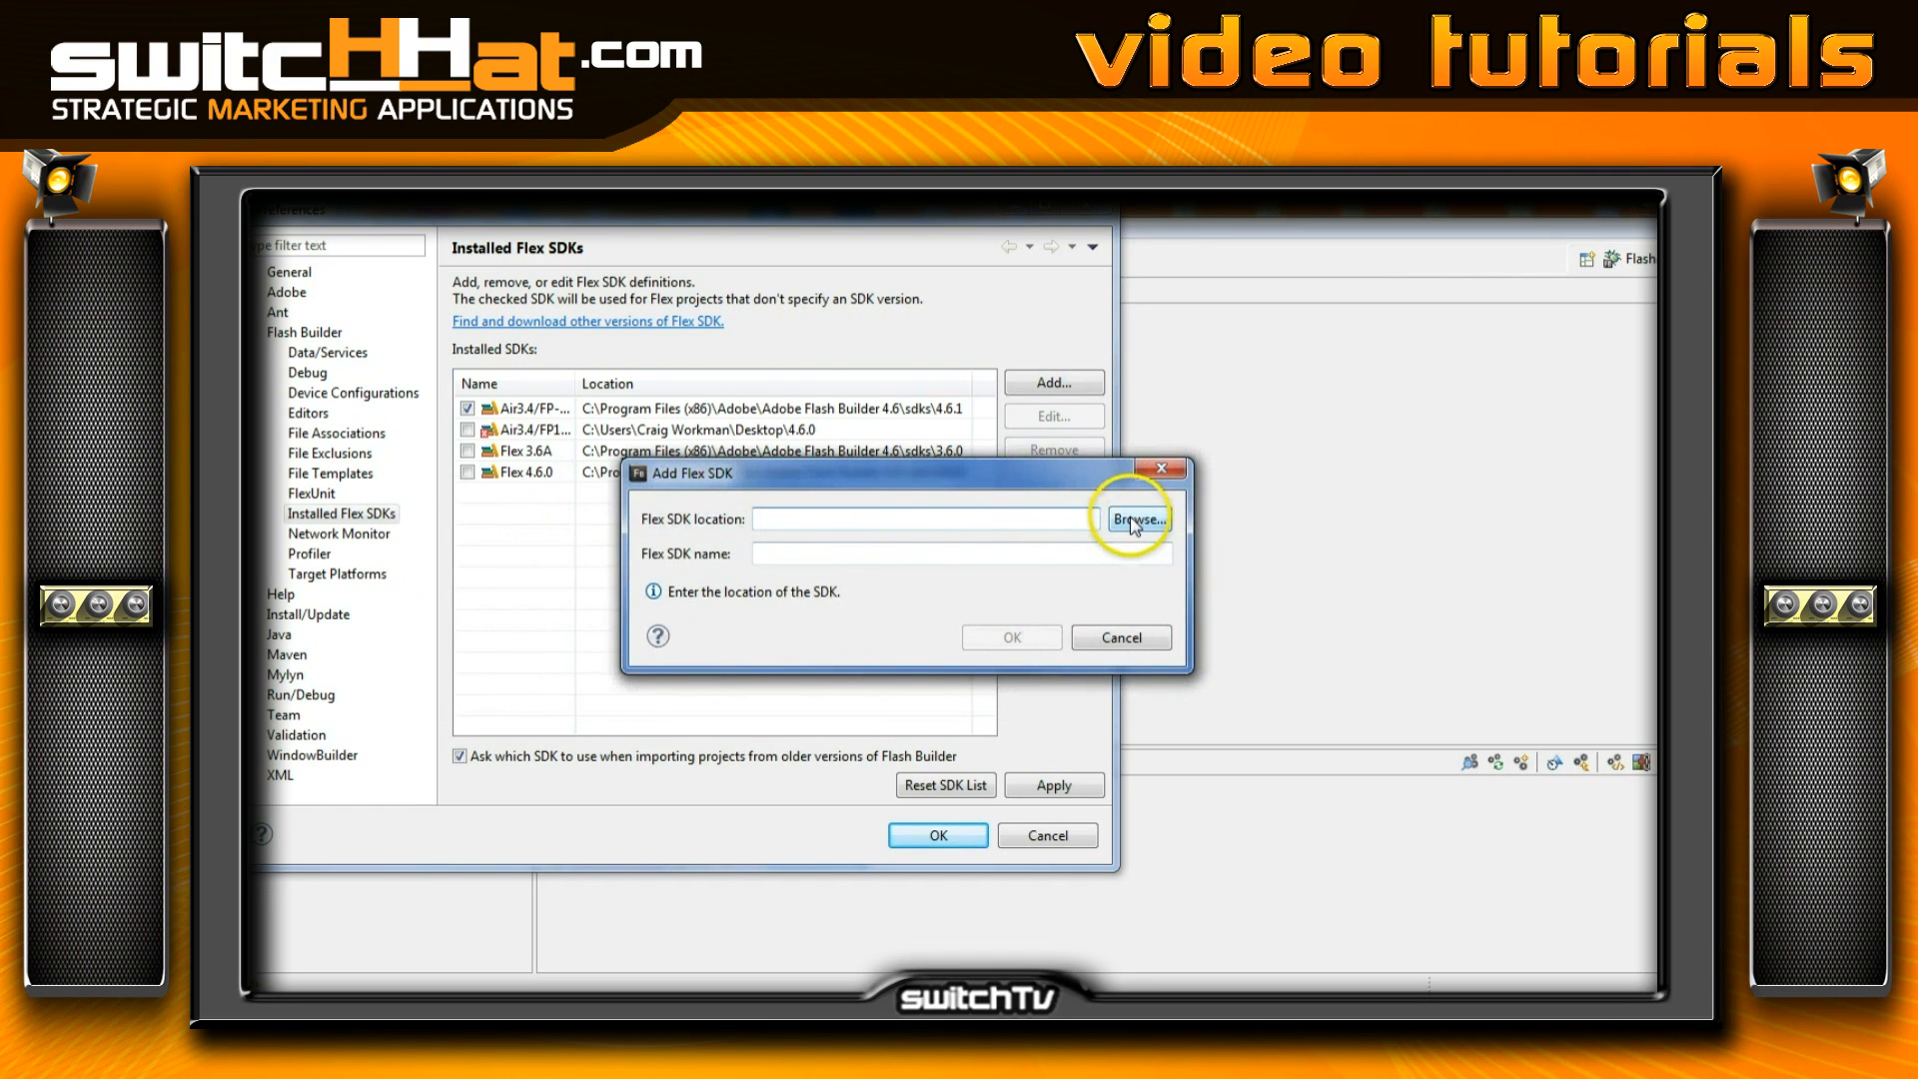
click(1137, 519)
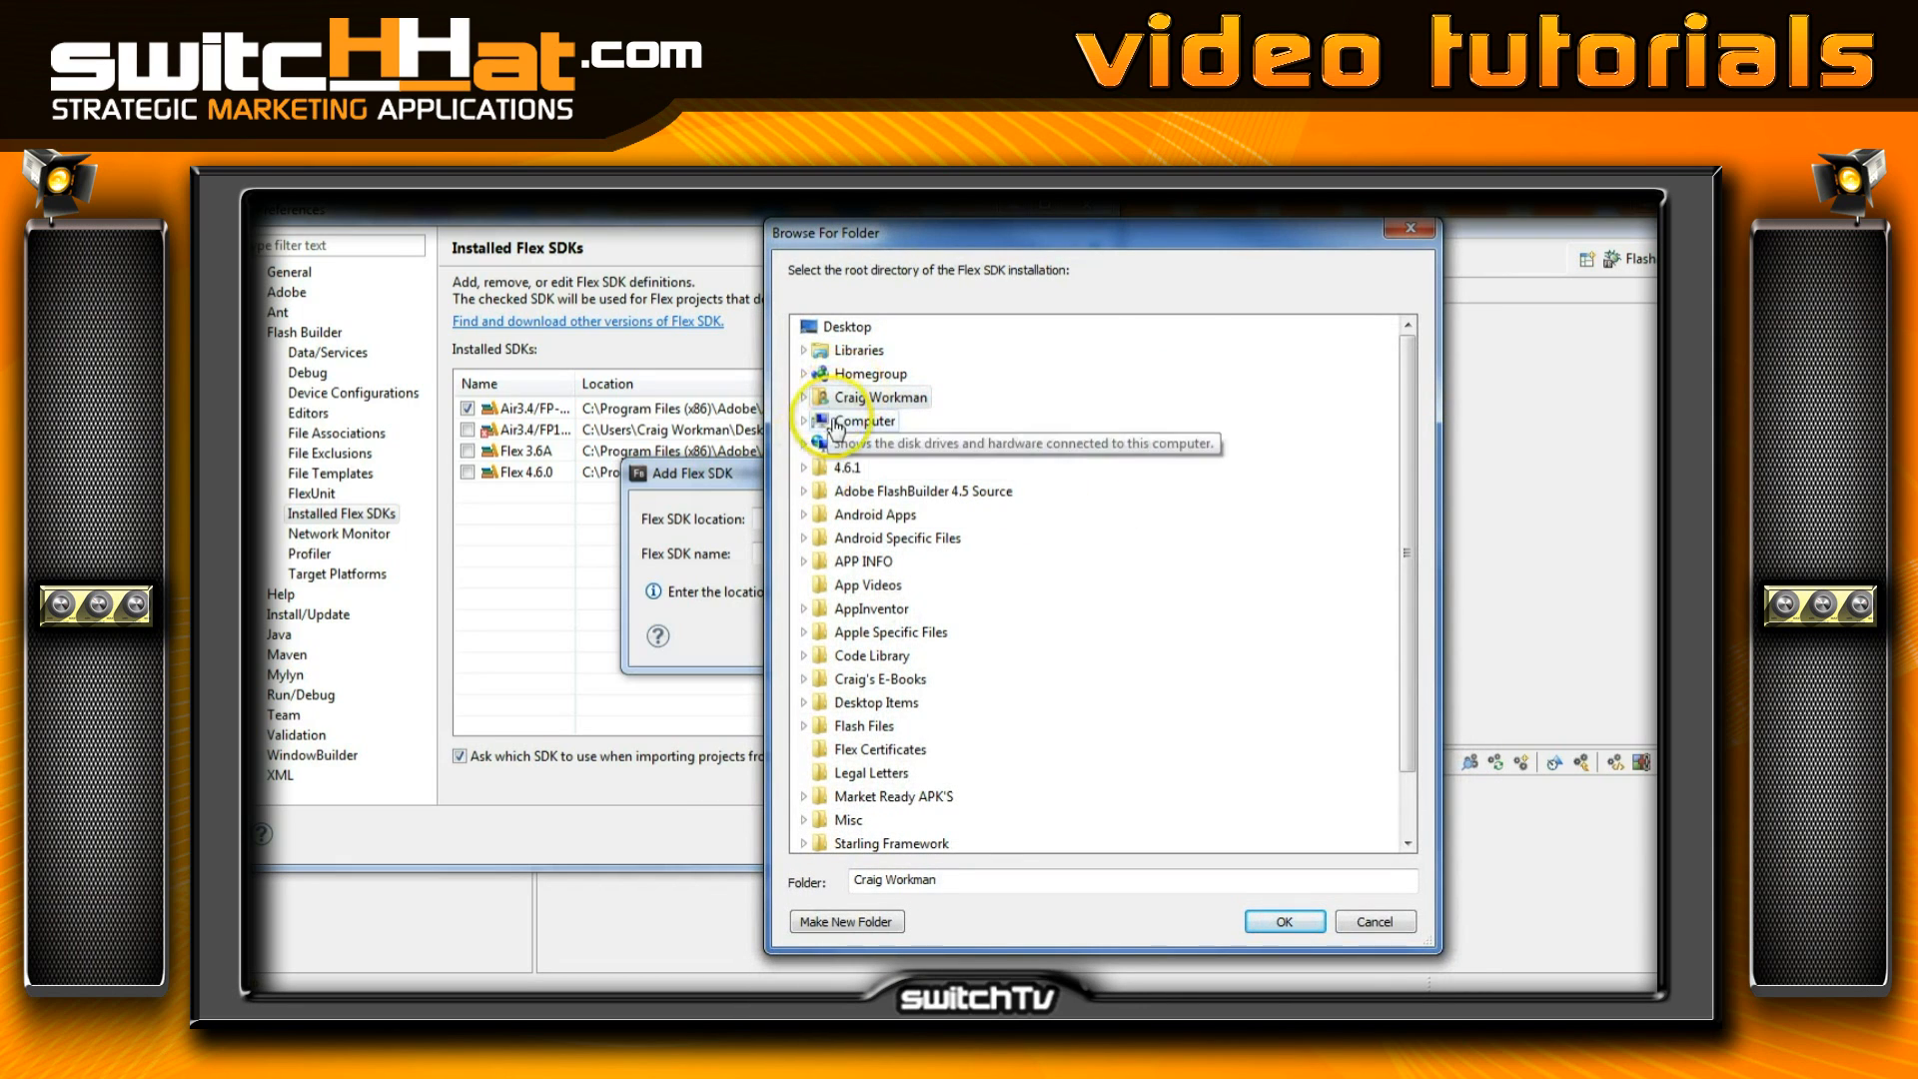
click(803, 419)
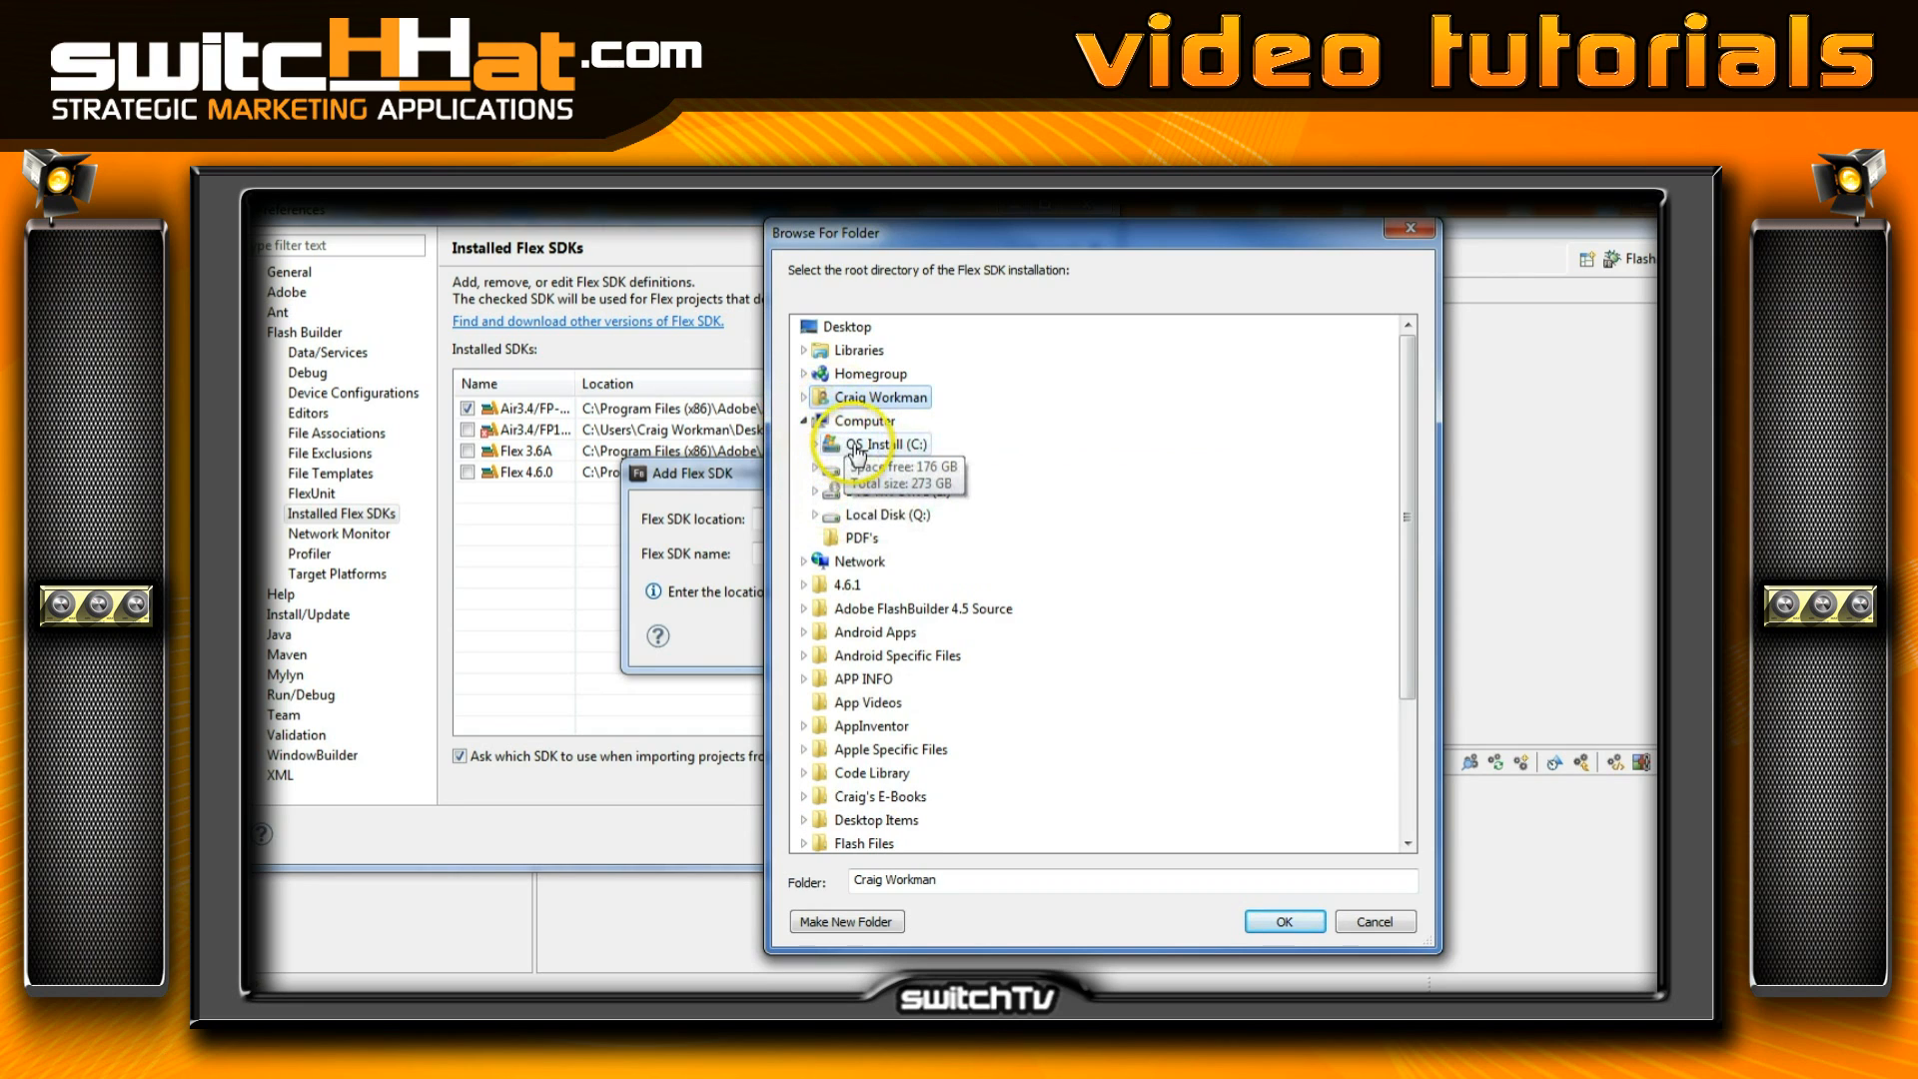
click(815, 444)
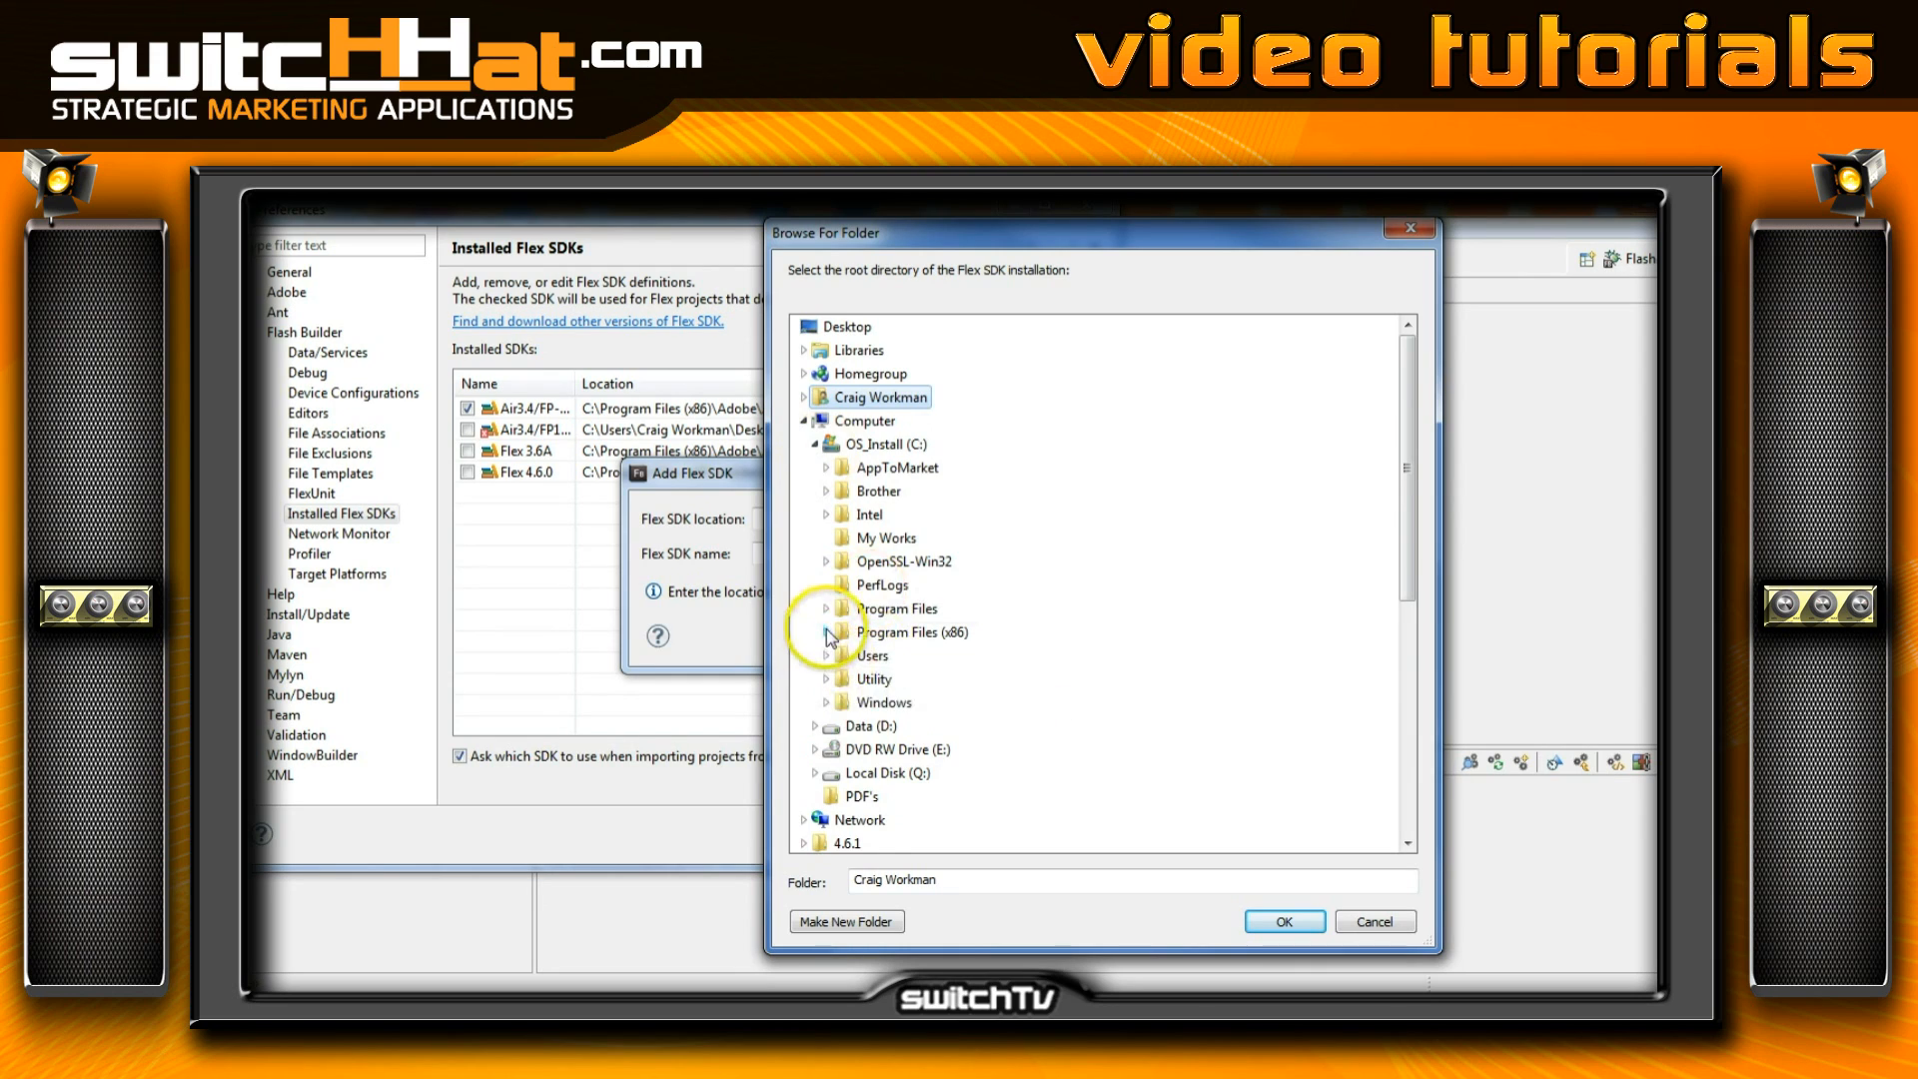
click(827, 632)
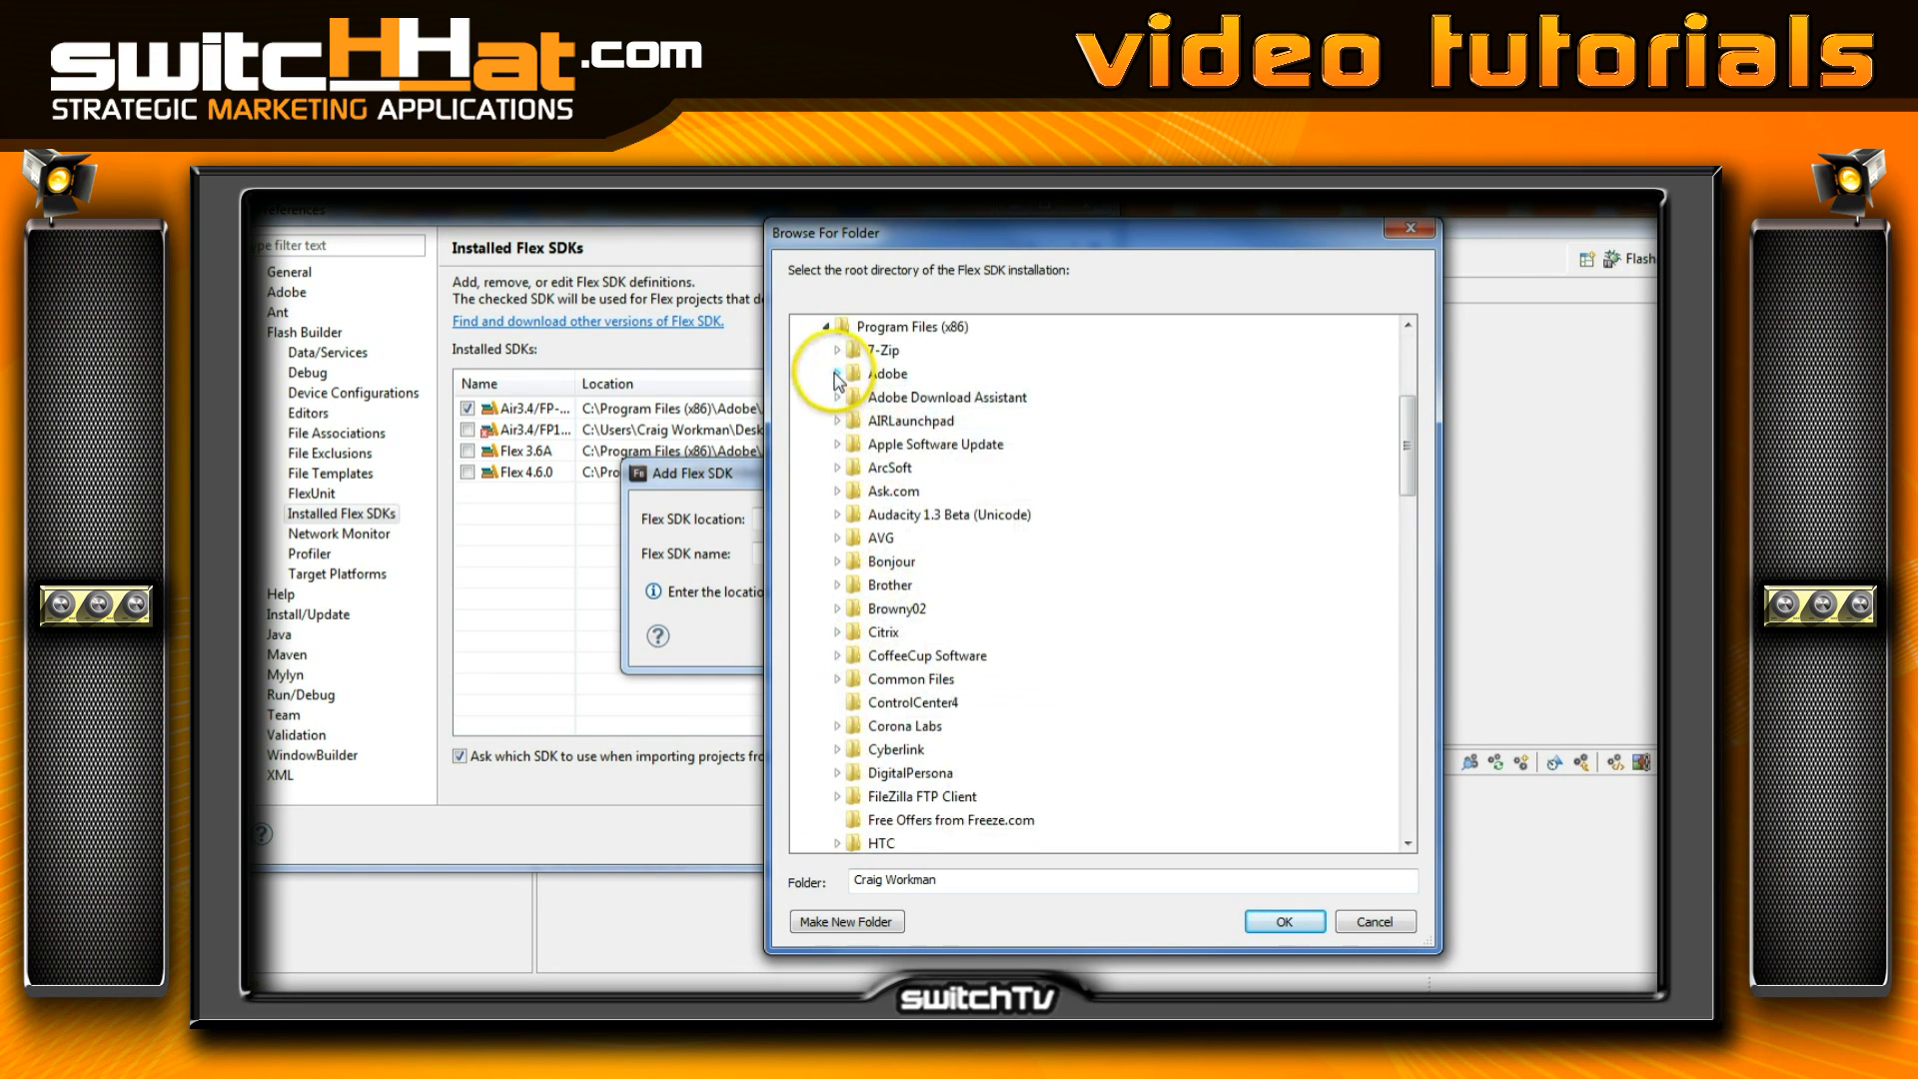
click(835, 373)
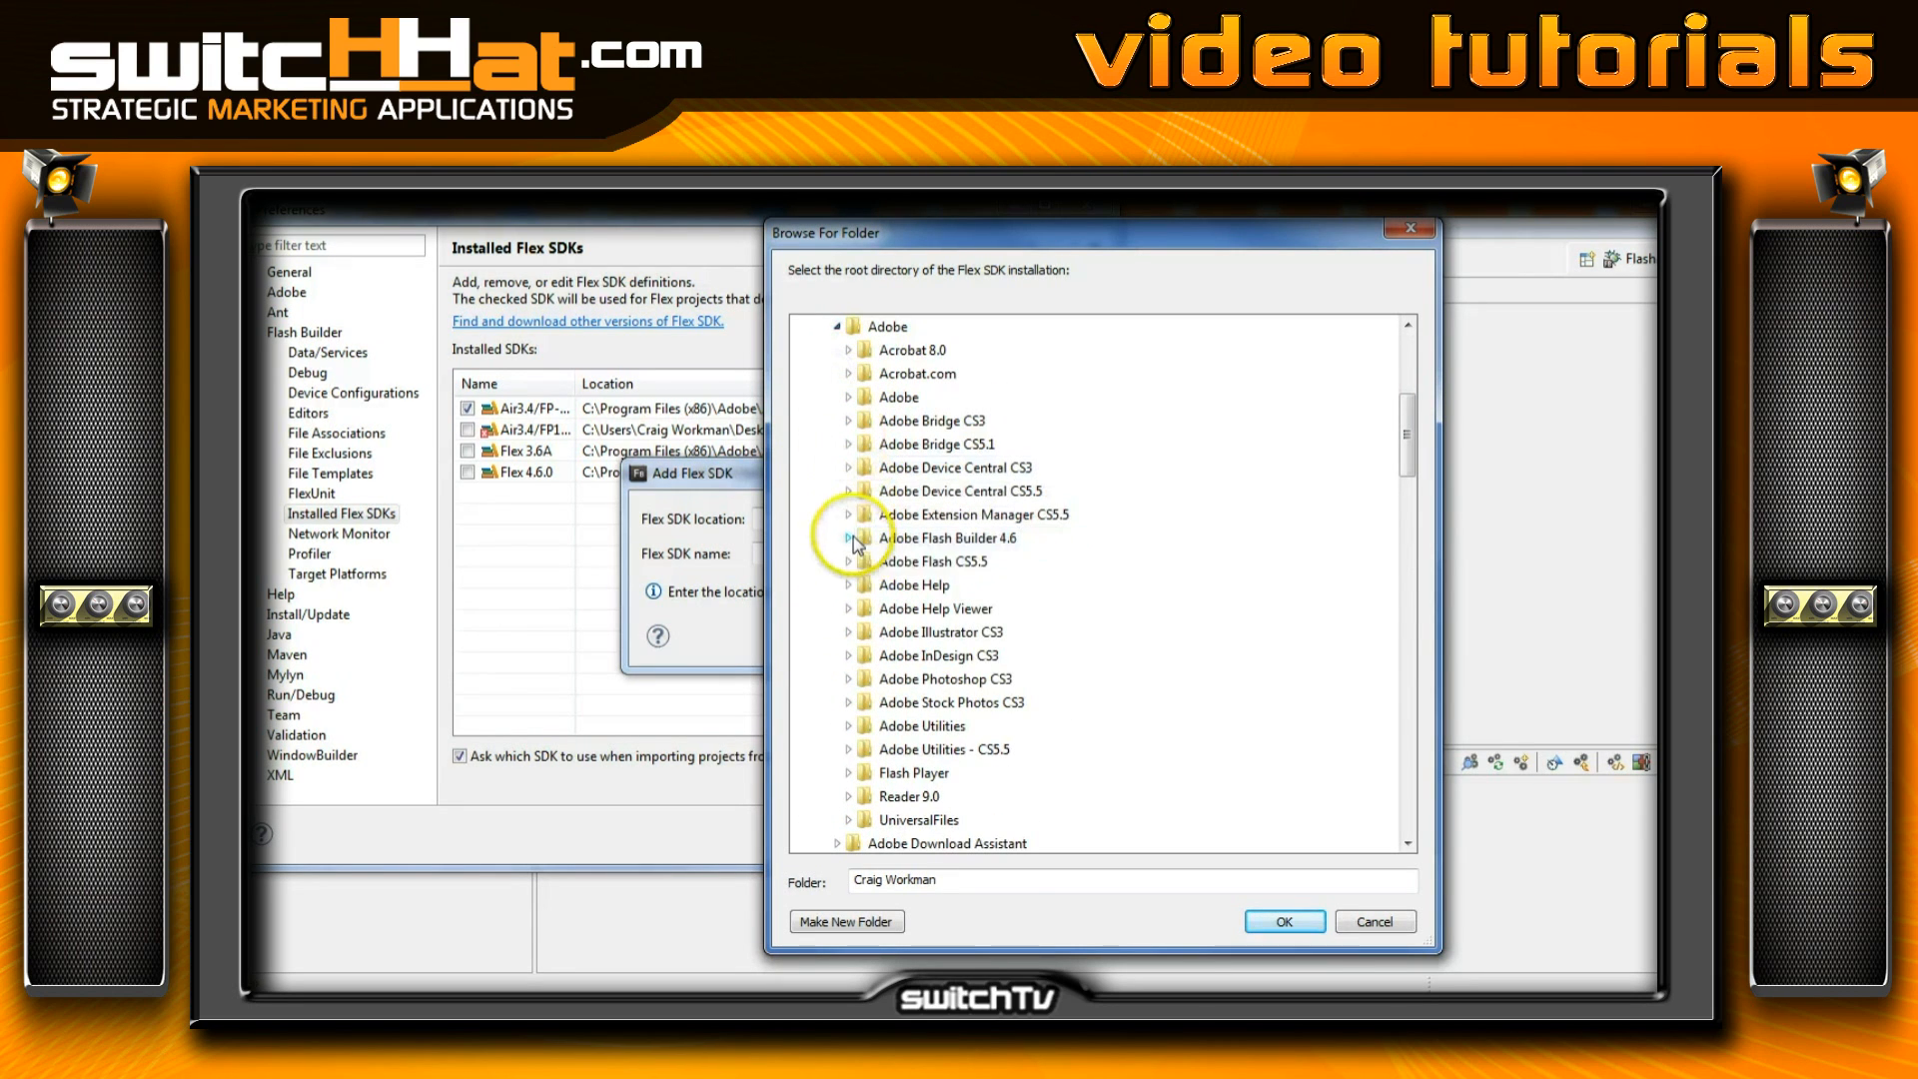
Select the sdks 4.6.1 folder under Adobe Flash Builder 4.6 as the SDK location
click(847, 538)
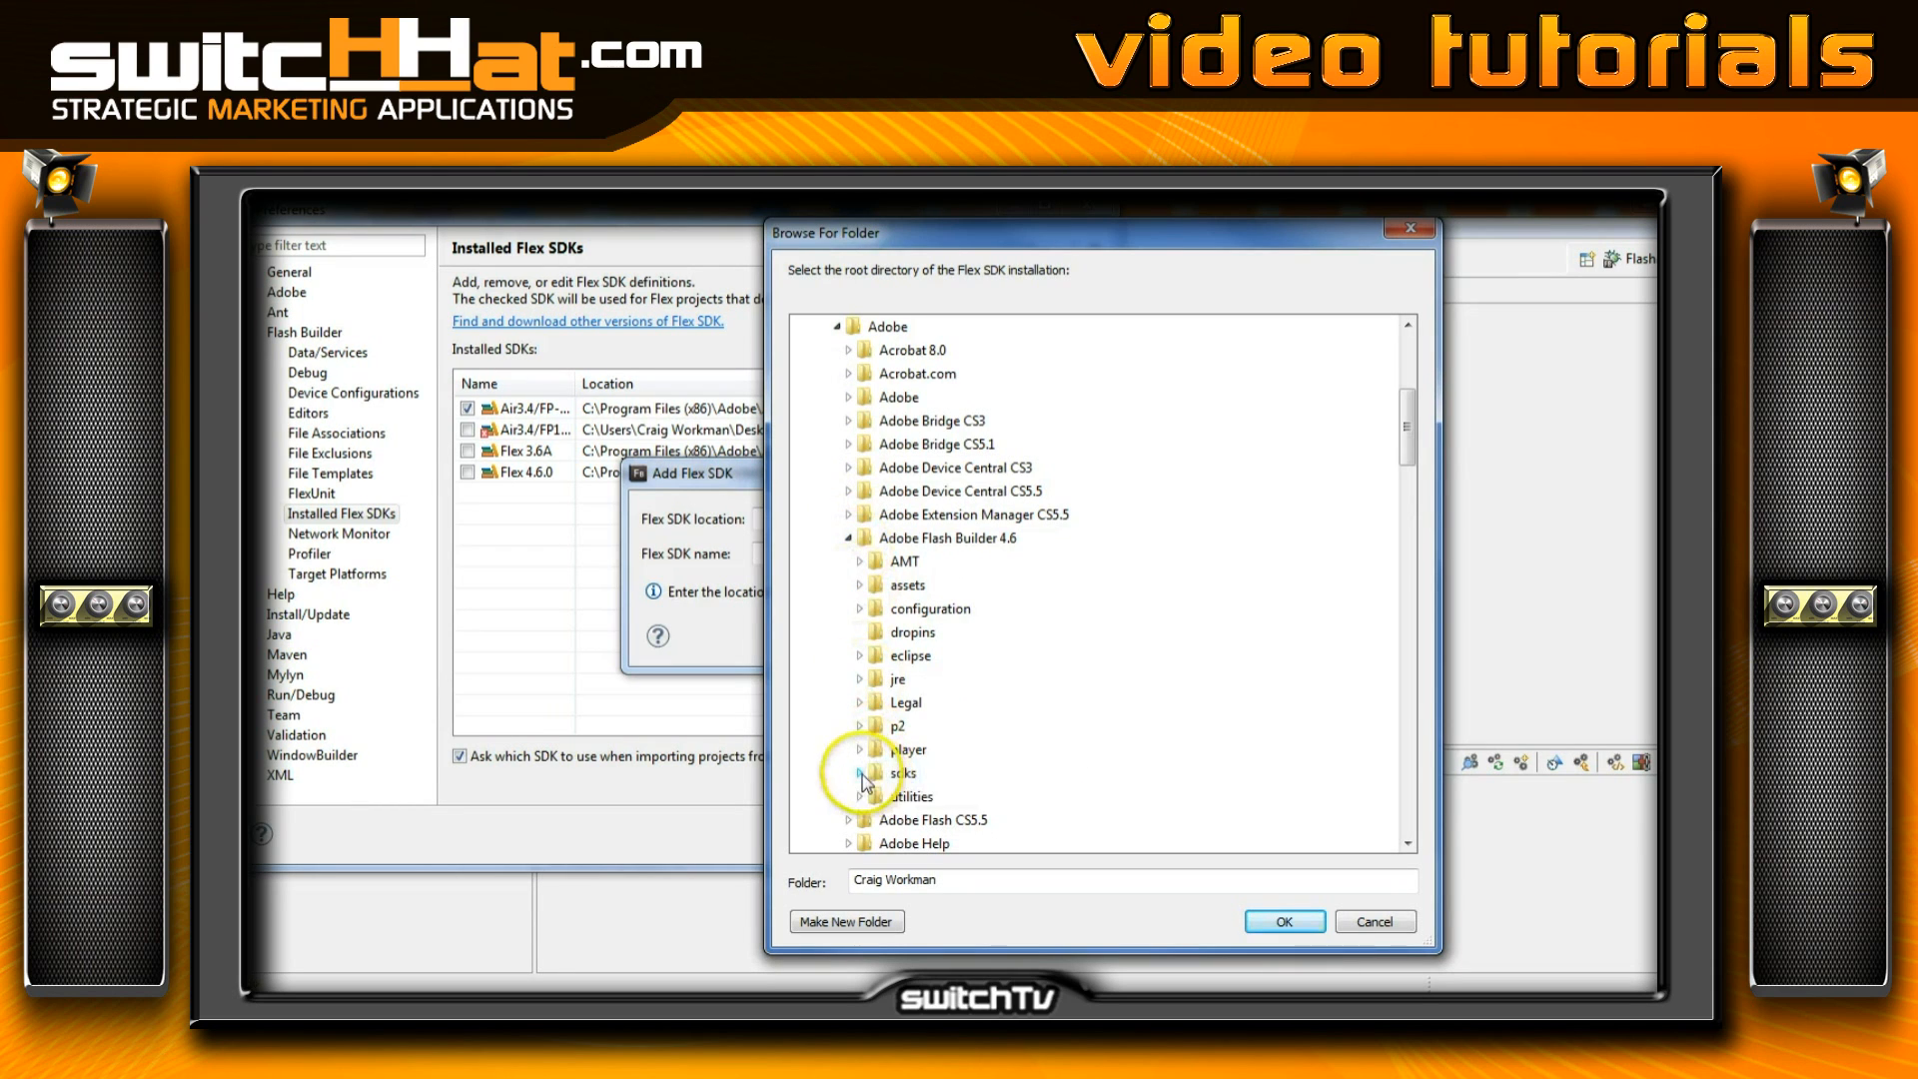
click(847, 771)
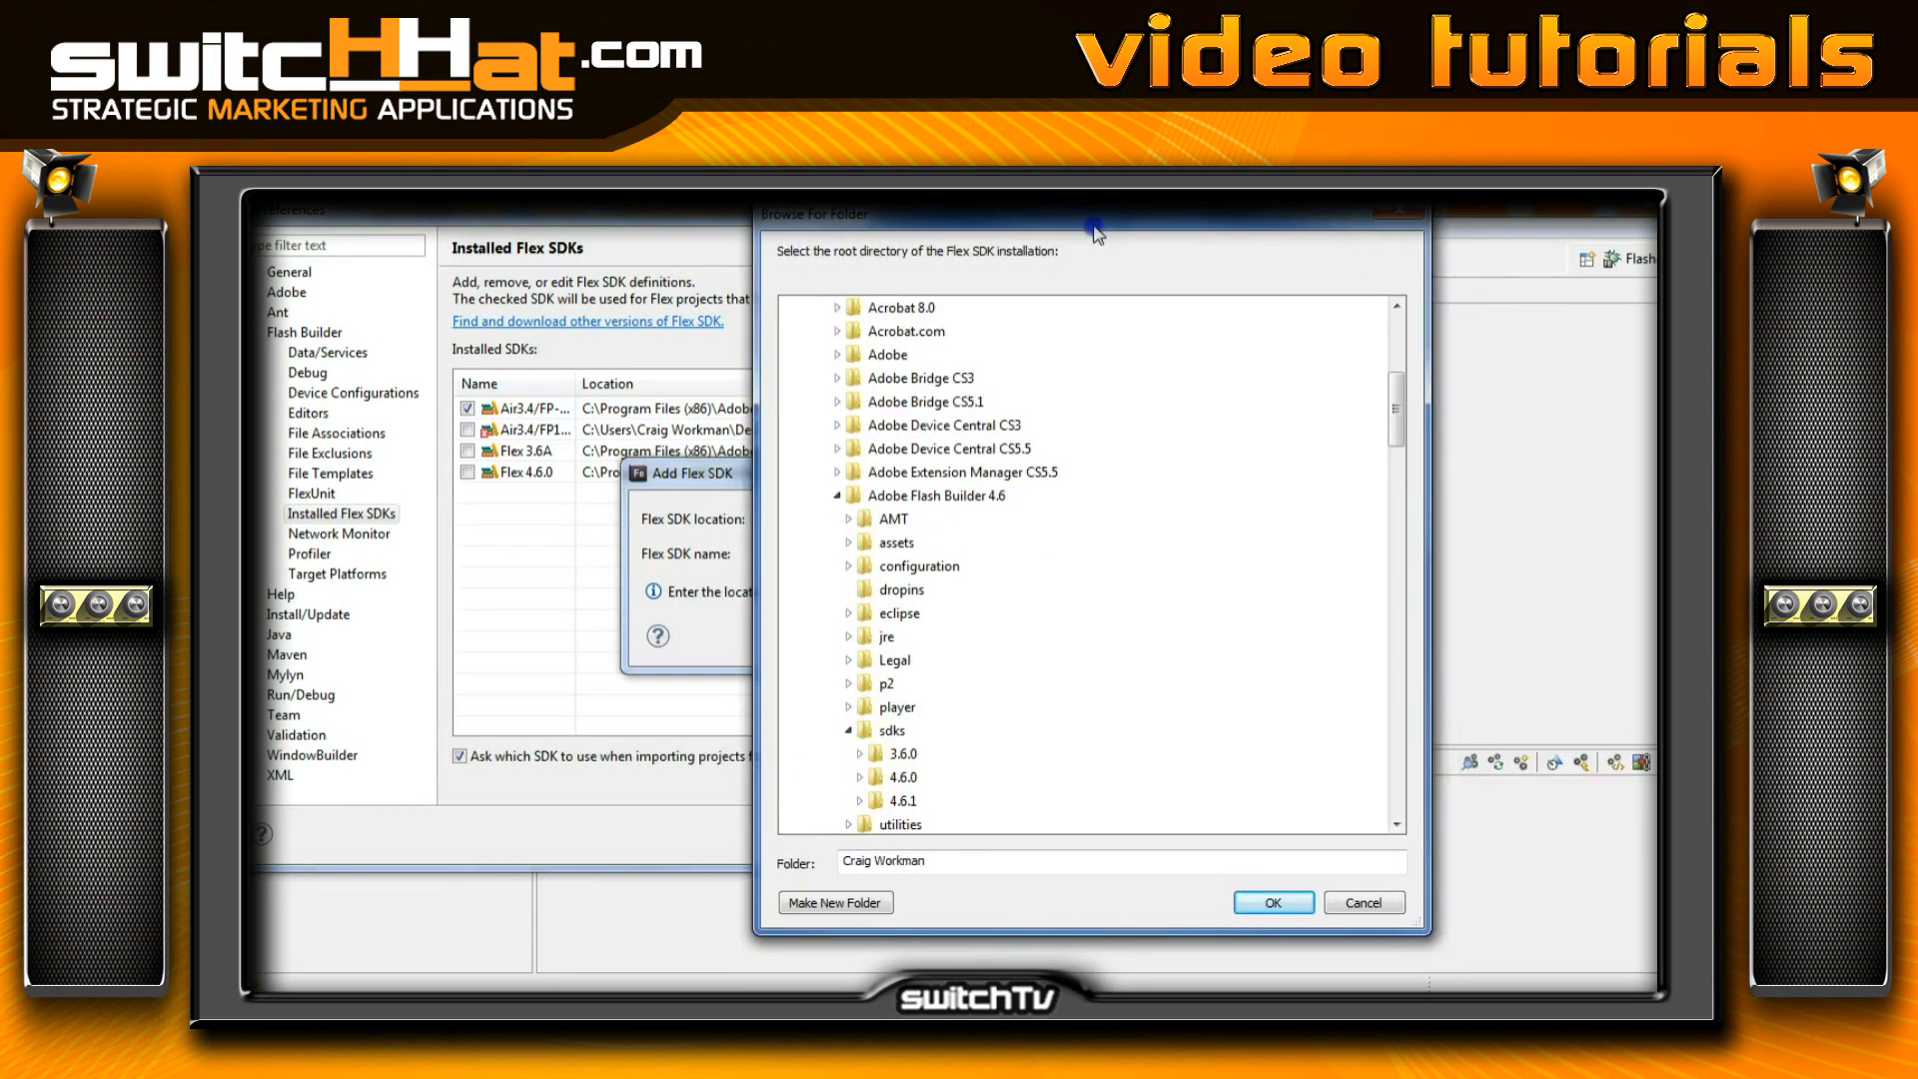
click(901, 799)
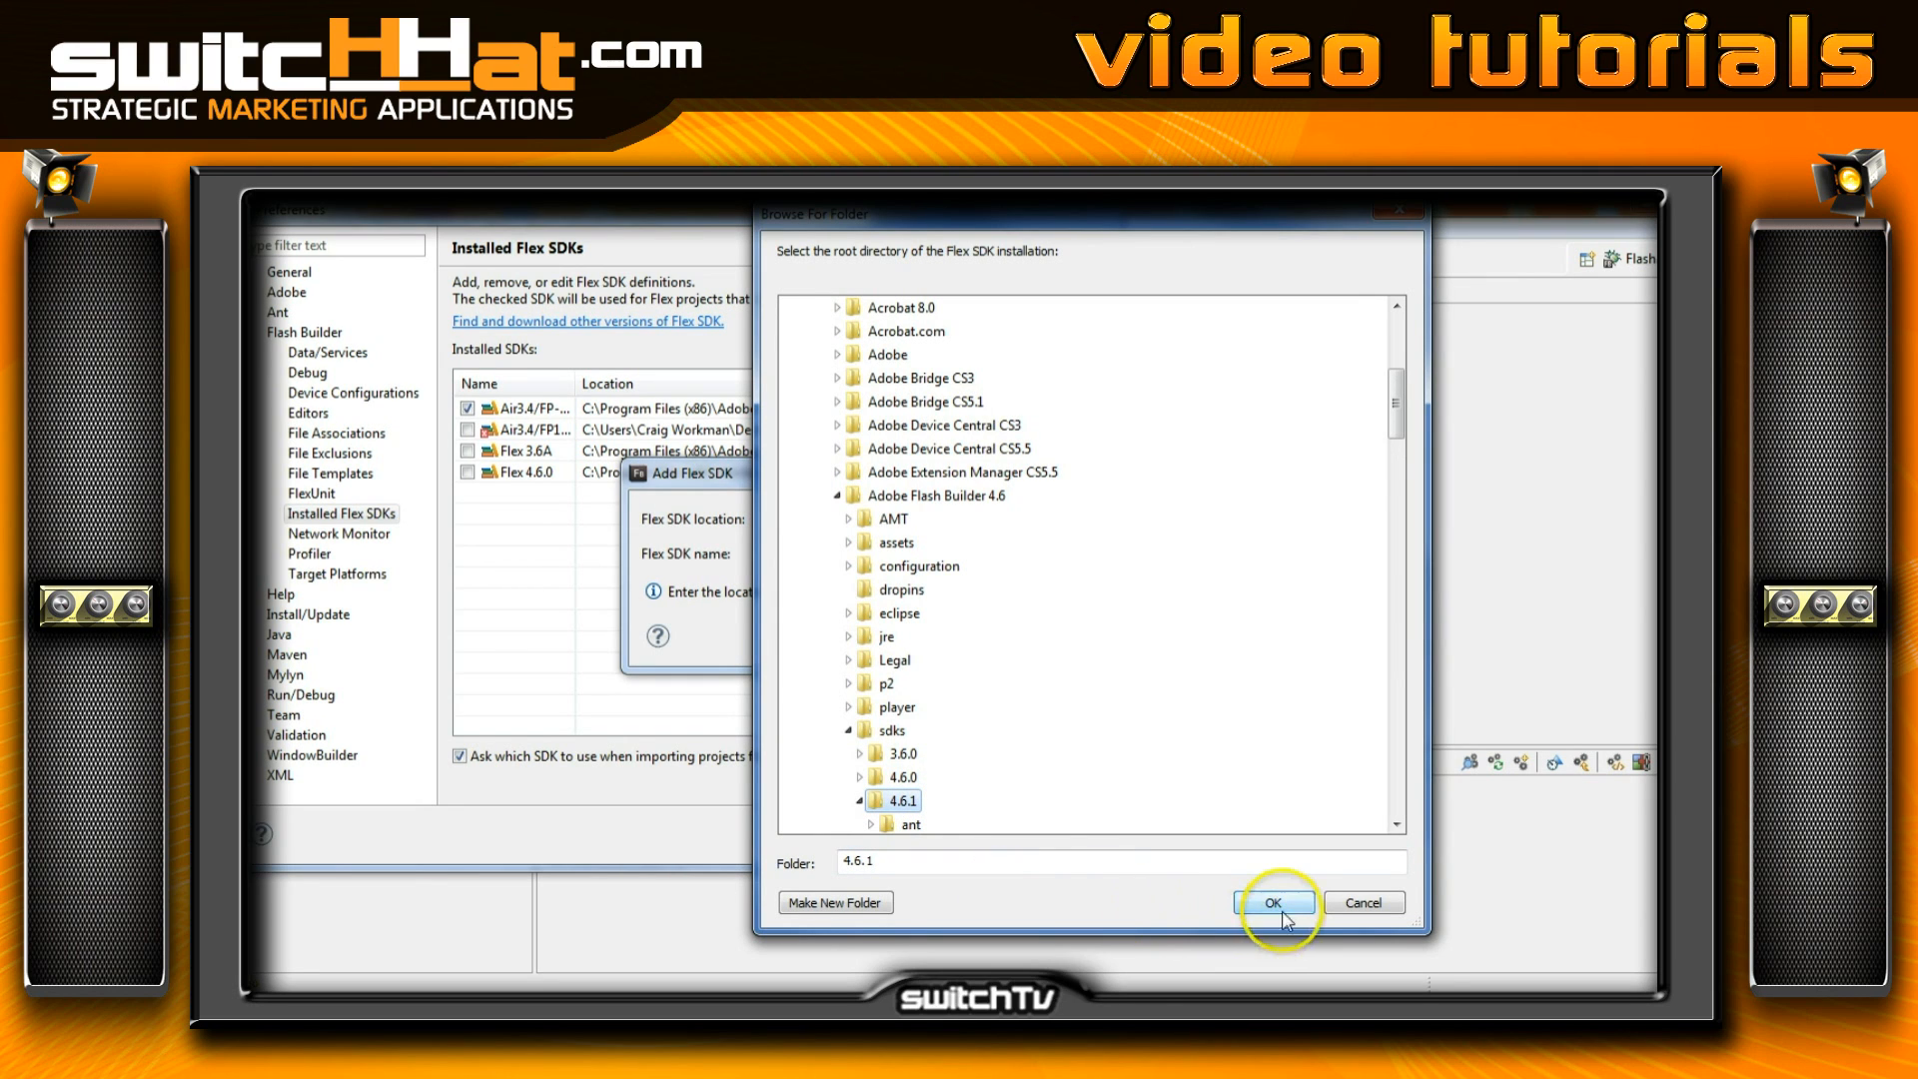
click(1274, 900)
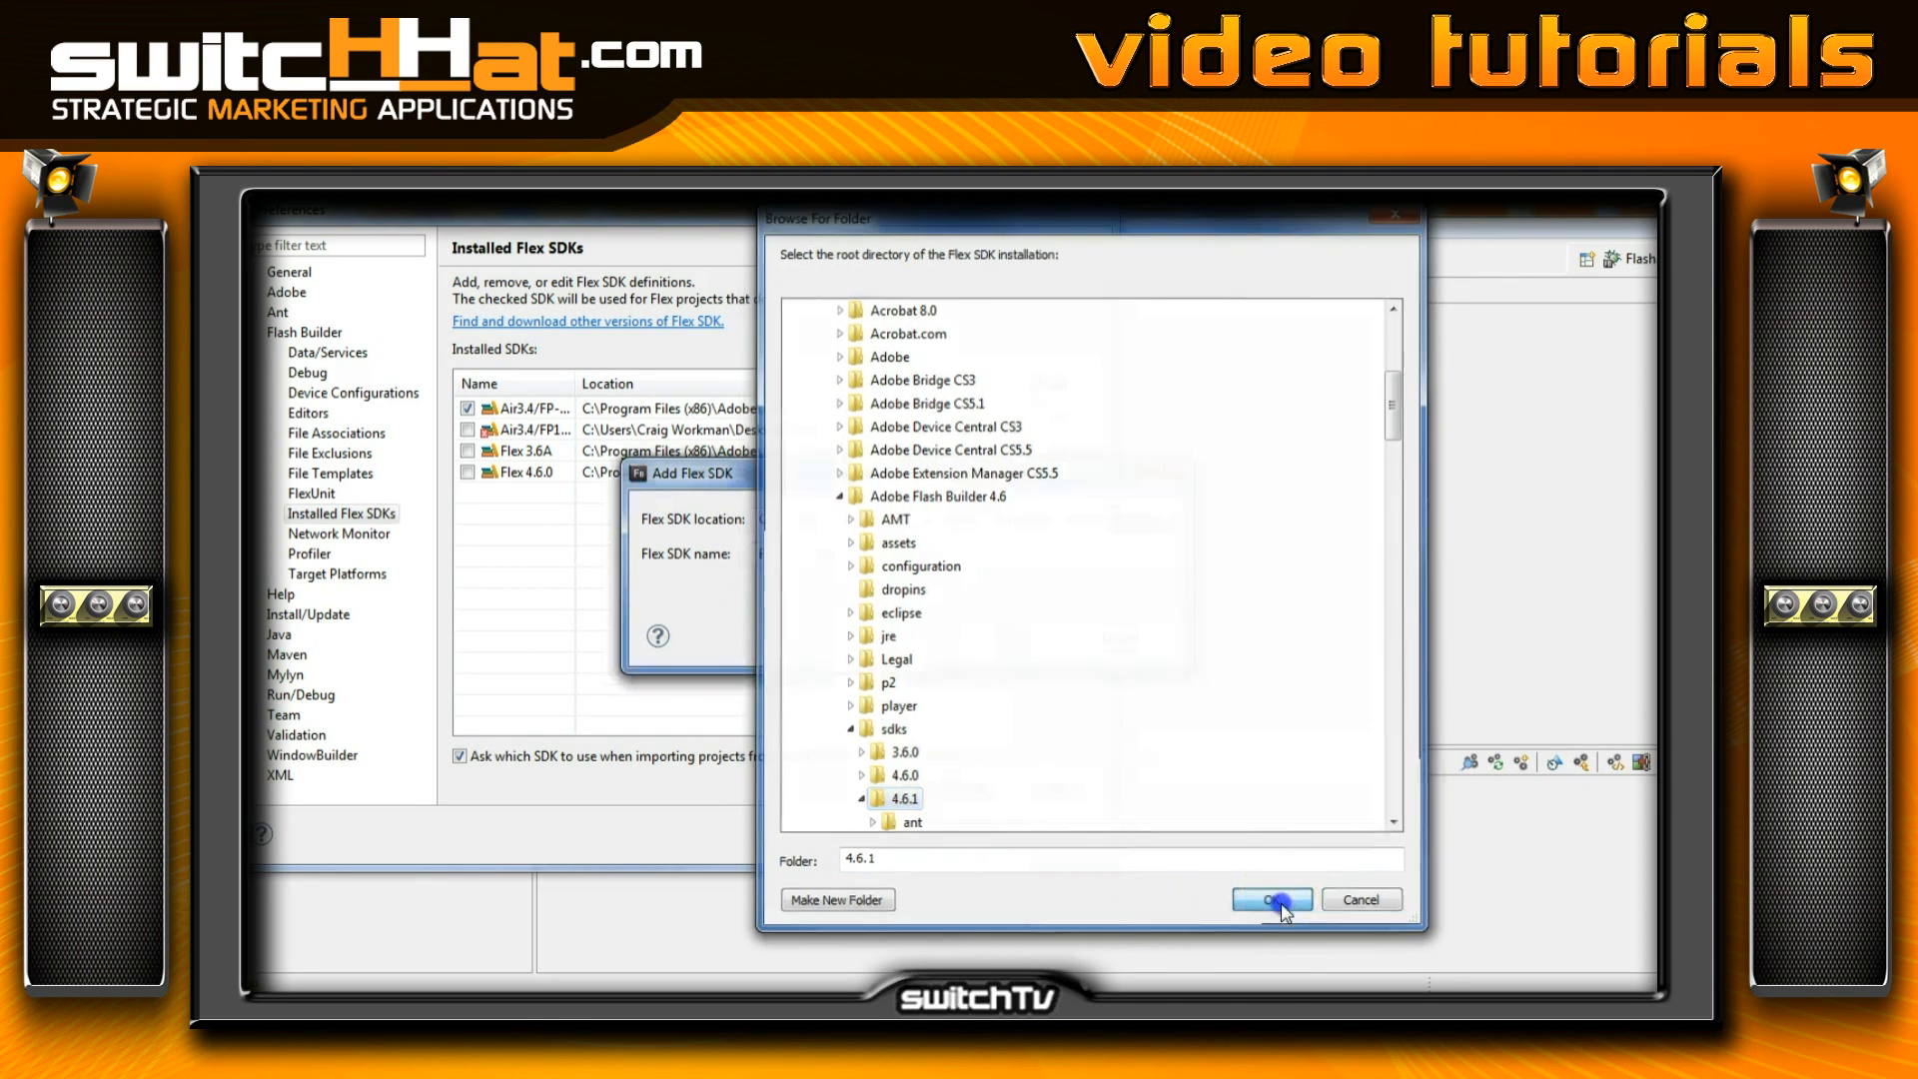
click(1271, 899)
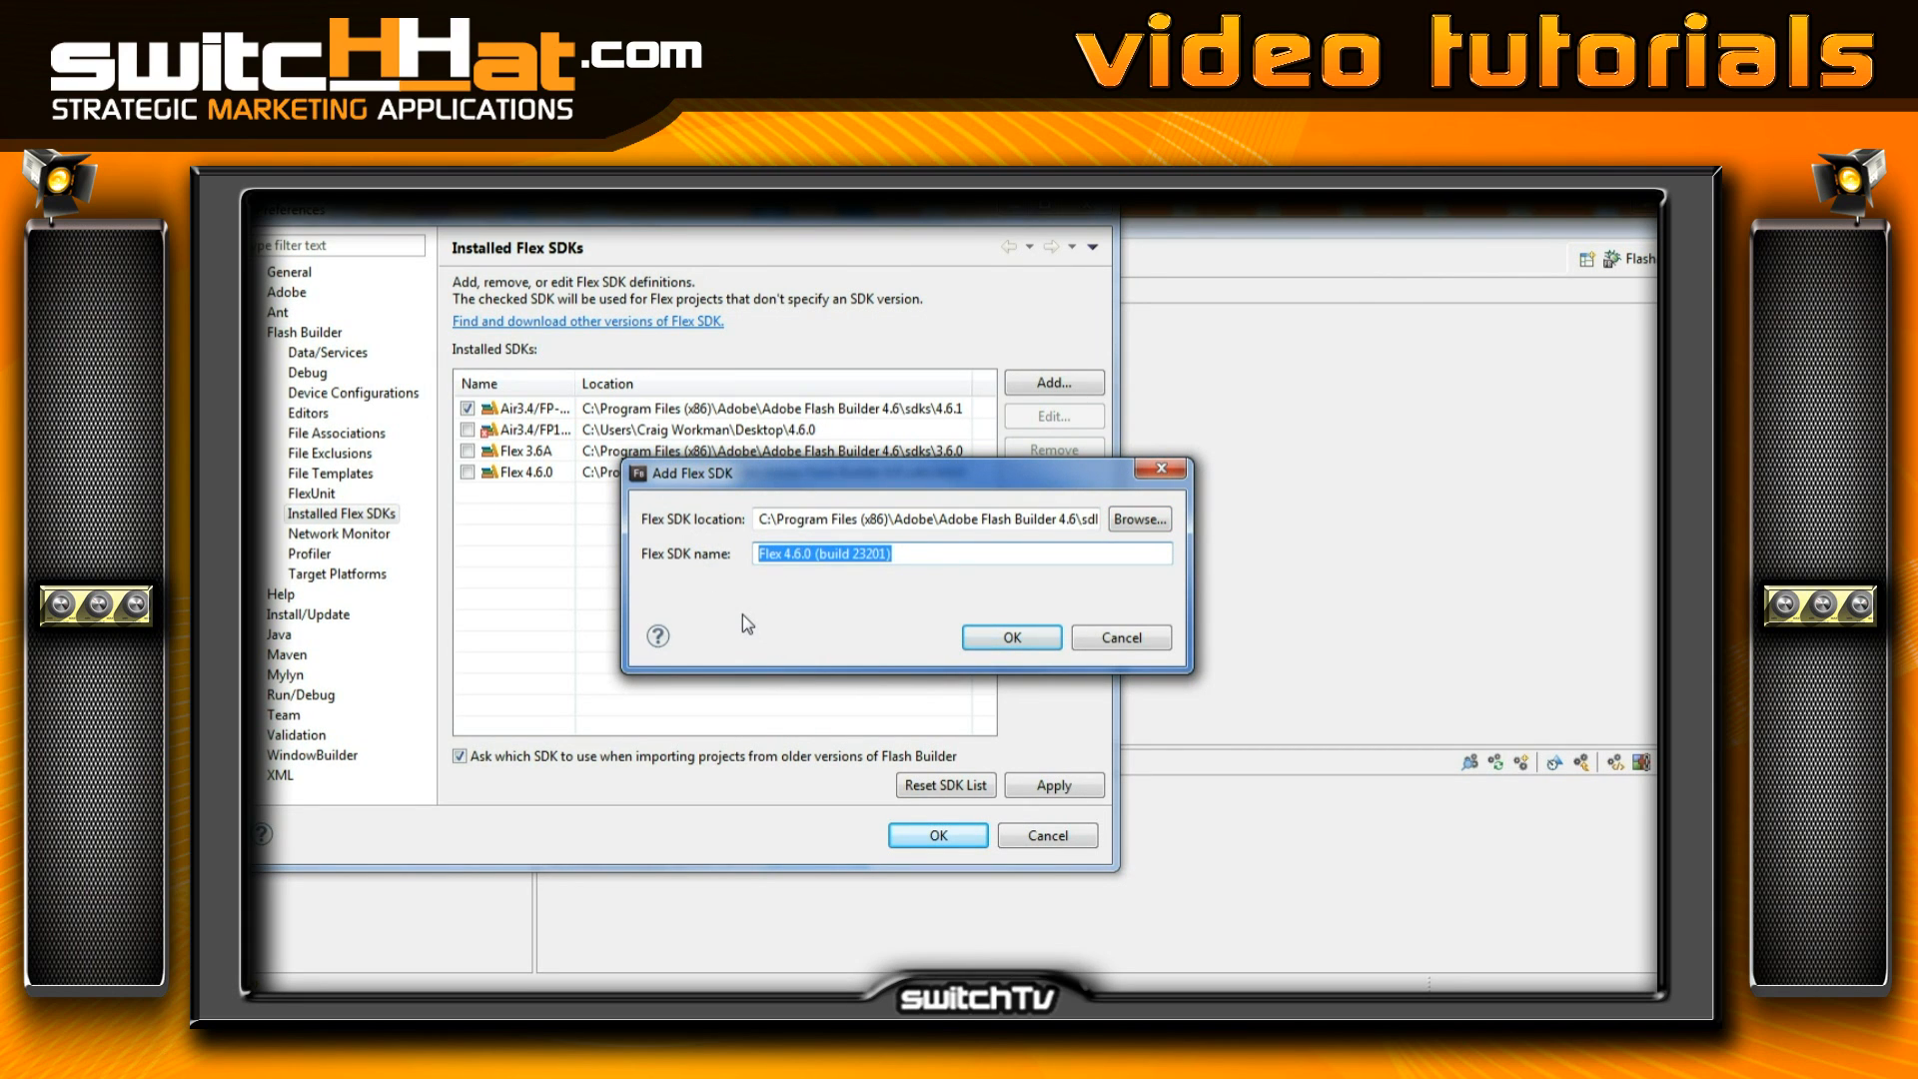
Name the new SDK Air3.4/FlashP11.3 and add the definition
text(Air3.4/FlashP)
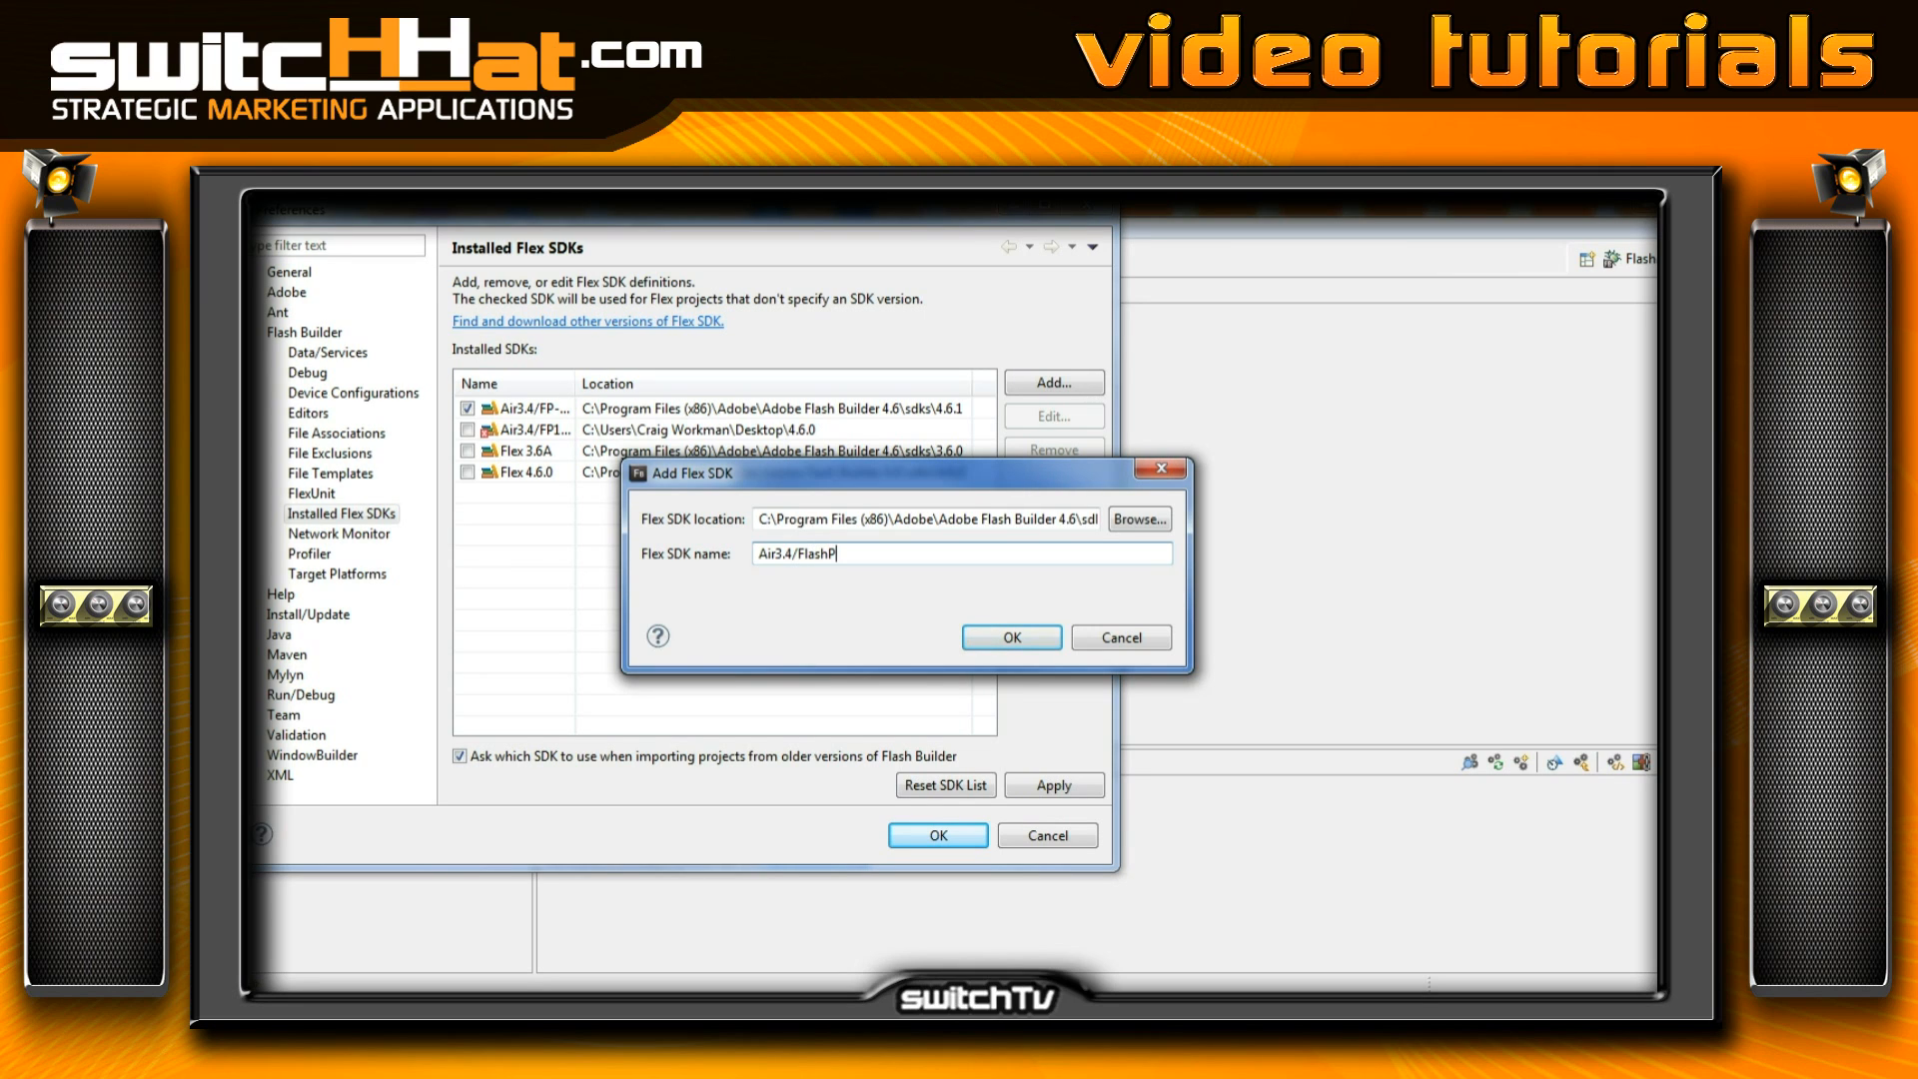
text(11.3)
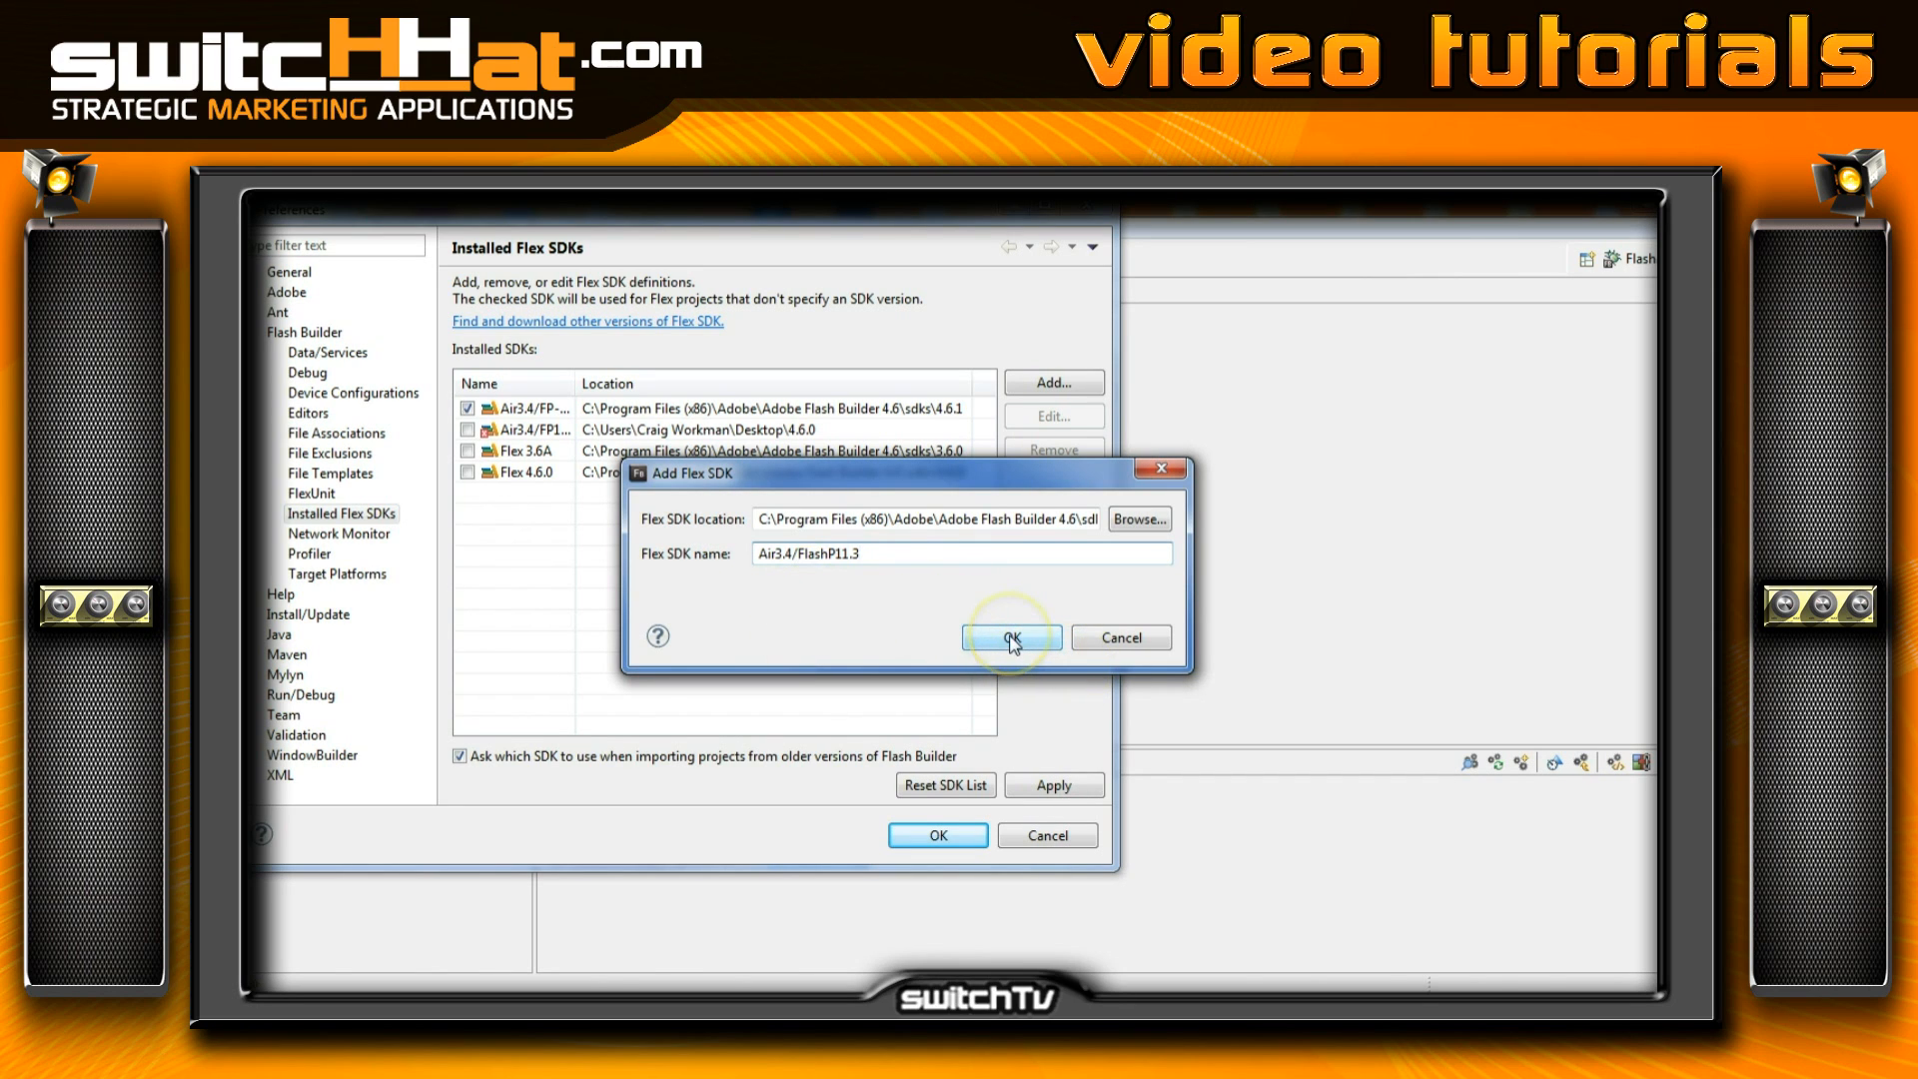
click(1008, 637)
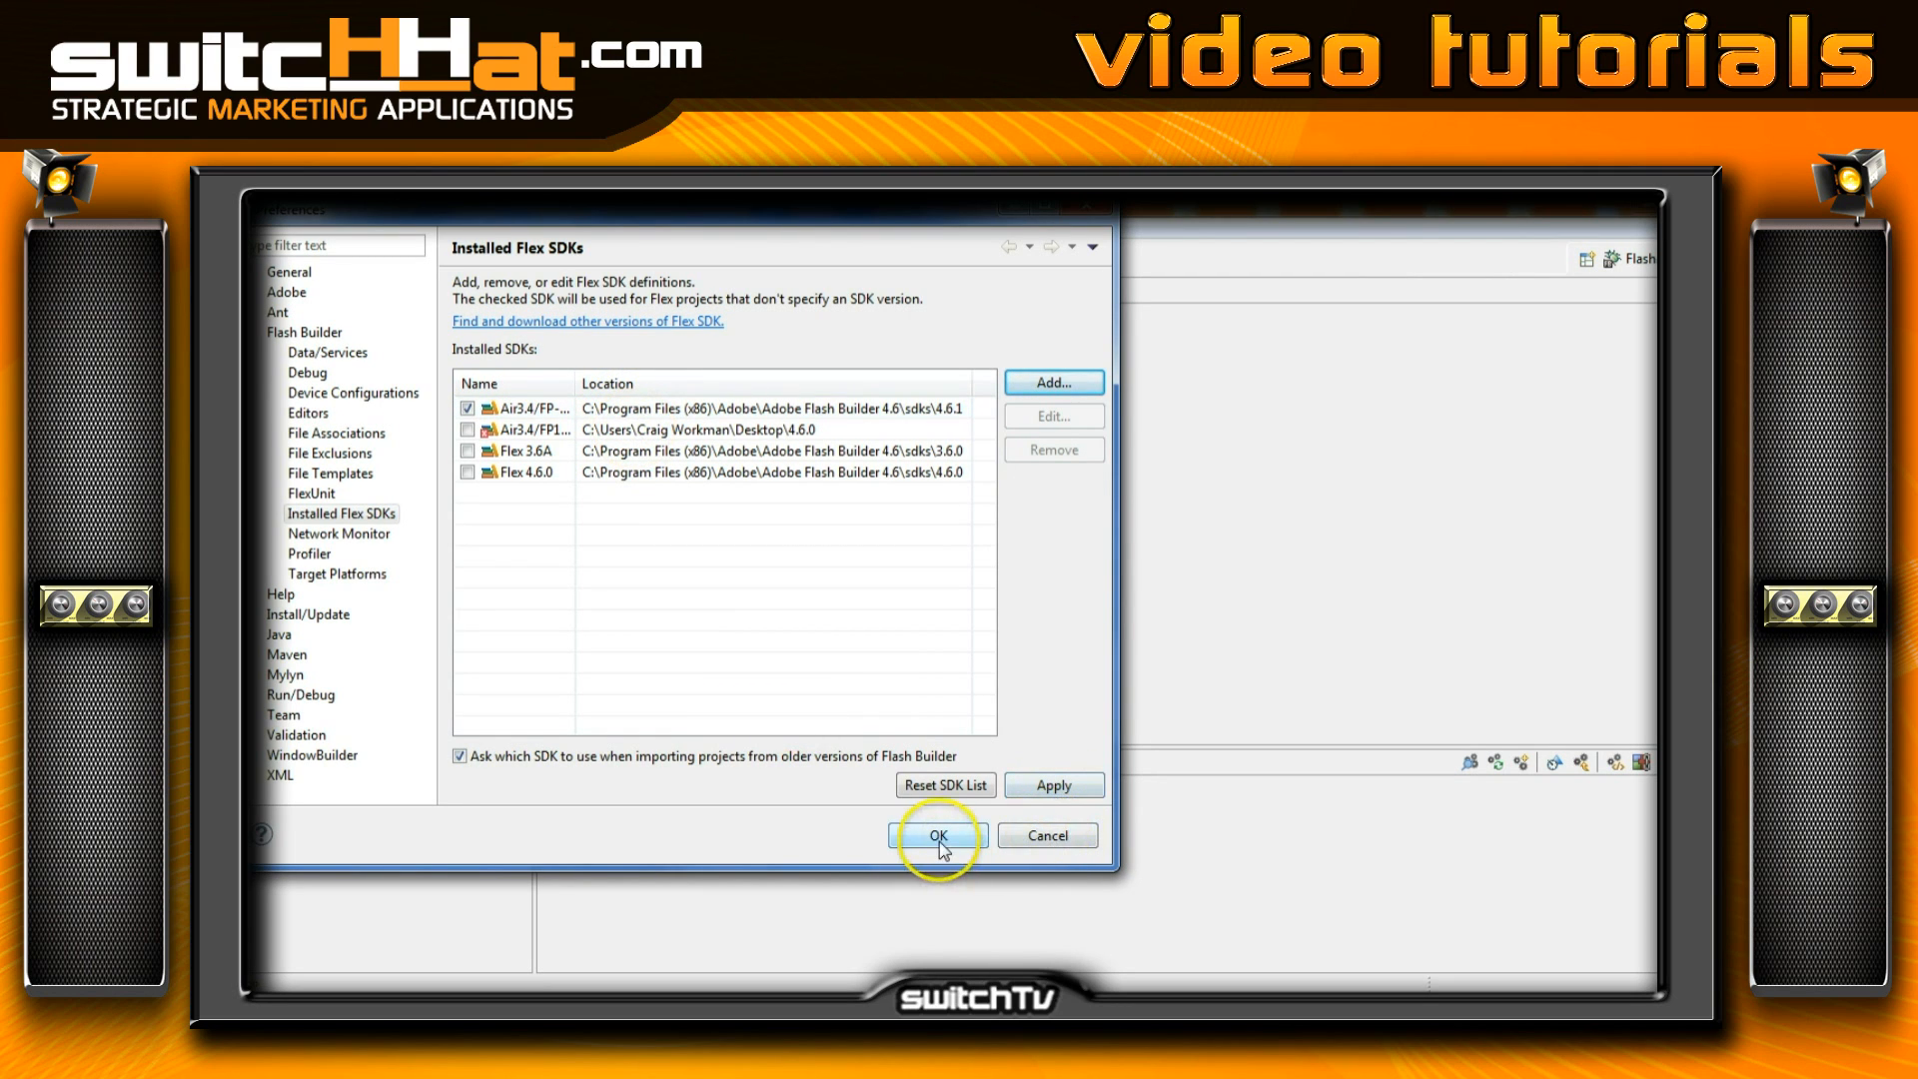
Confirm the Preferences with the Air3.4 SDK kept as default and return to the workspace
click(939, 835)
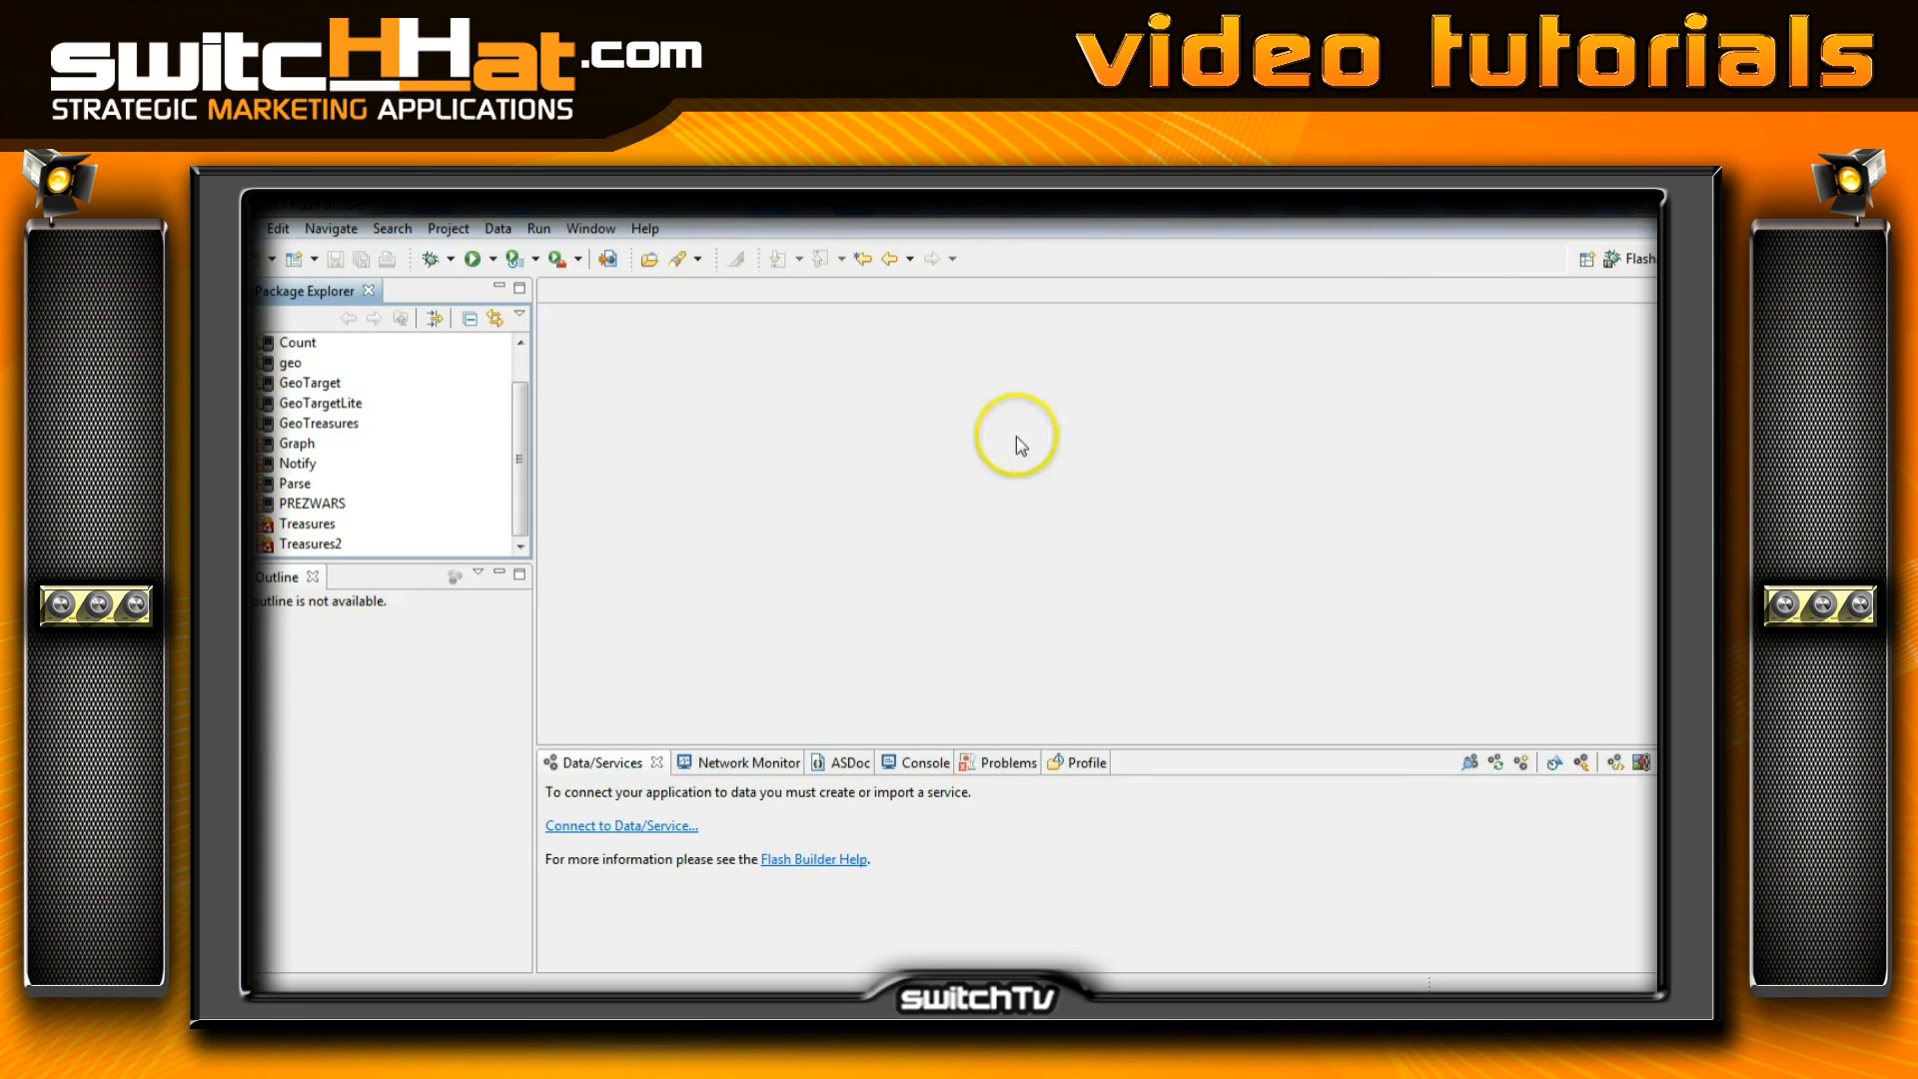
mouse_move(999, 454)
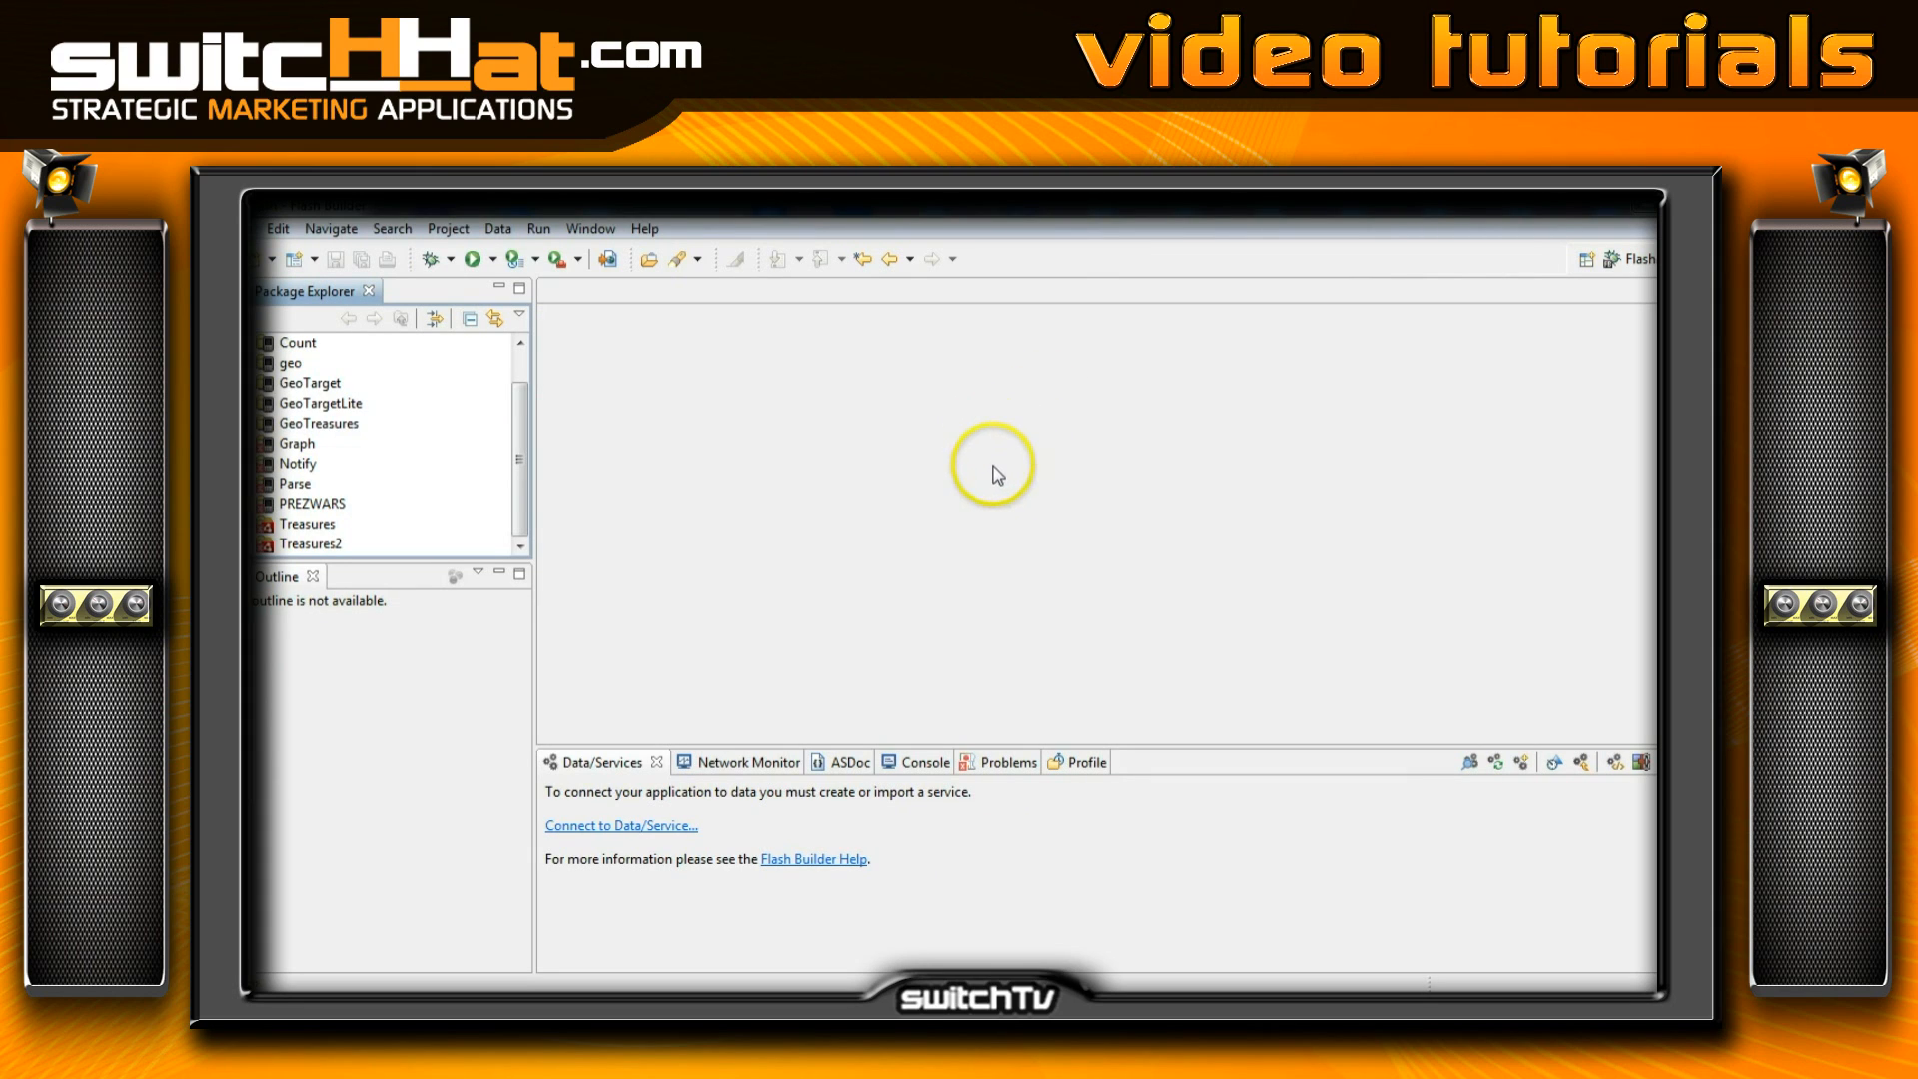
mouse_move(983, 471)
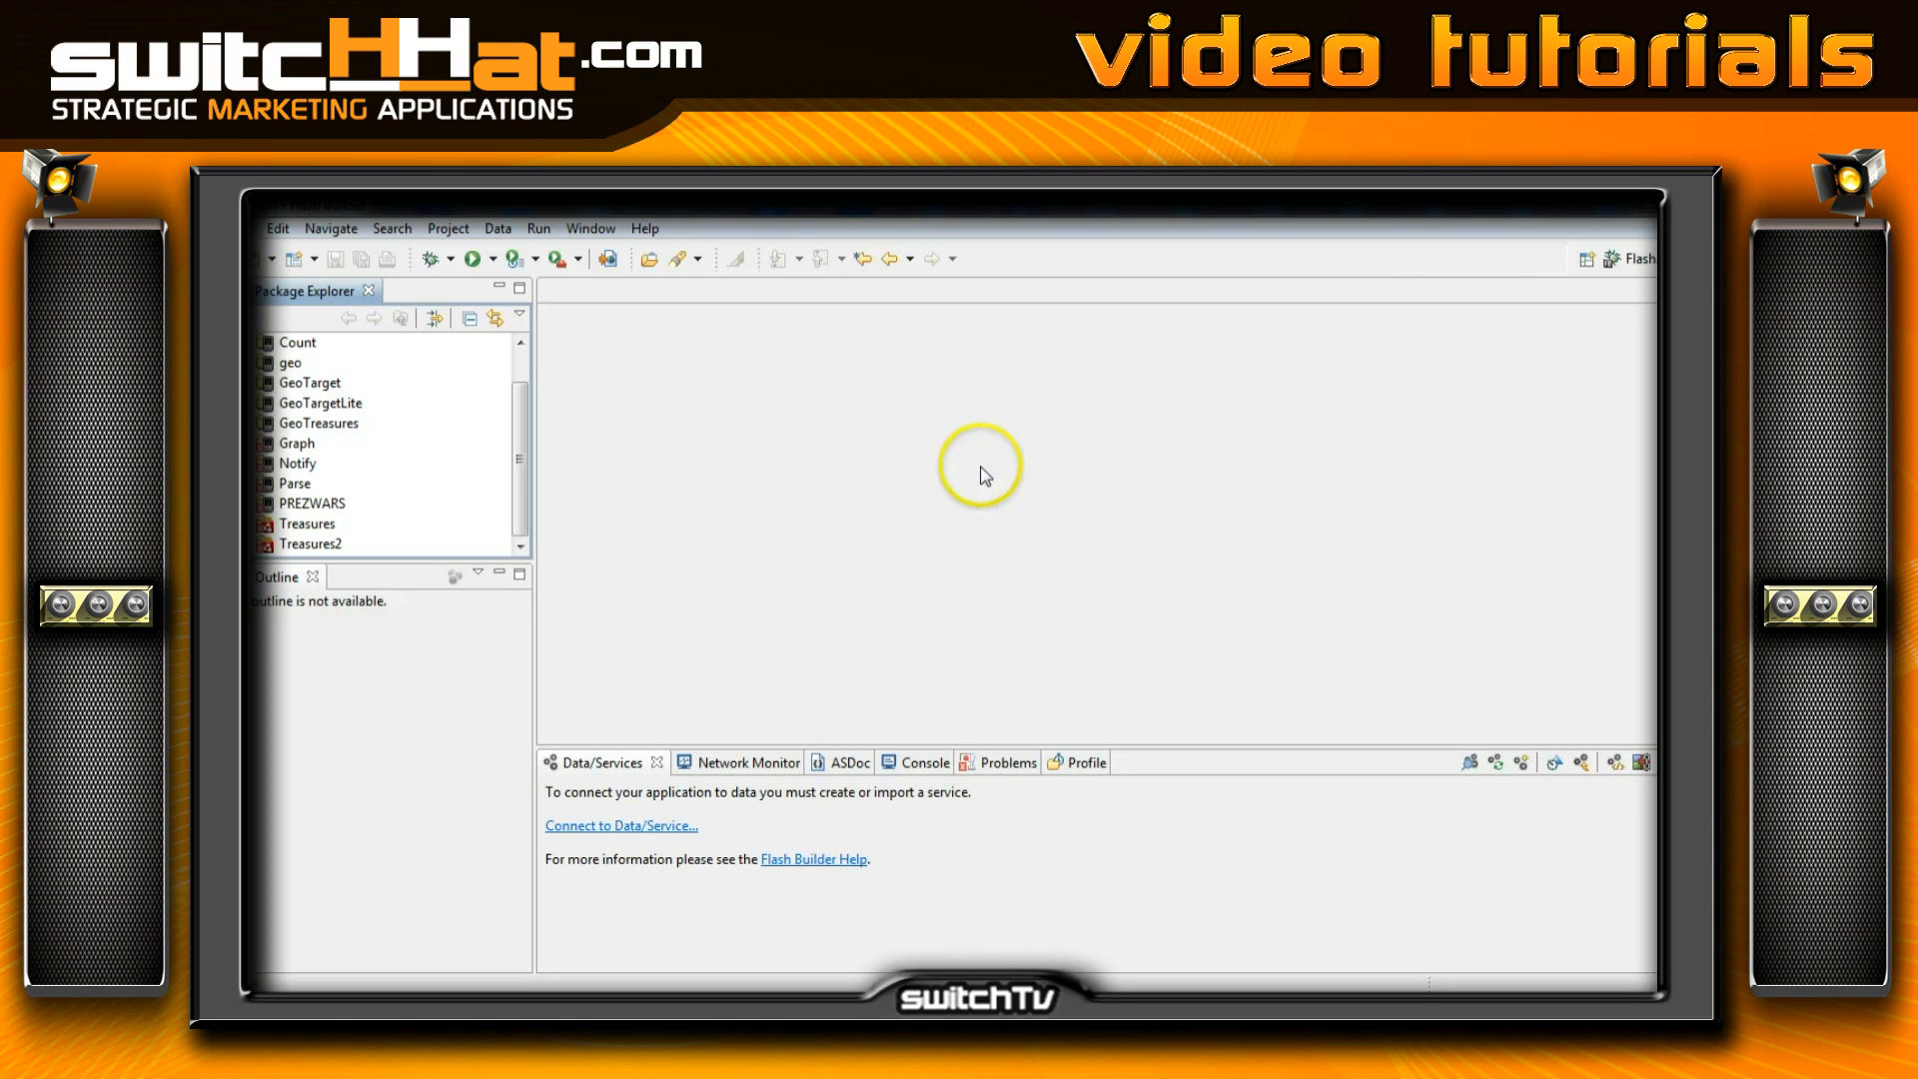
mouse_move(991, 490)
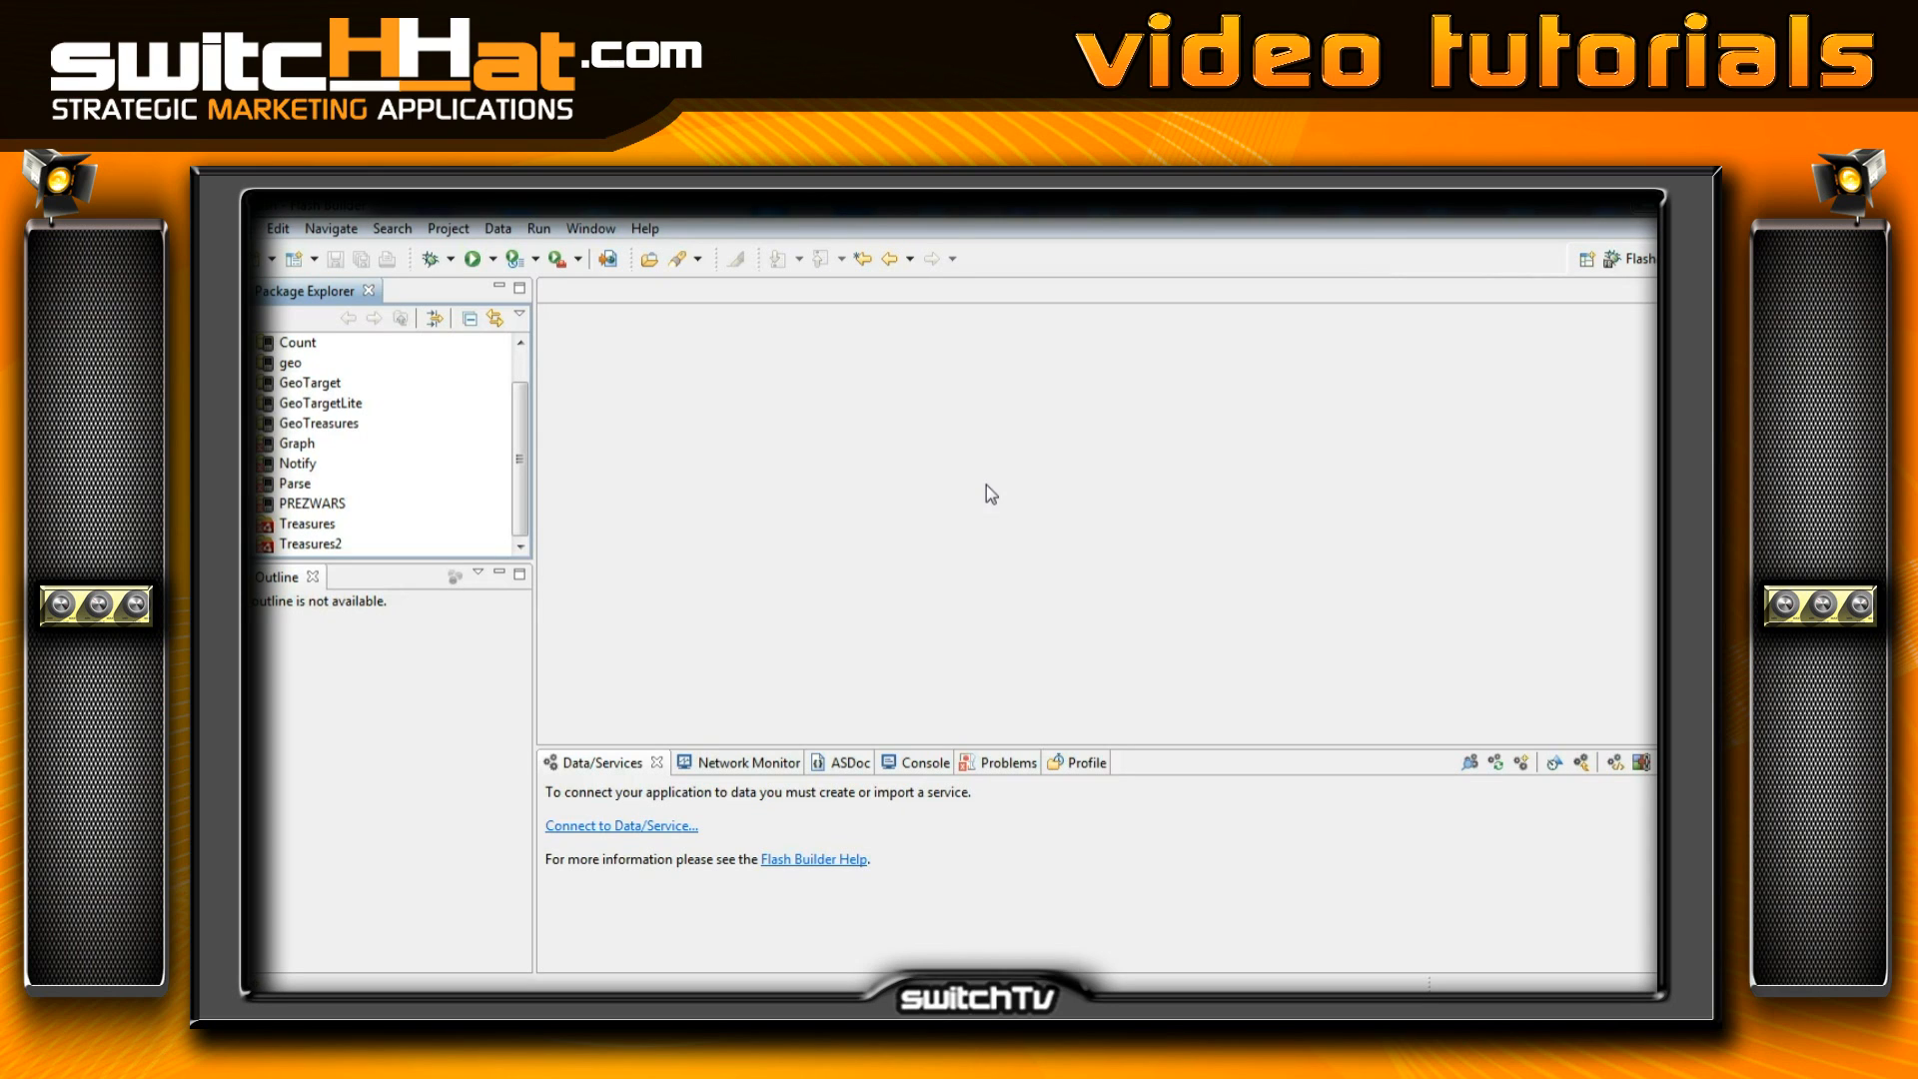
click(979, 493)
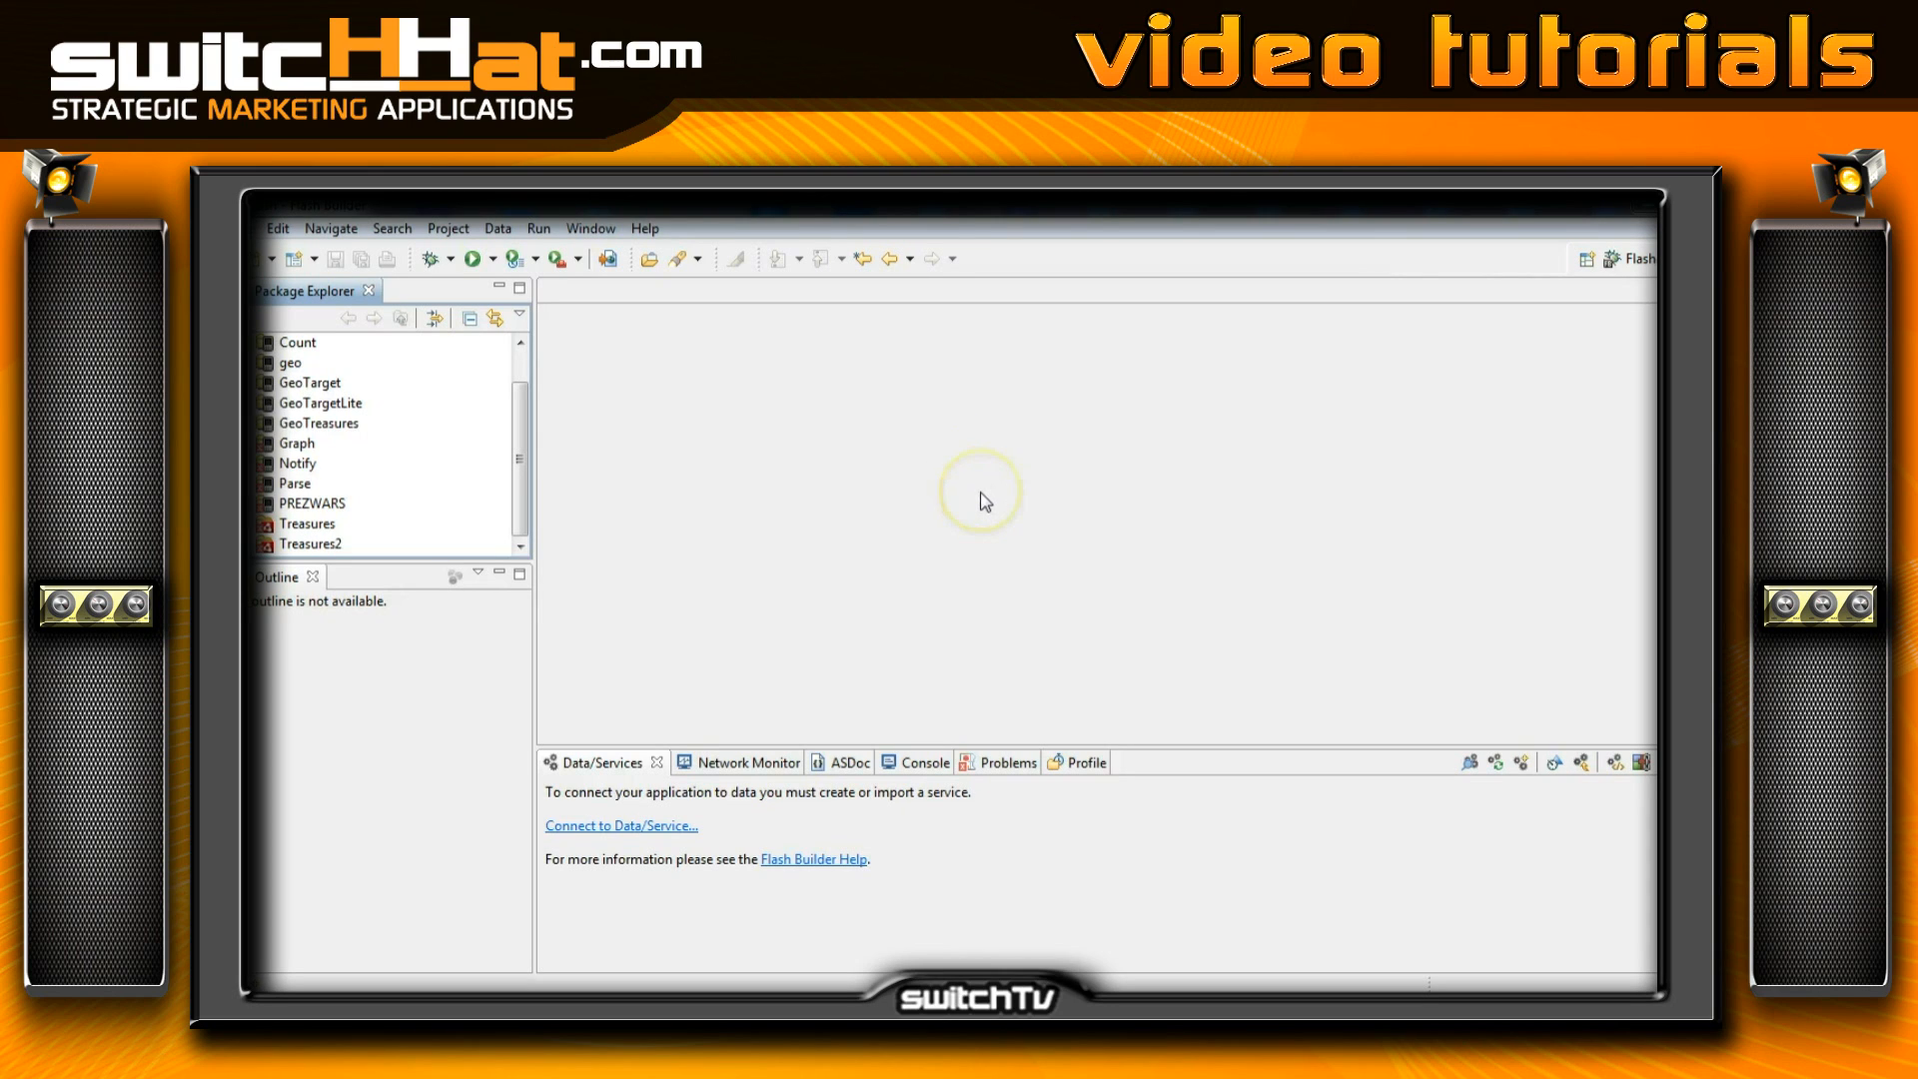
mouse_move(481, 521)
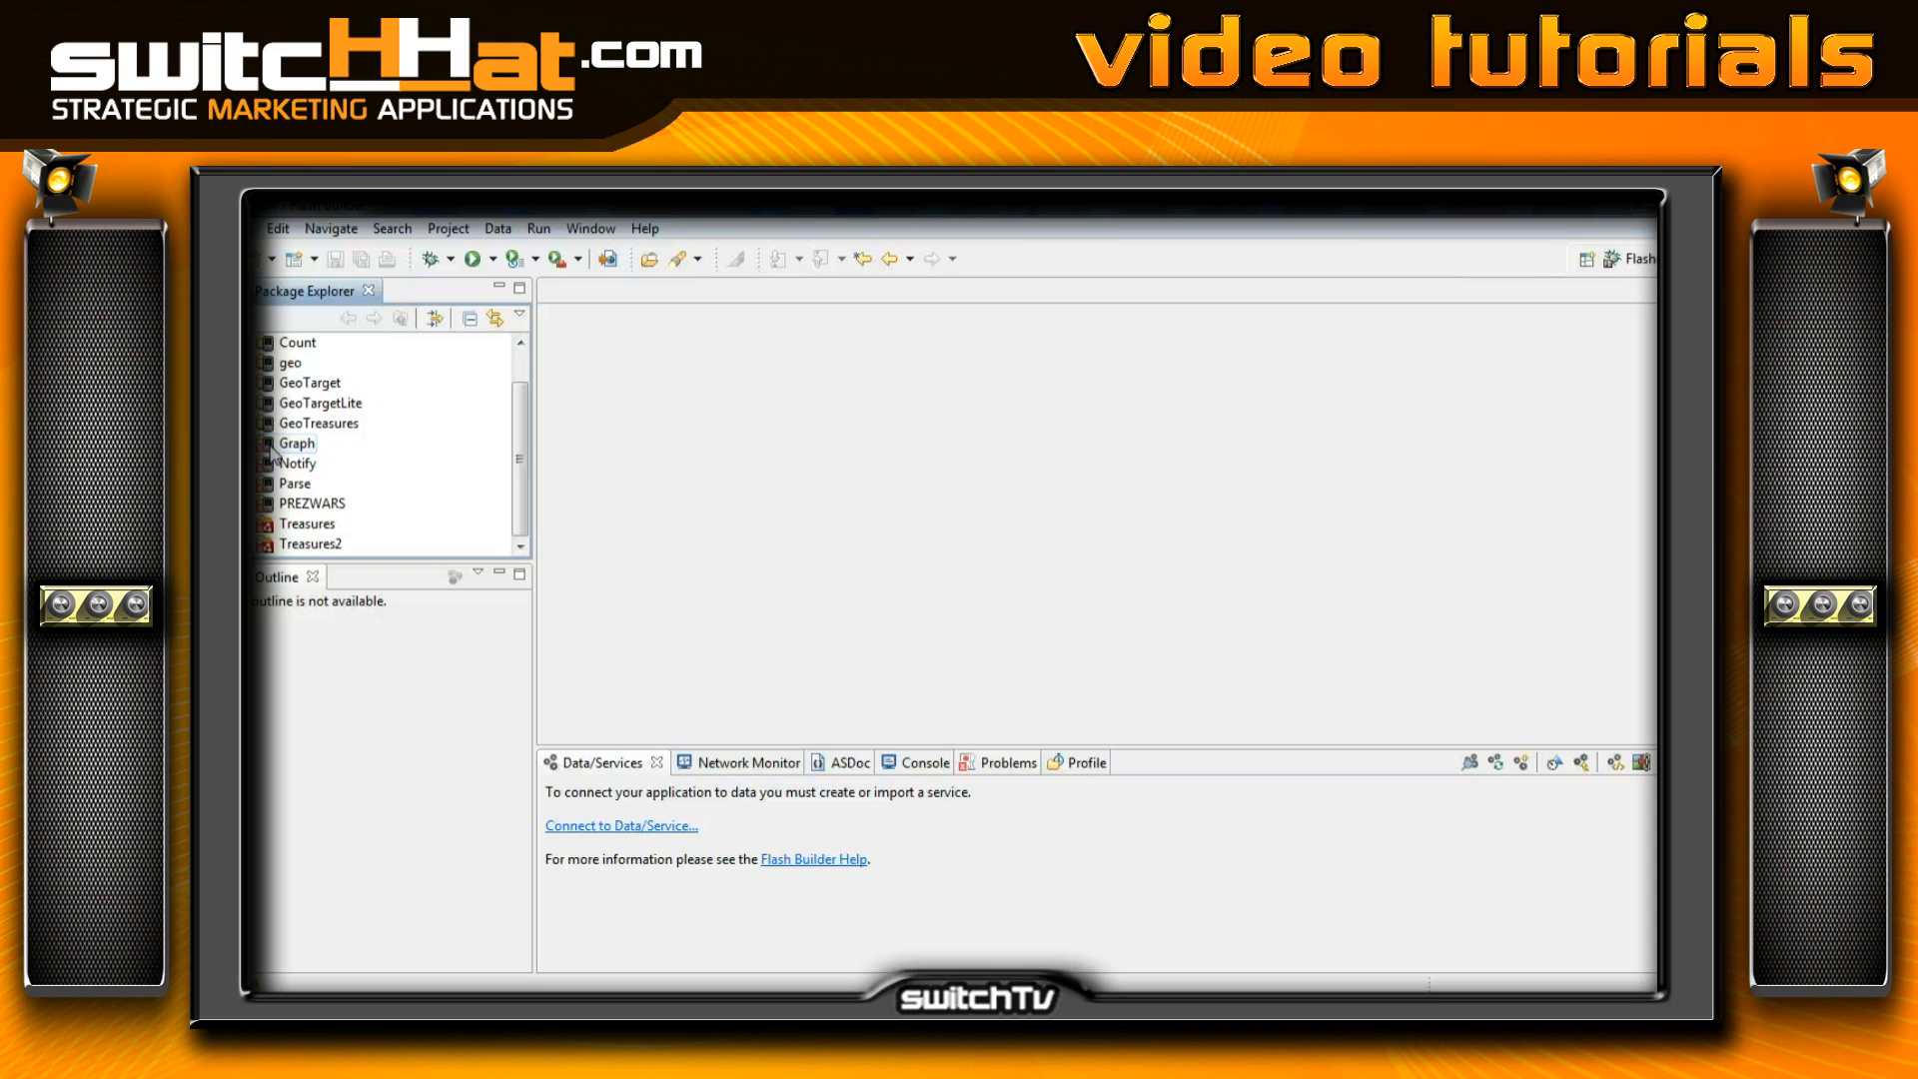
Change Graph/src/Graph-app.xml to the AIR application/3.4 namespace, save and close it
click(264, 443)
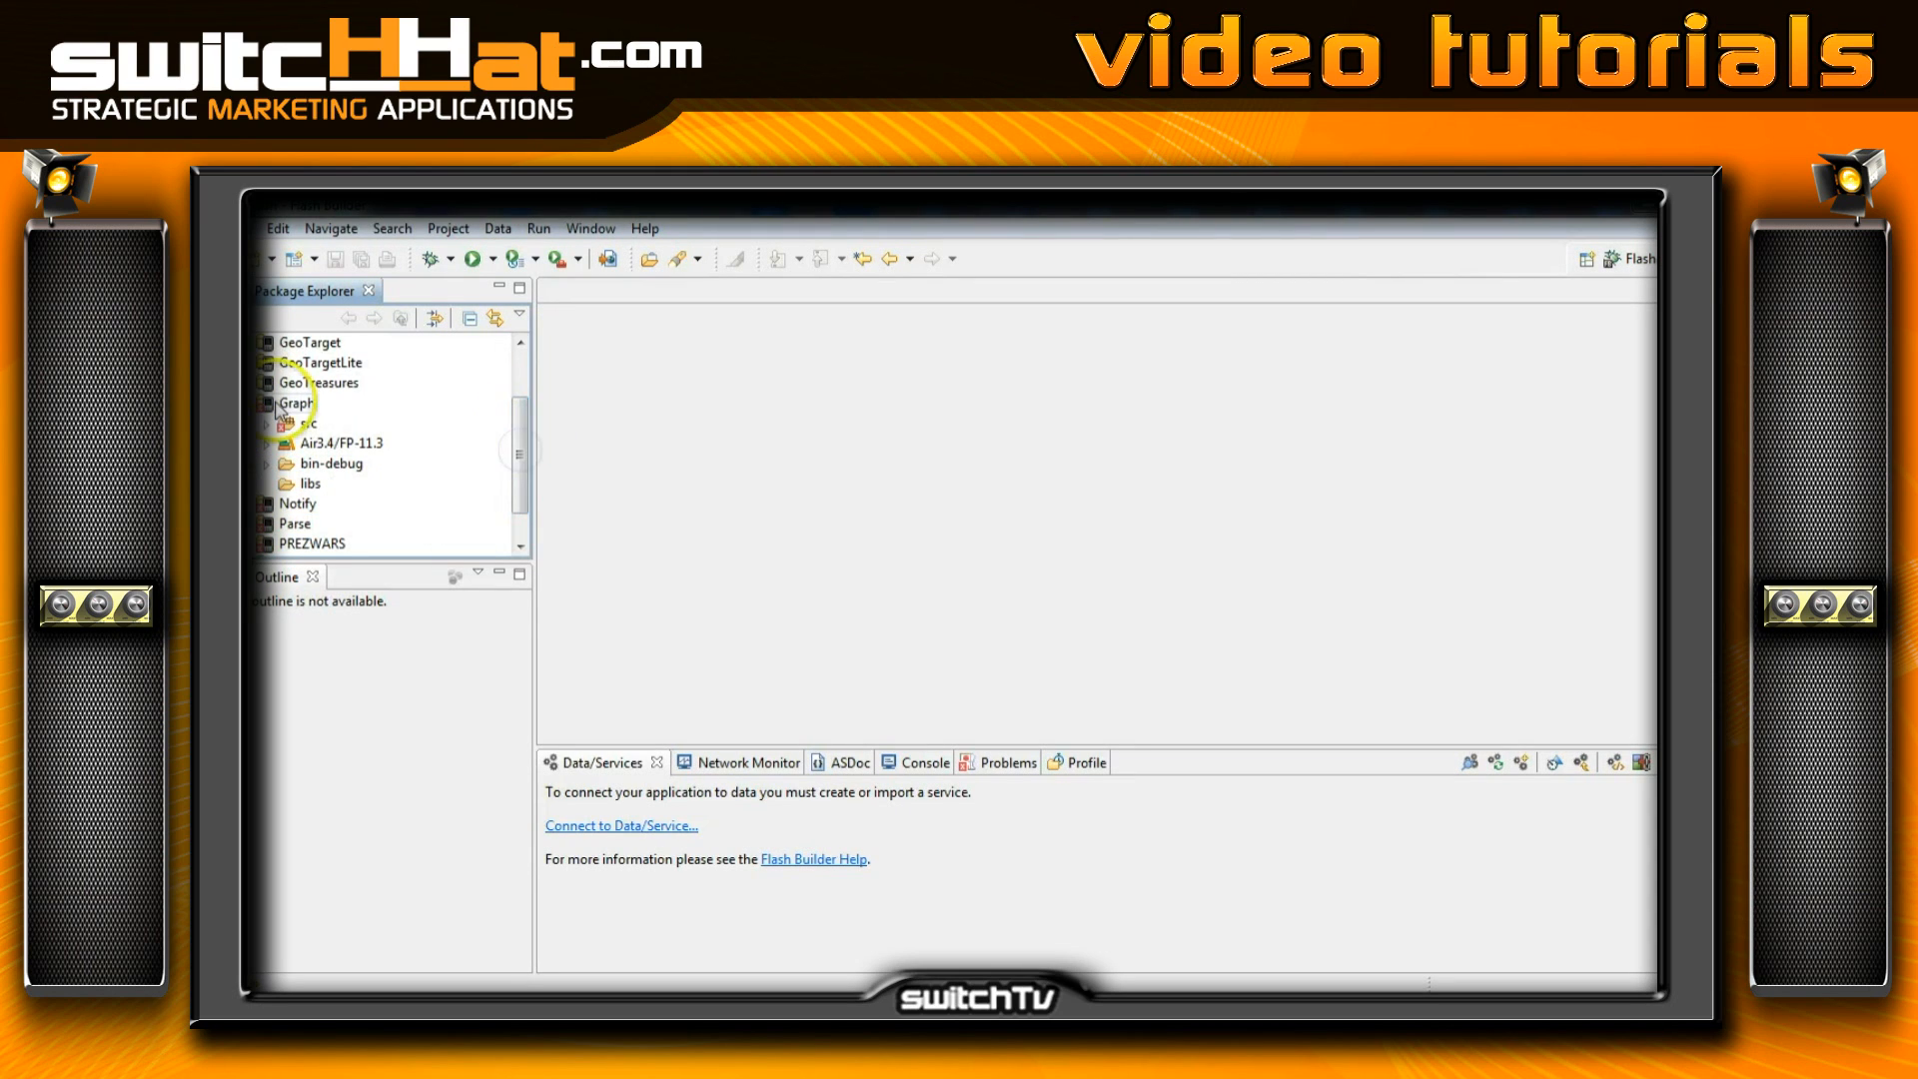
click(277, 423)
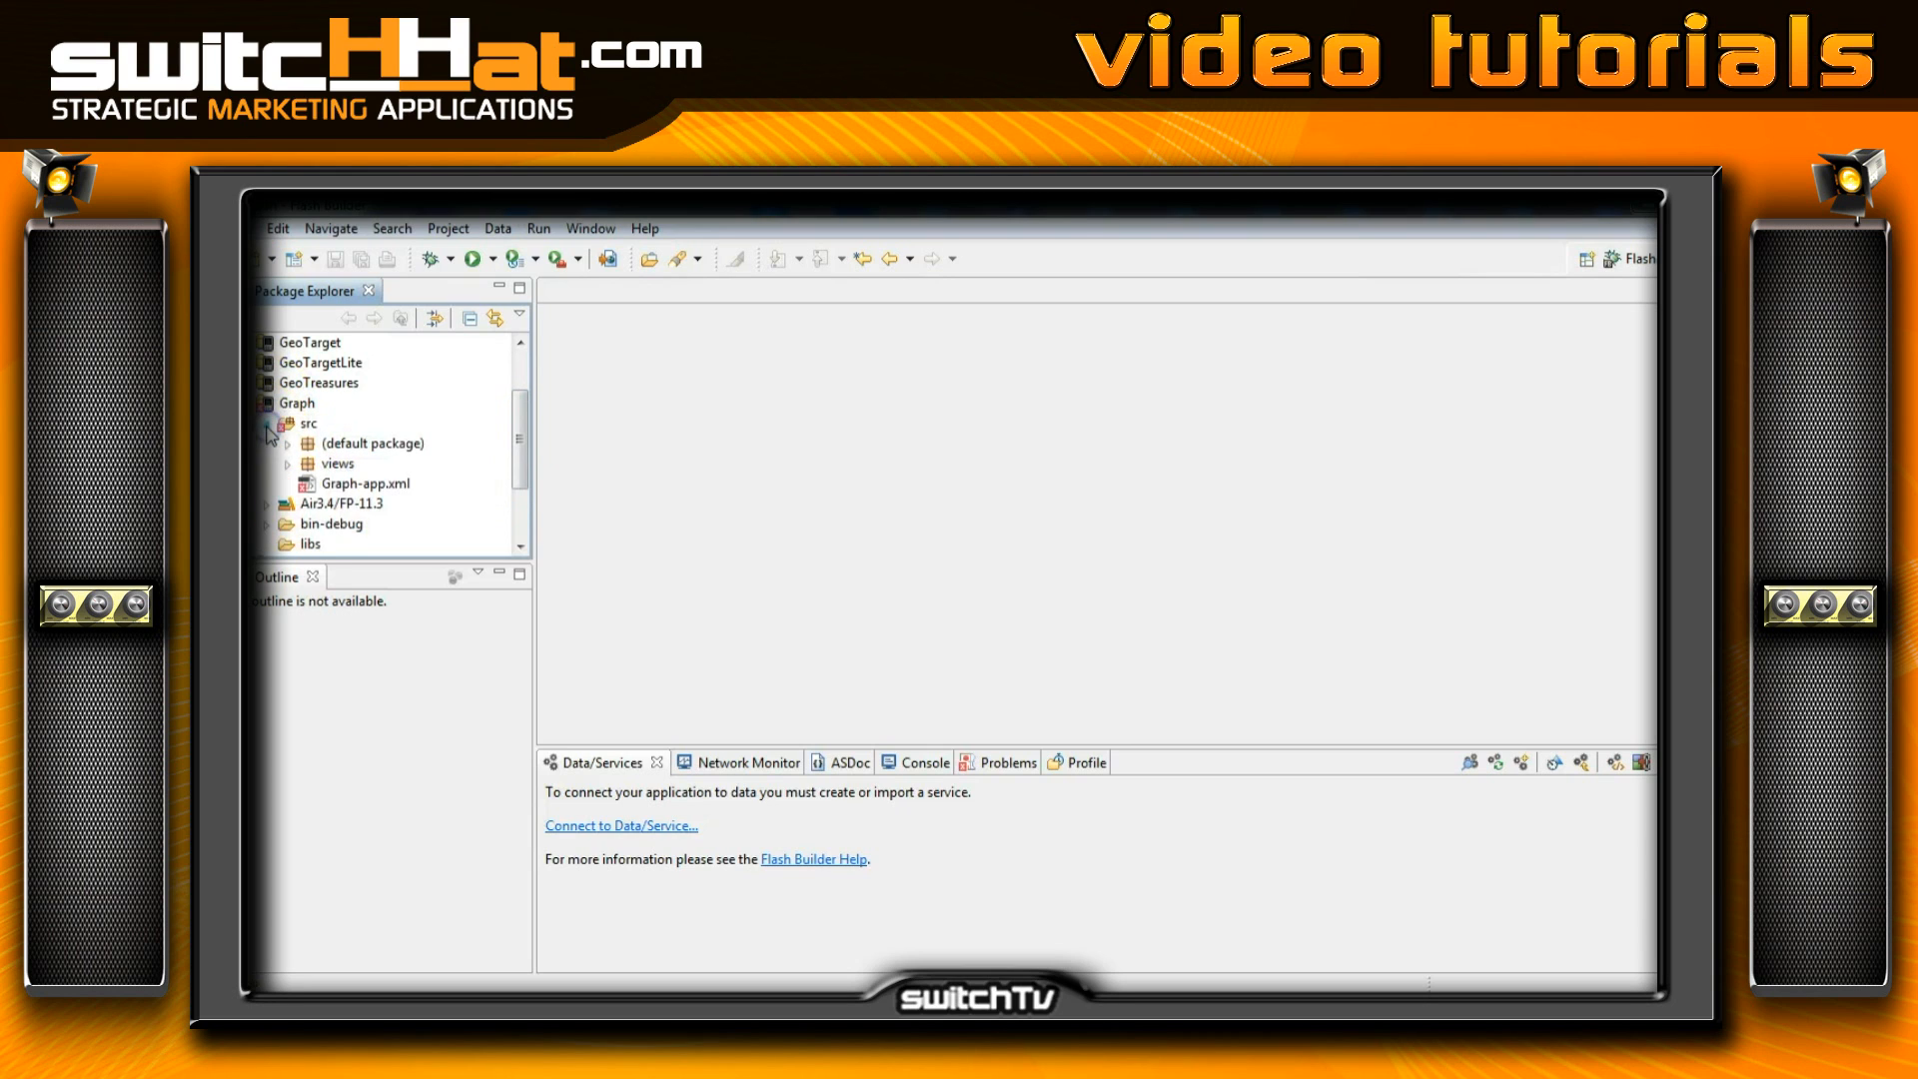
double_click(363, 481)
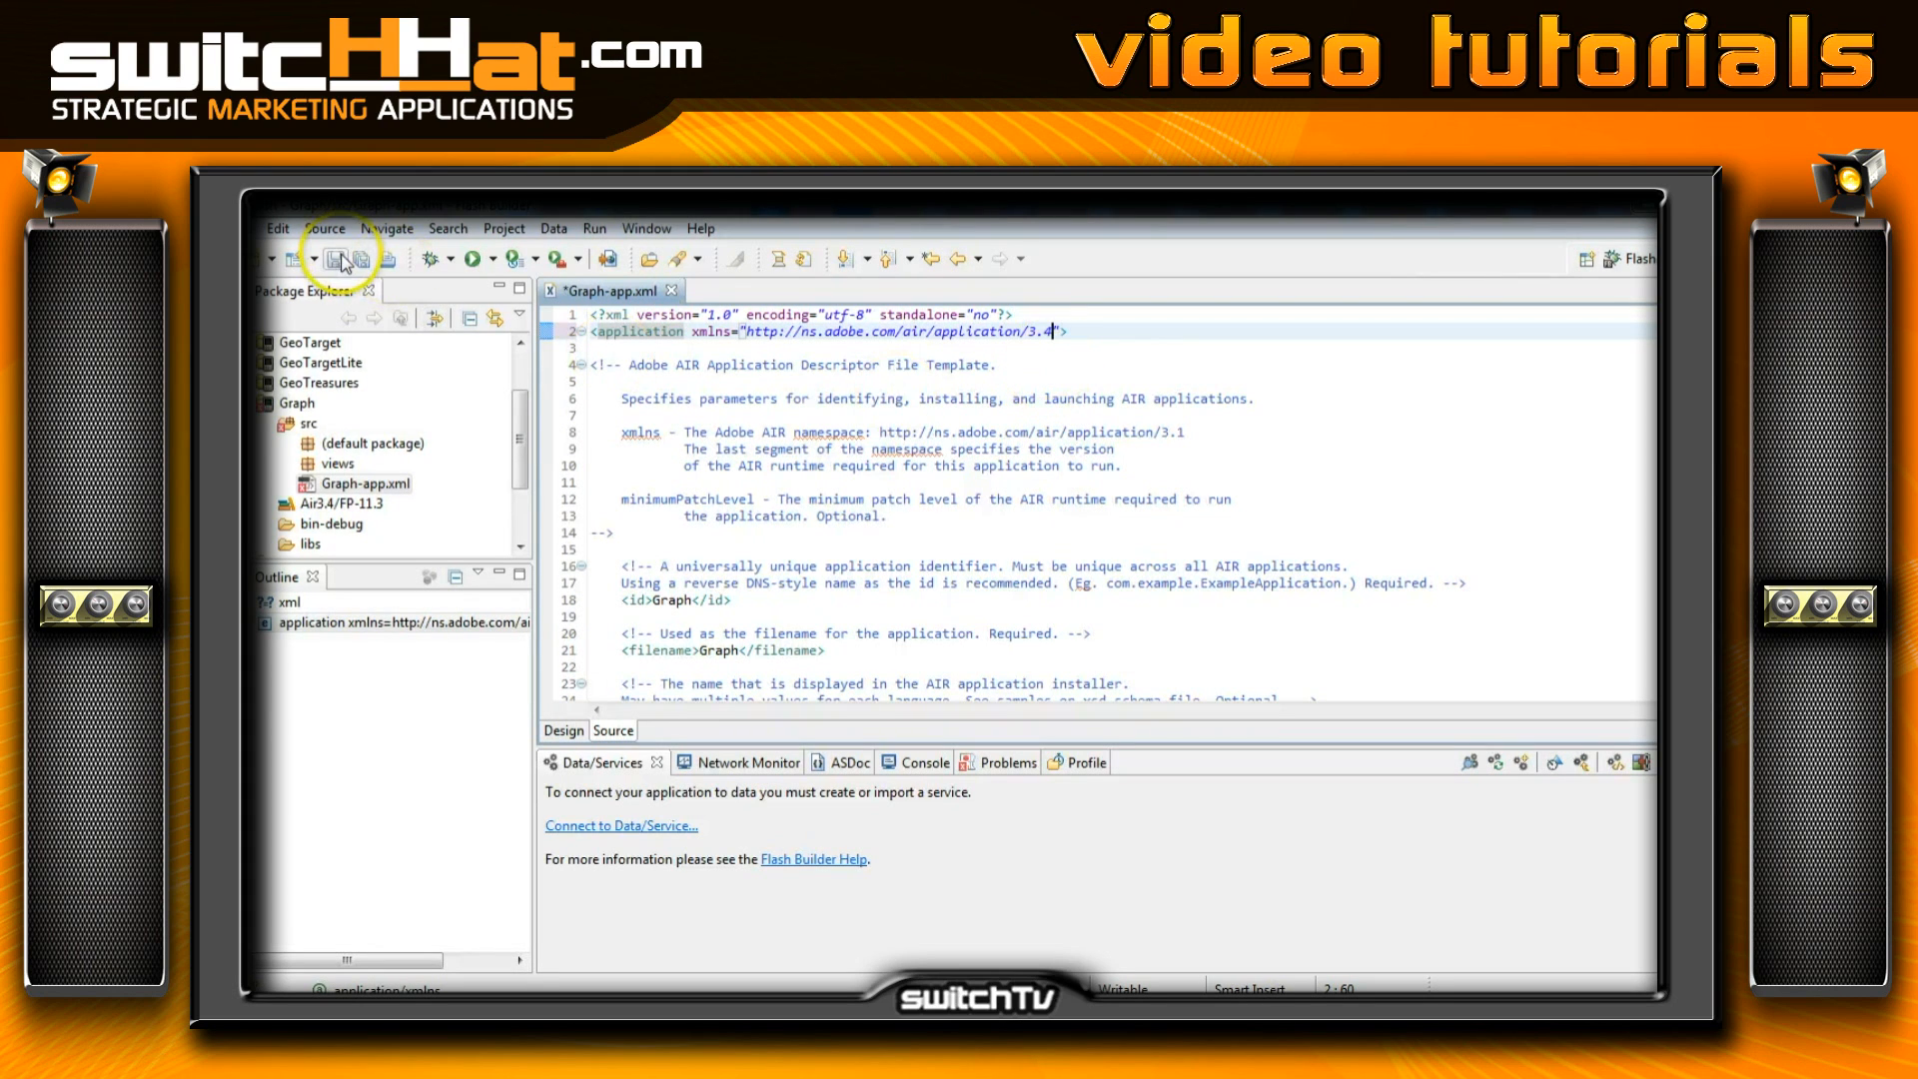
click(339, 258)
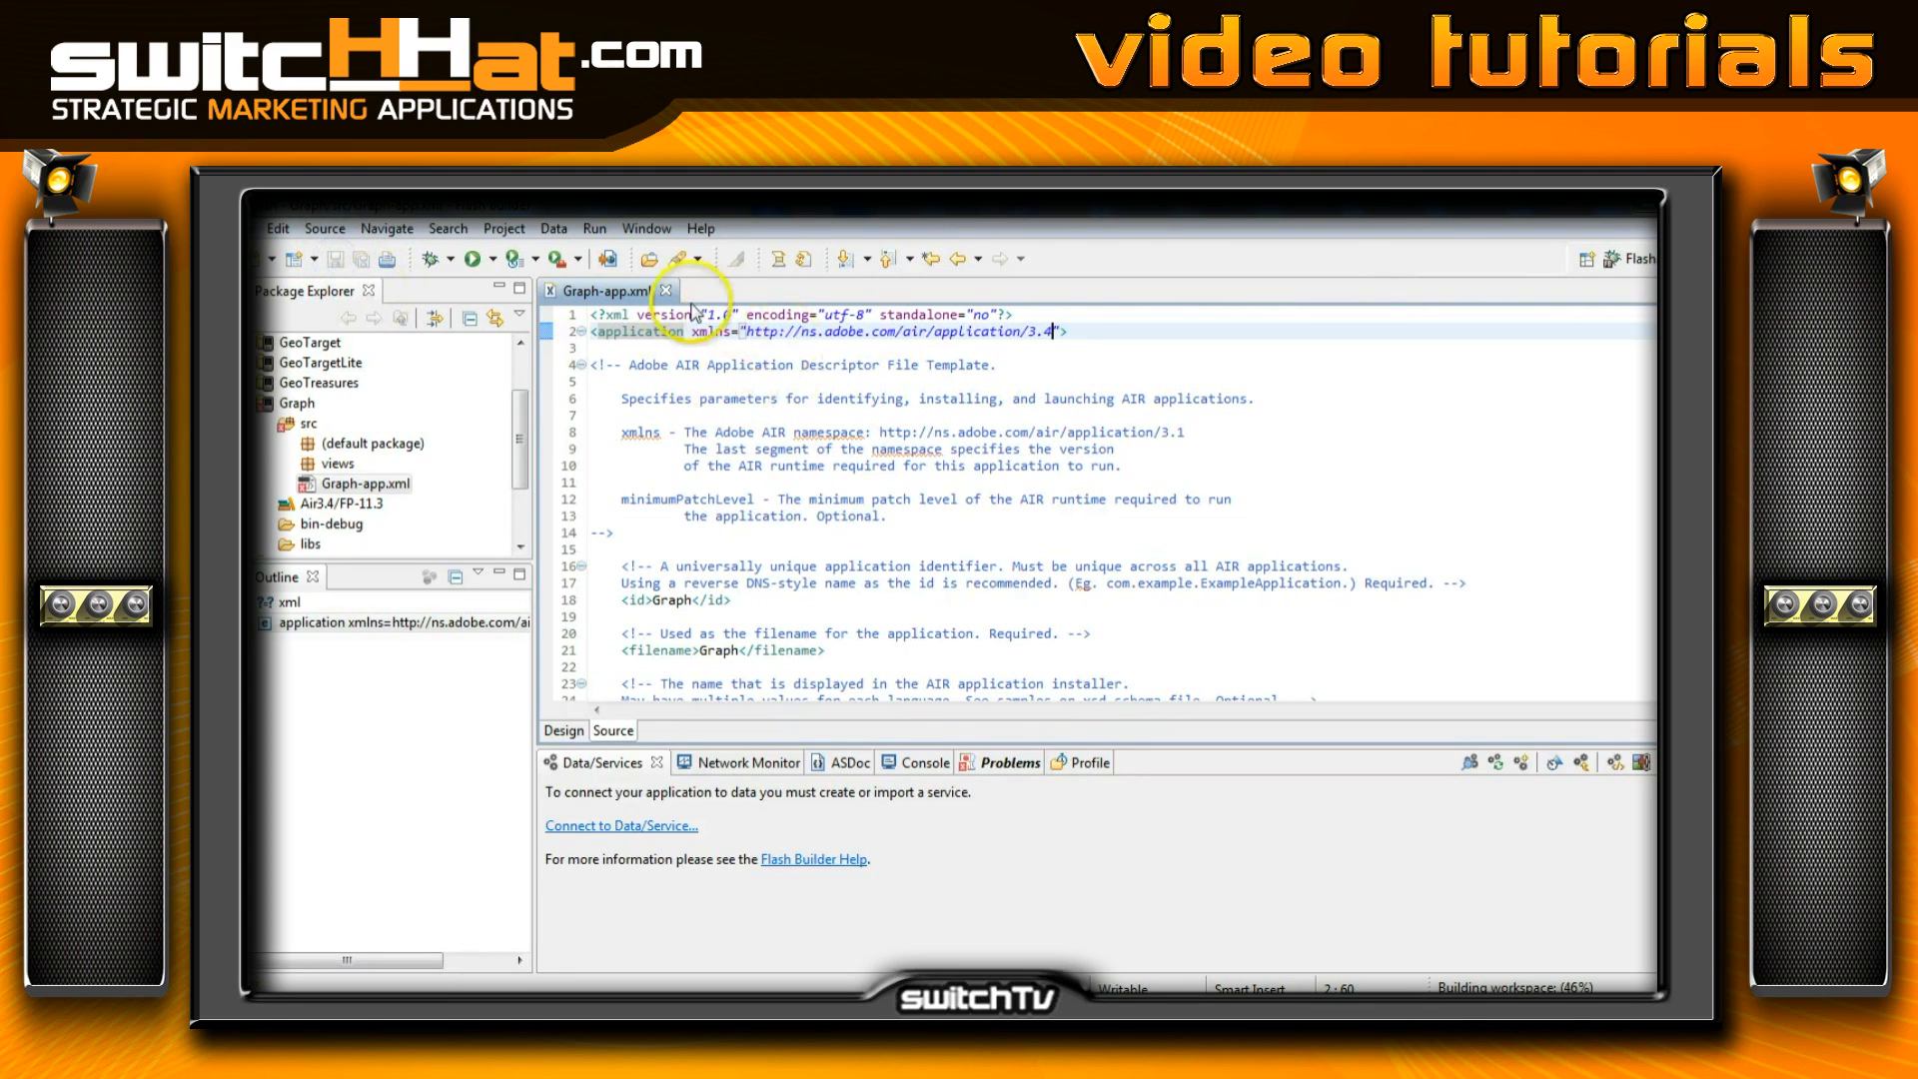
click(665, 292)
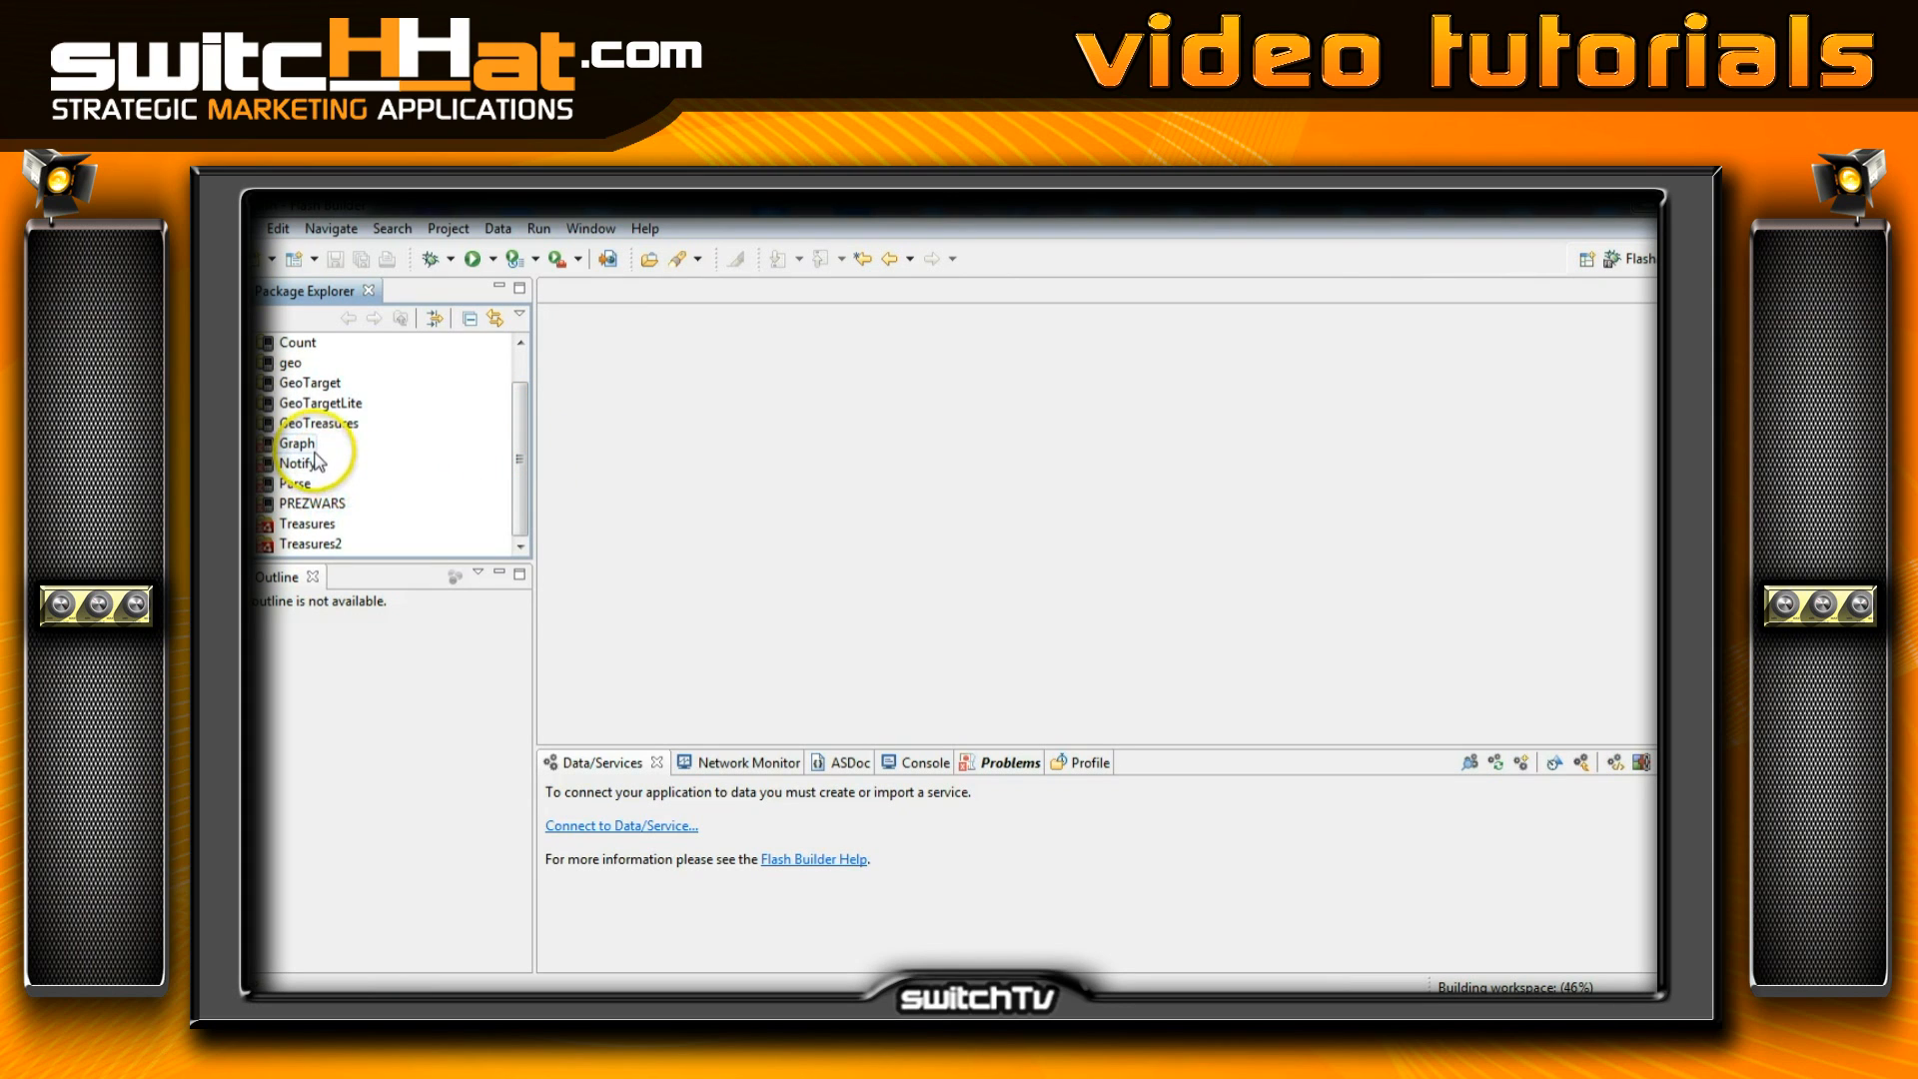
mouse_move(304, 440)
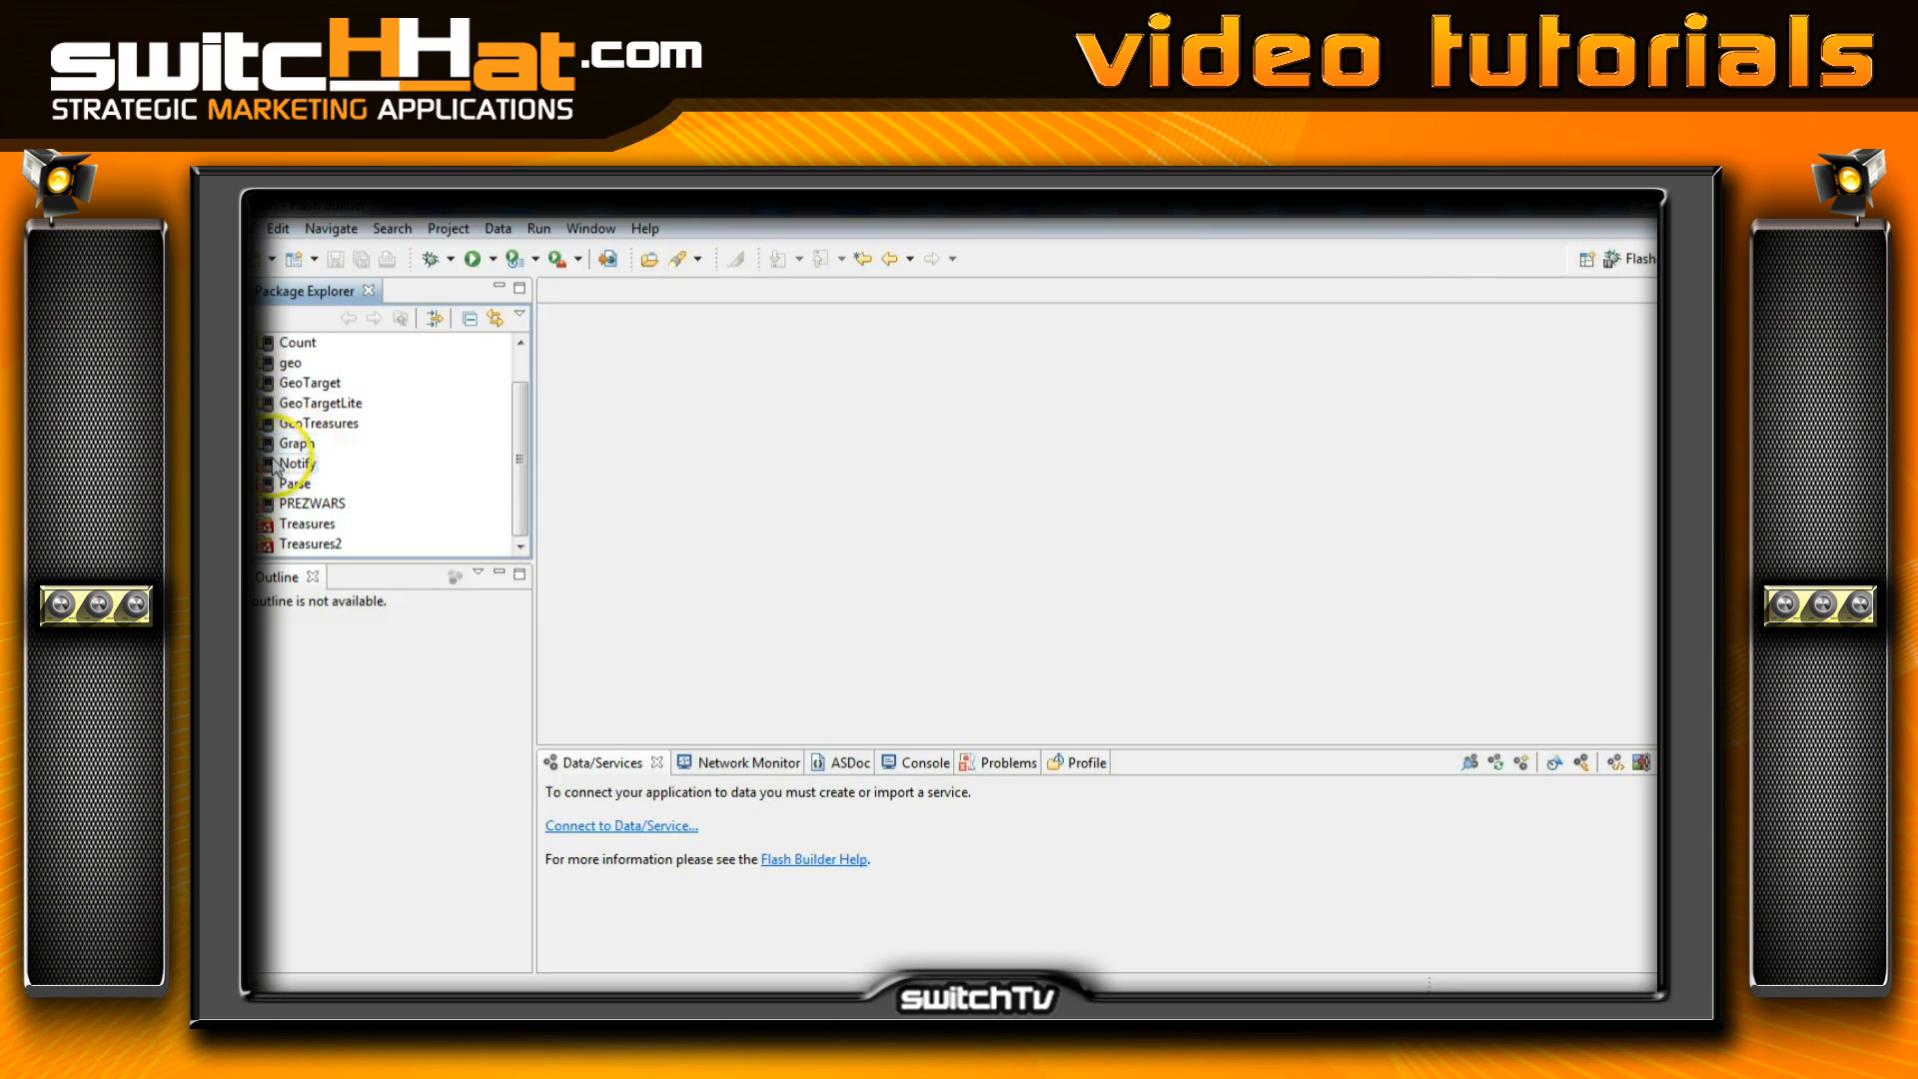
mouse_move(563, 488)
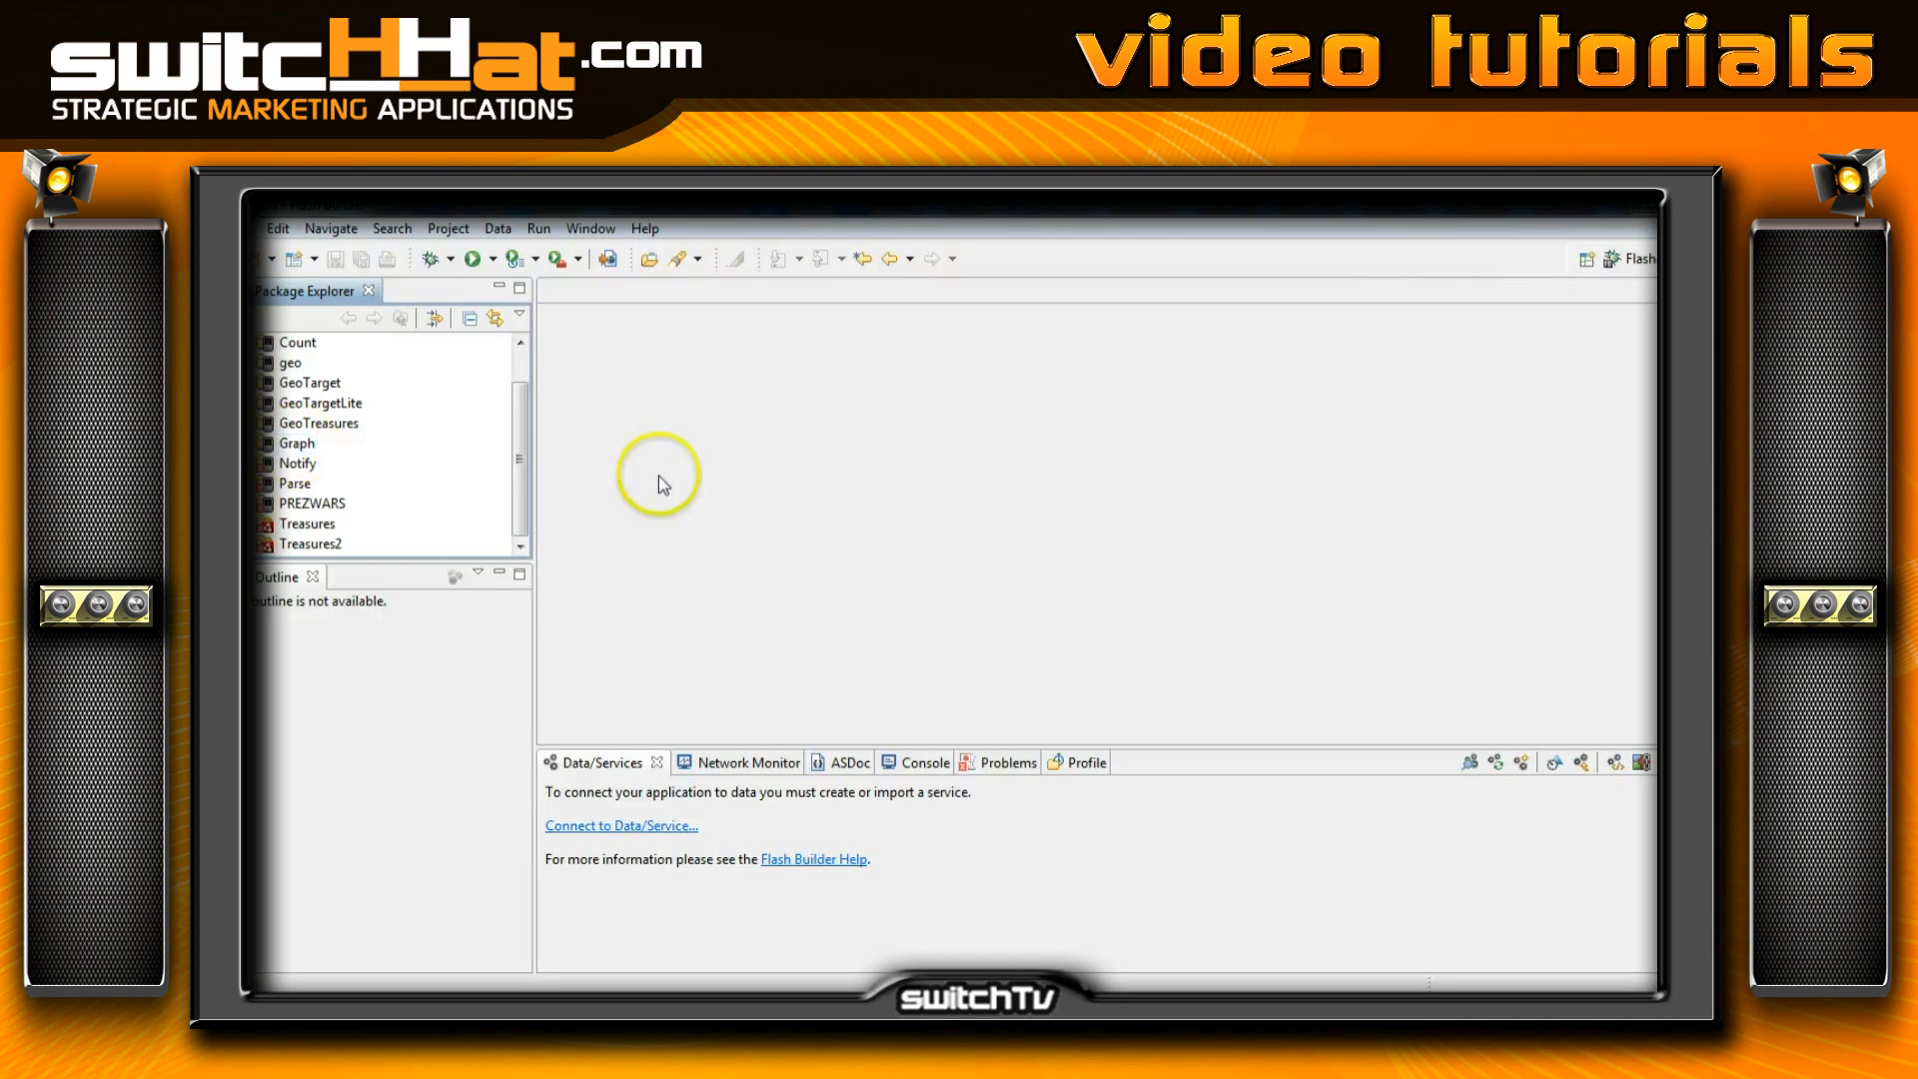
mouse_move(715, 491)
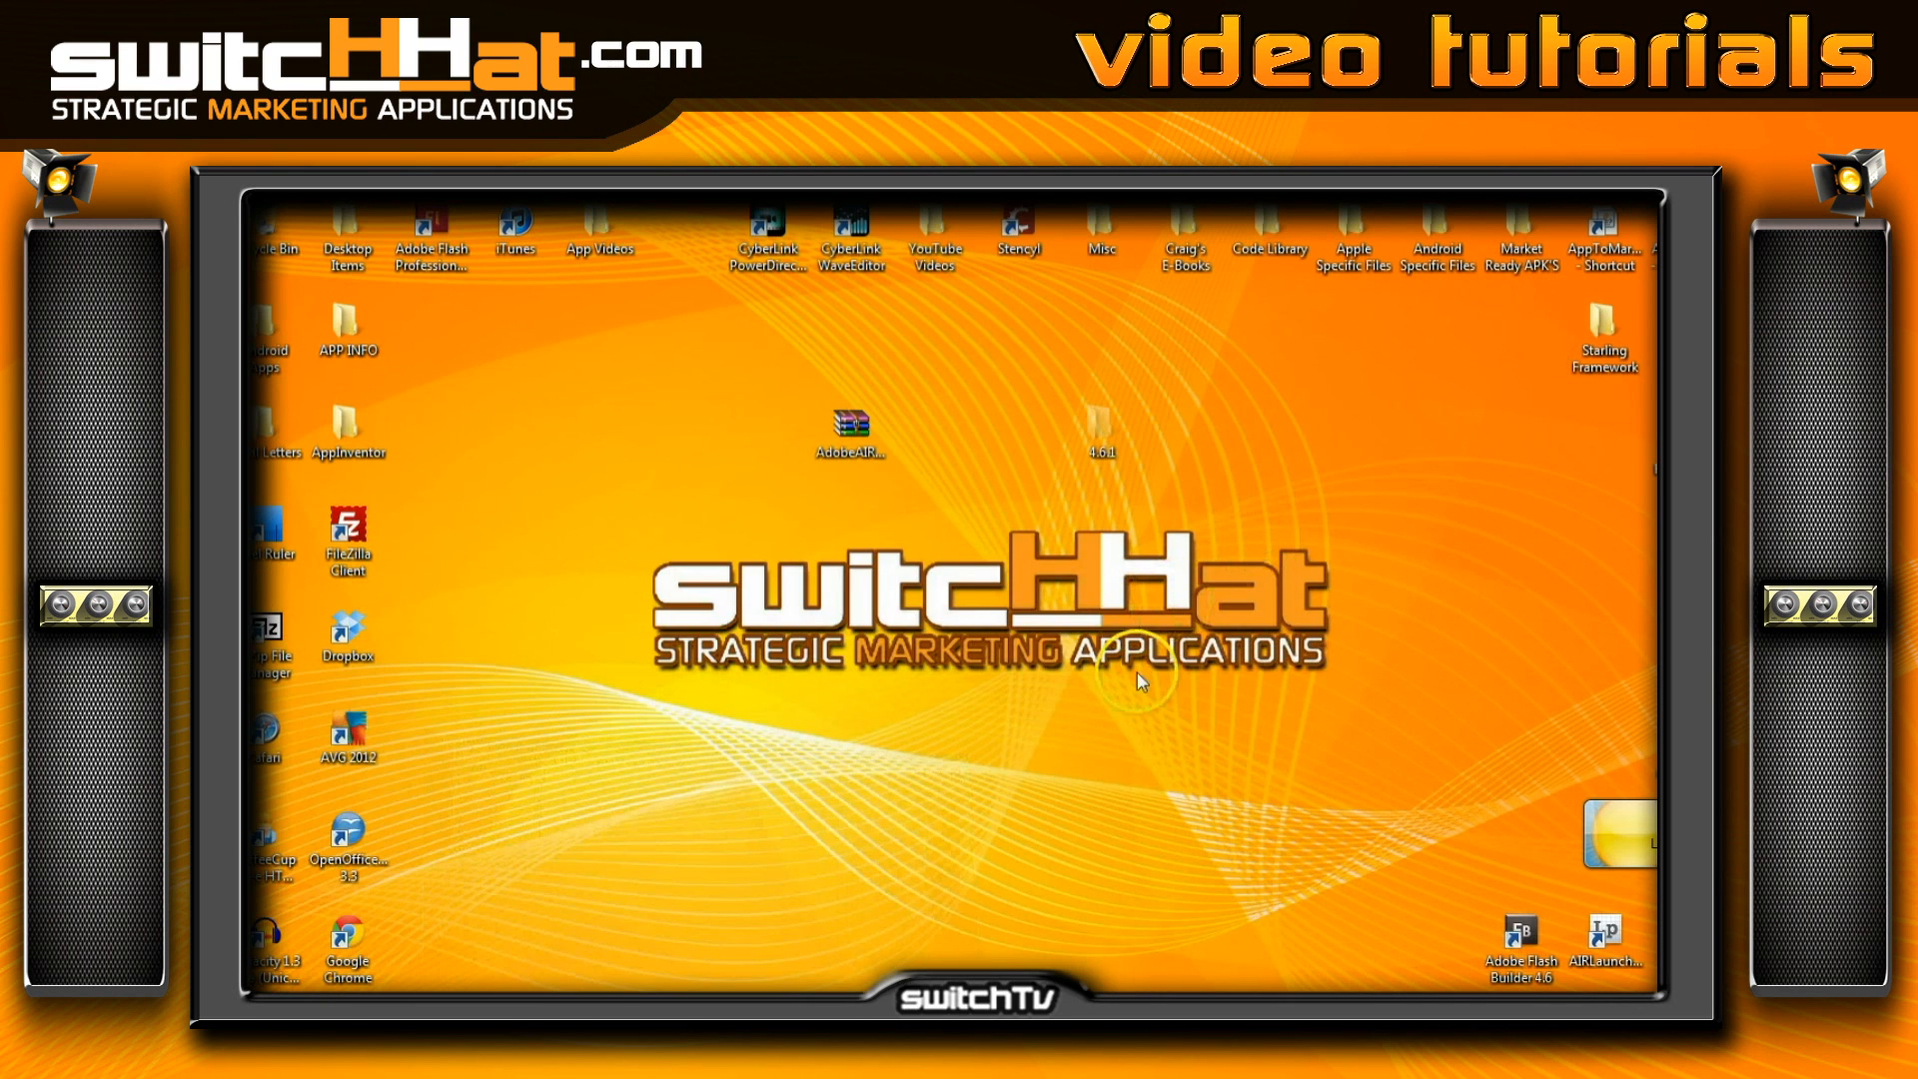
mouse_move(995, 731)
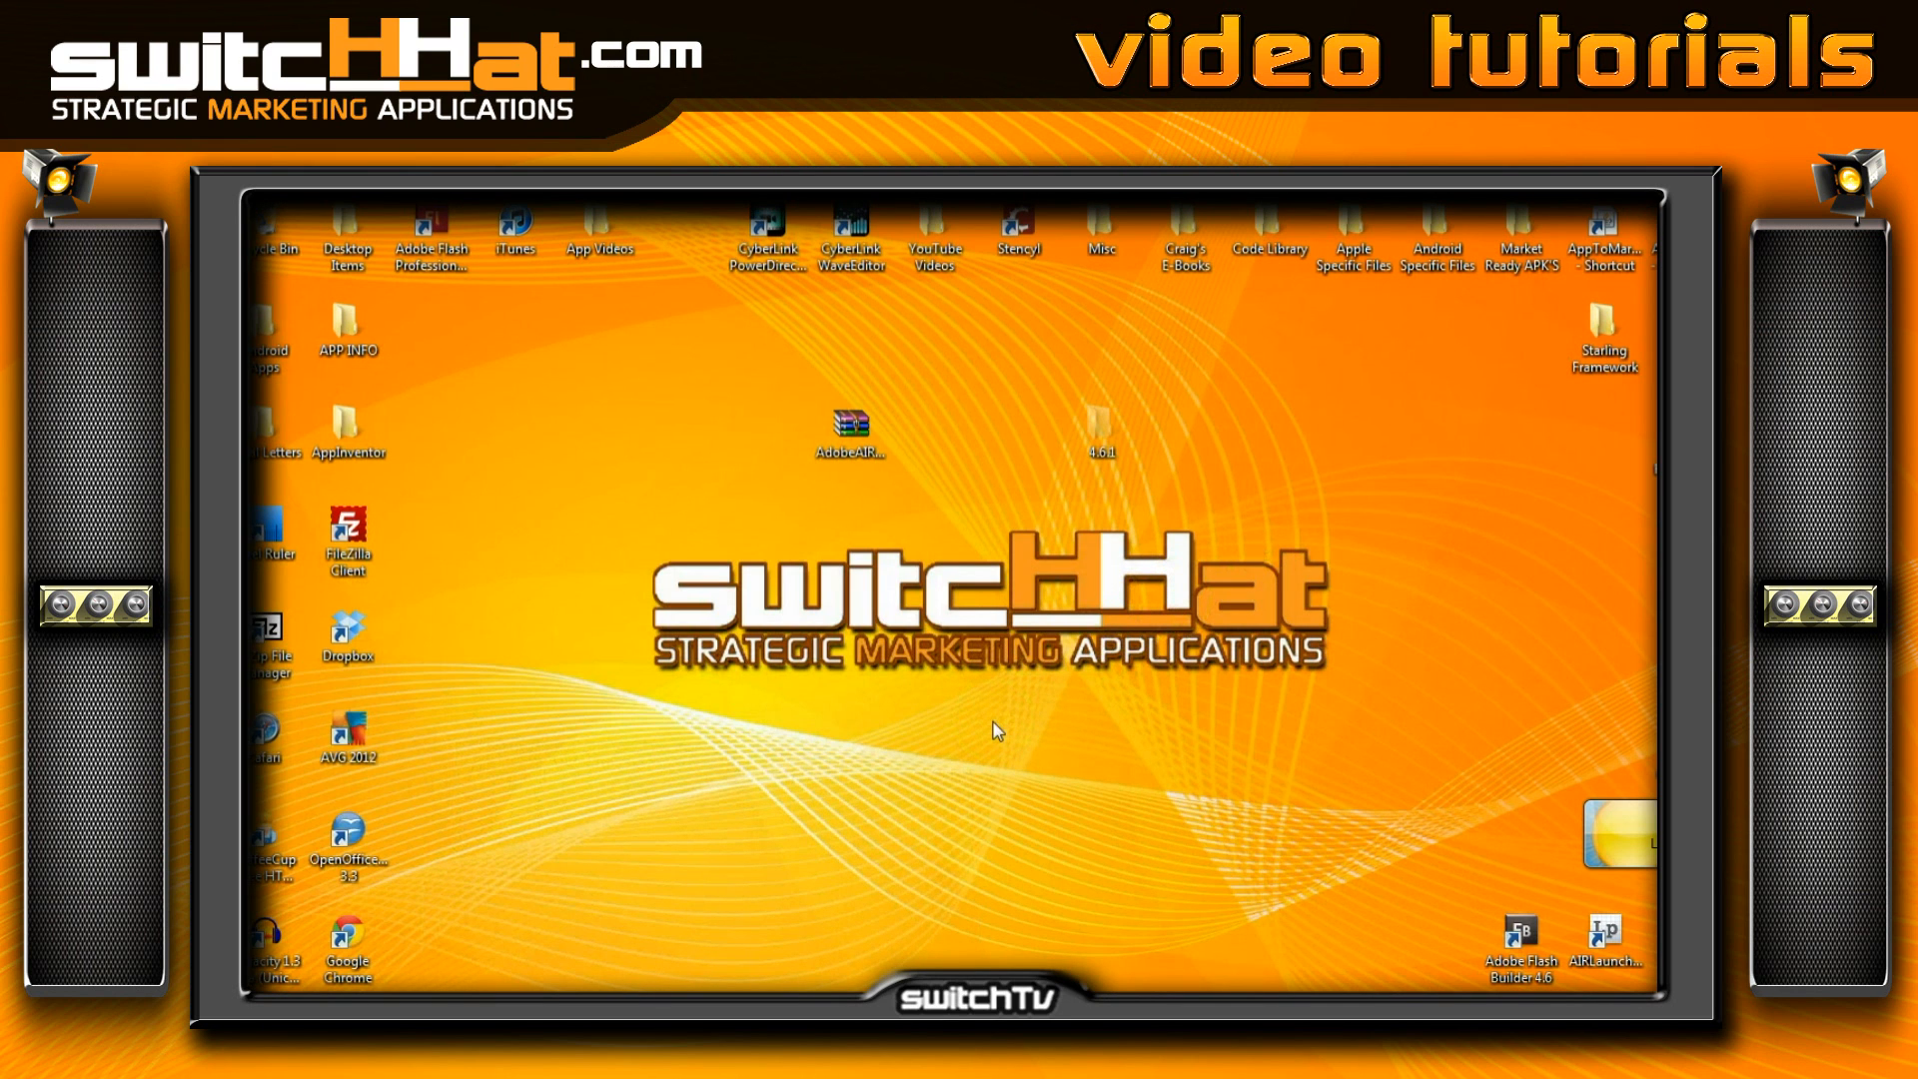